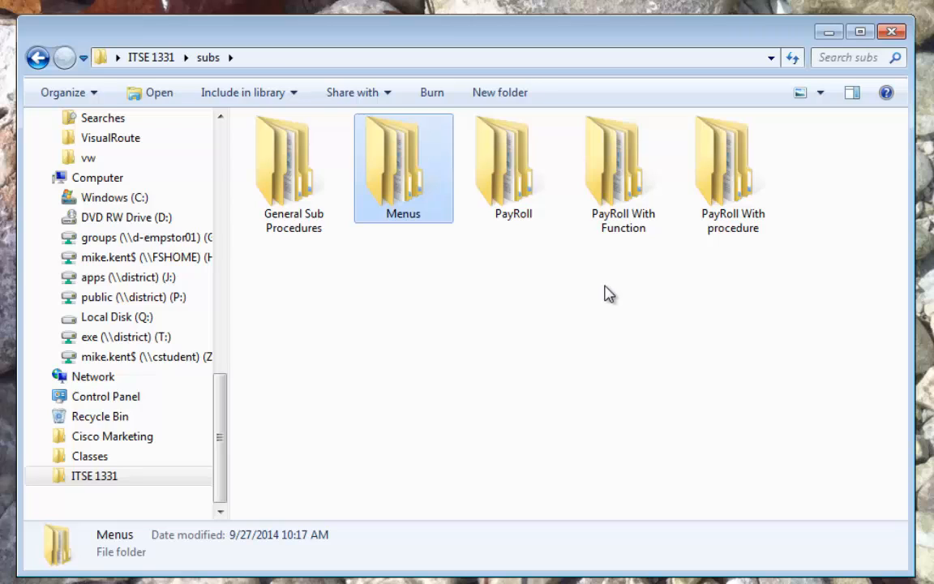
- Navigate into the nested PayRoll With Function folder to reveal PayRoll.sln
{"action": "left_click", "coordinate": [512, 167]}
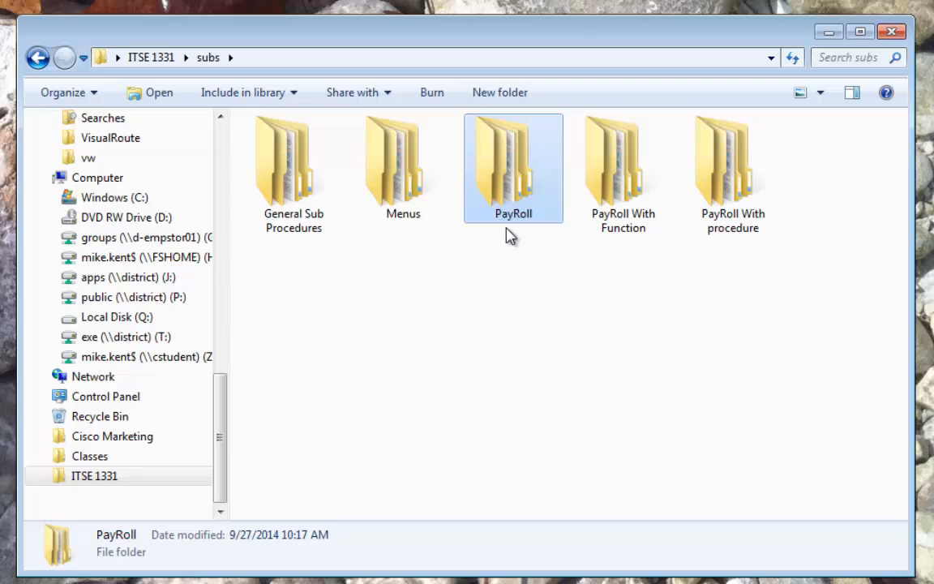
{"action": "mouse_move", "coordinate": [641, 245]}
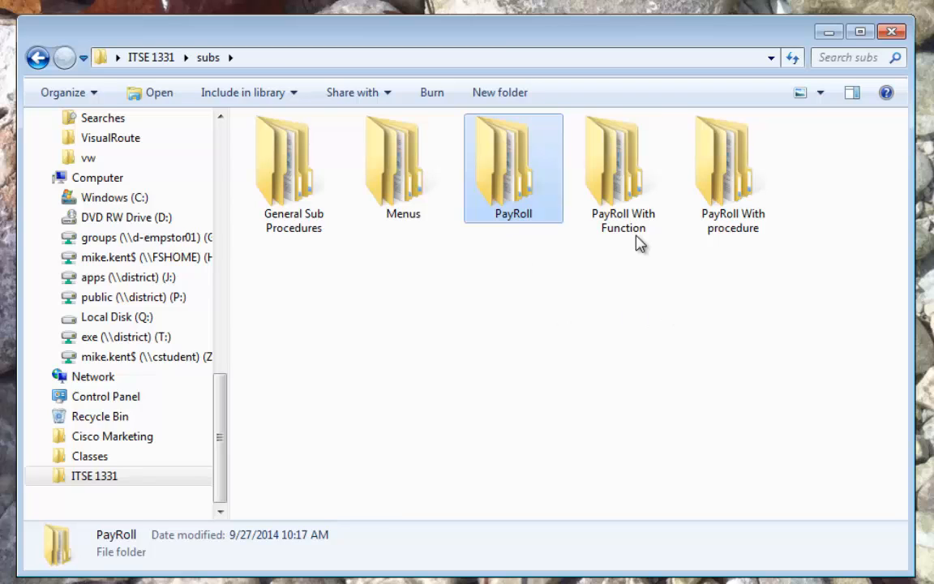
{"action": "left_click", "coordinate": [622, 163]}
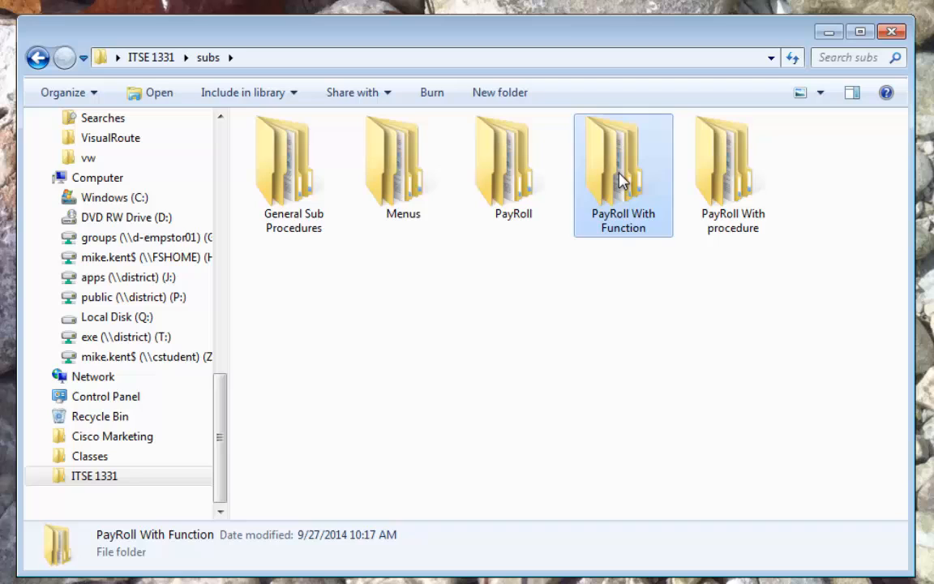
{"action": "double_click", "coordinate": [623, 162]}
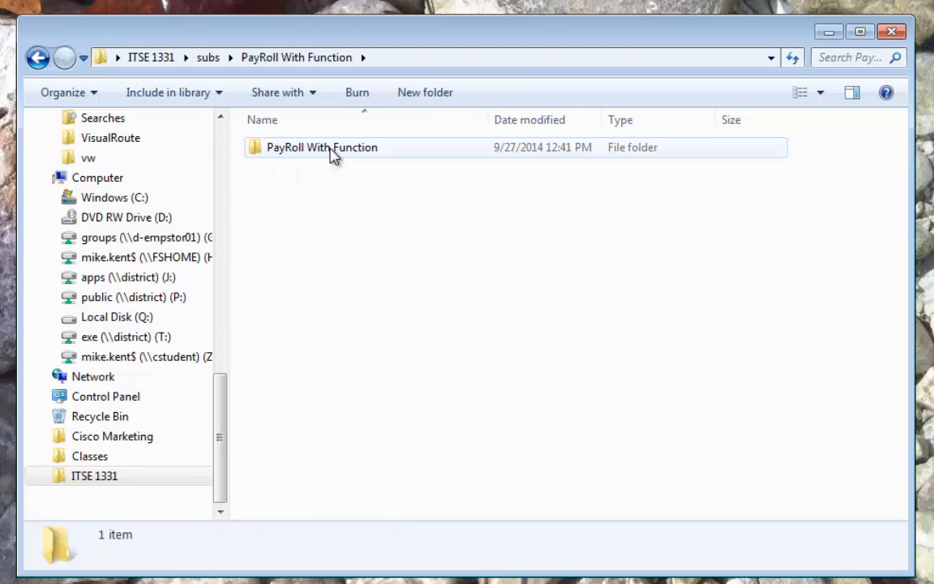
{"action": "double_click", "coordinate": [321, 146]}
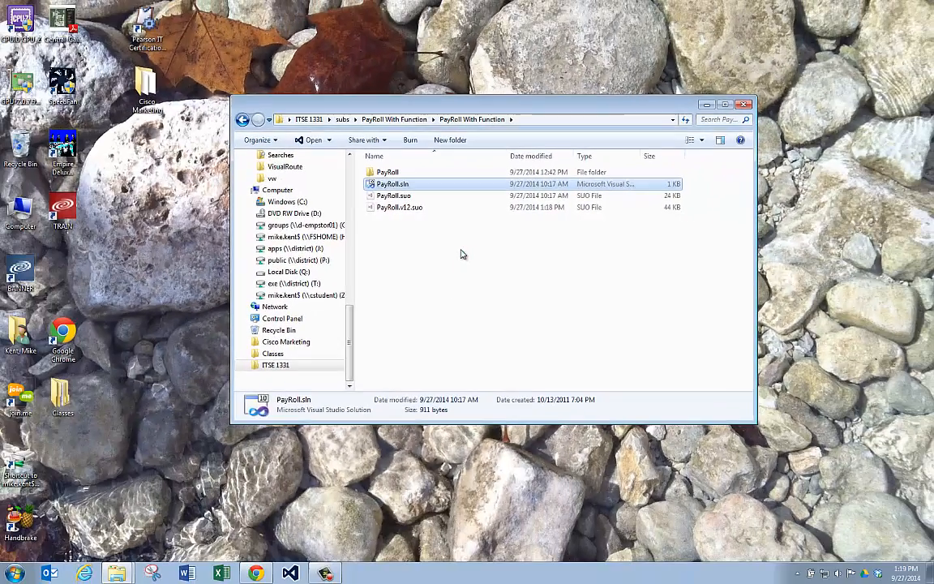
- Load PayRoll.sln in Visual Studio, show Form1's design view and start the application
{"action": "double_click", "coordinate": [392, 183]}
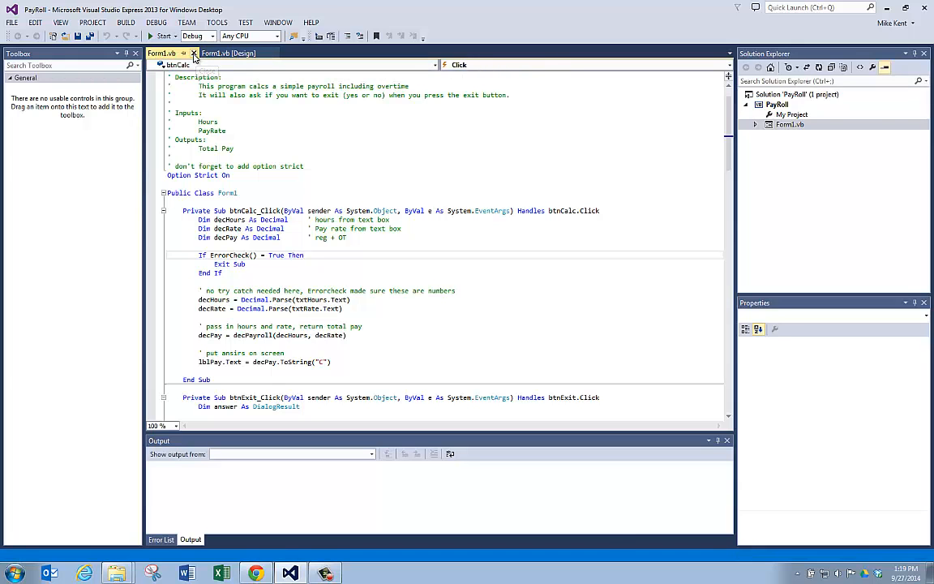
{"action": "left_click", "coordinate": [227, 52]}
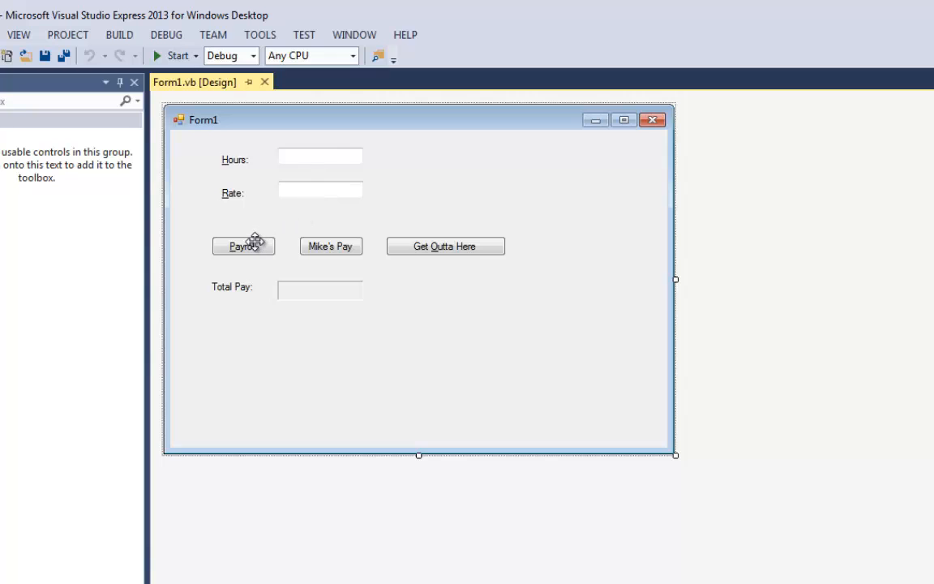
{"action": "mouse_move", "coordinate": [179, 55]}
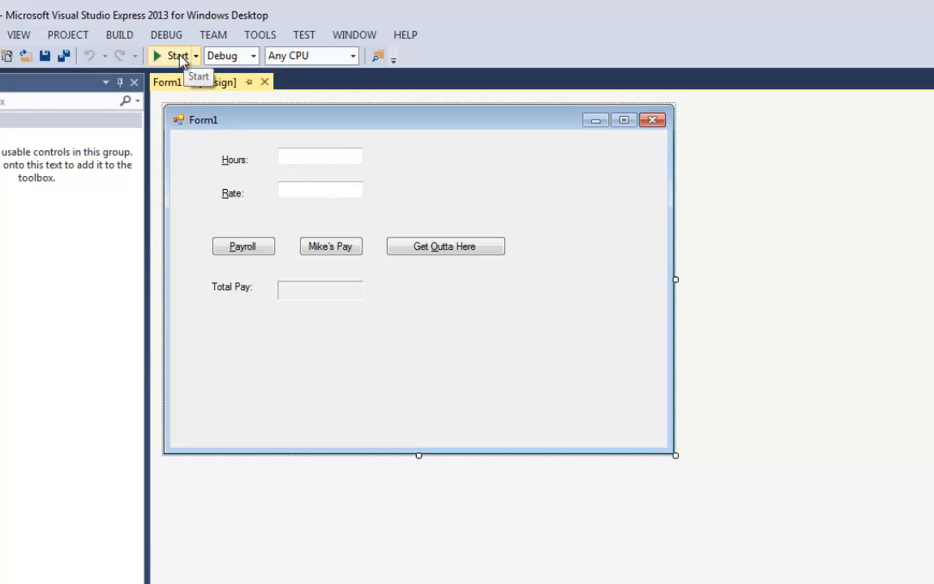
{"action": "left_click", "coordinate": [173, 55]}
{"action": "type", "text": "60"}
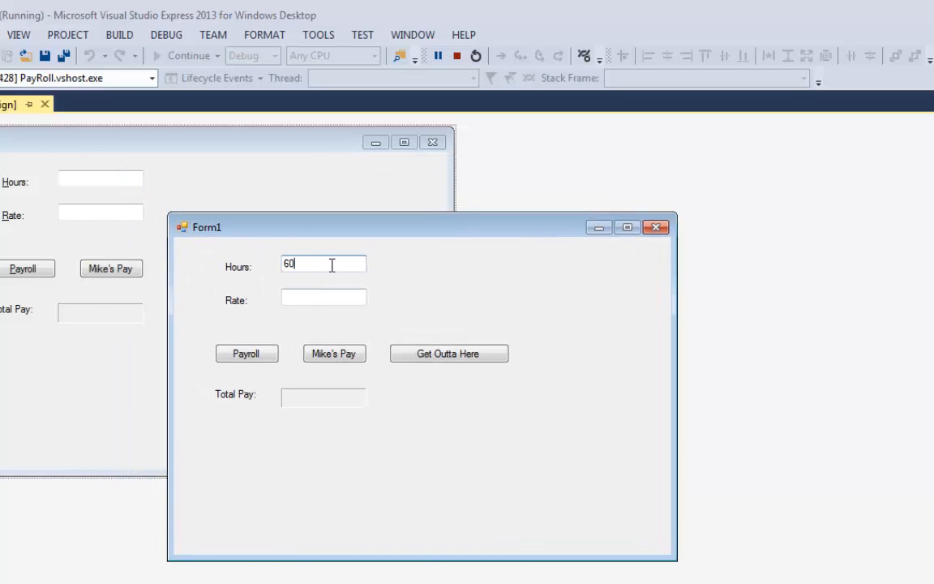
- Run payroll for 60 hours at rate 30 giving $2,100.00, then exit via Get Outta Here and Yes
{"action": "left_click", "coordinate": [325, 297]}
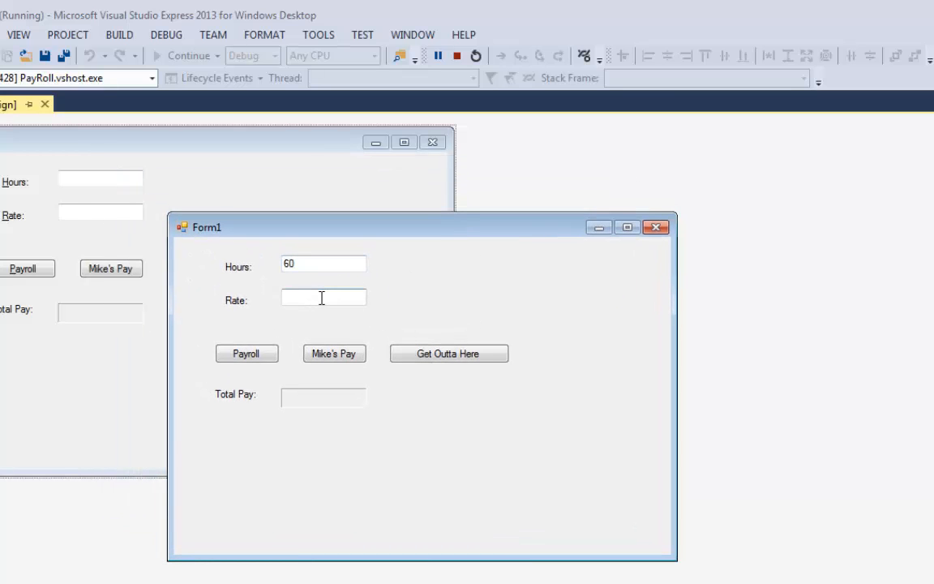
{"action": "left_click", "coordinate": [246, 353]}
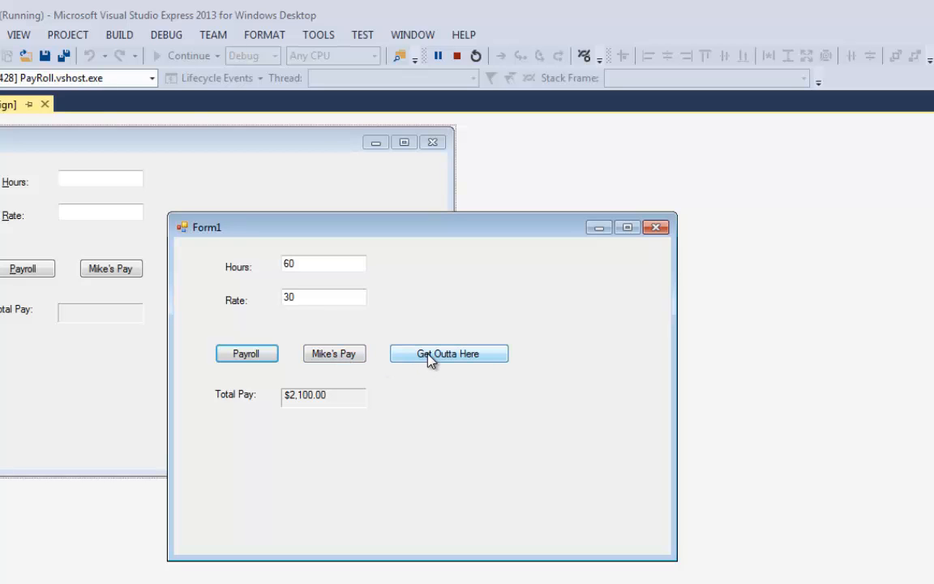
{"action": "left_click", "coordinate": [448, 353]}
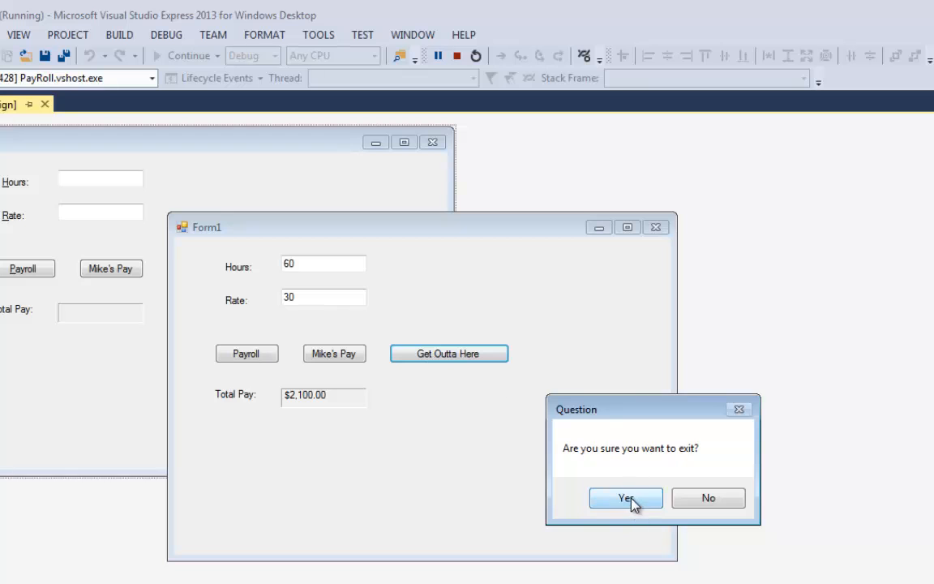
{"action": "left_click", "coordinate": [626, 496]}
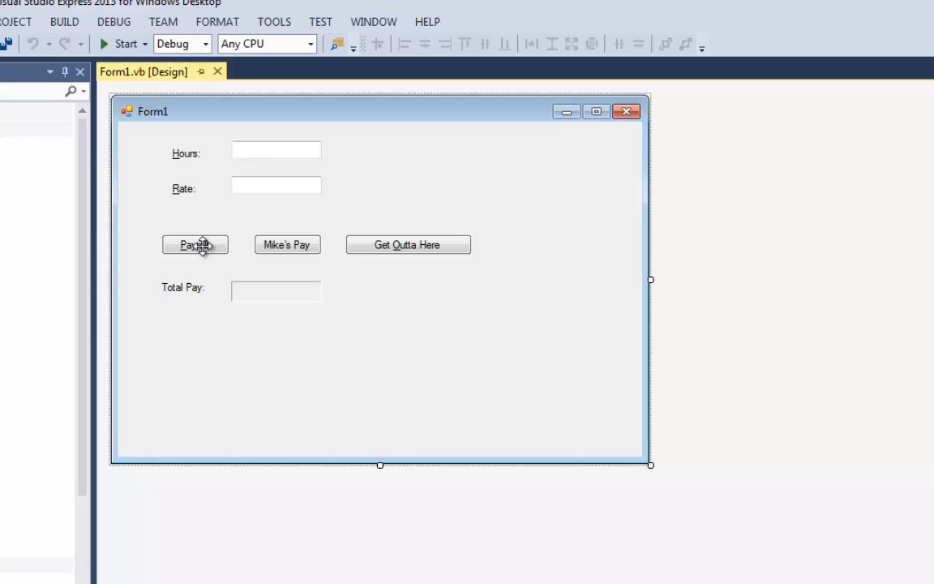
- Show btnCalc_Click's code and highlight the ErrorCheck, True and decPayroll calls
{"action": "double_click", "coordinate": [194, 243]}
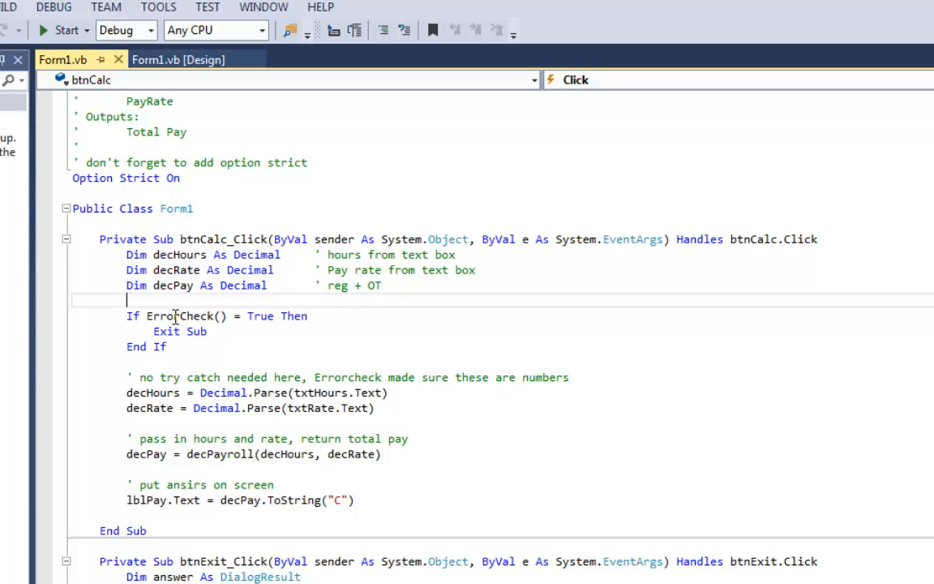
{"action": "double_click", "coordinate": [180, 314]}
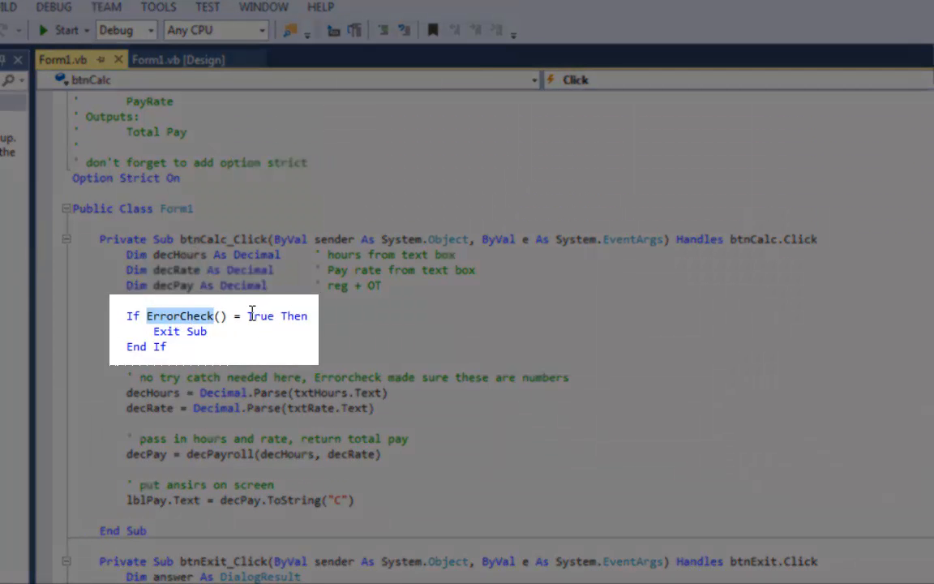
{"action": "double_click", "coordinate": [259, 315]}
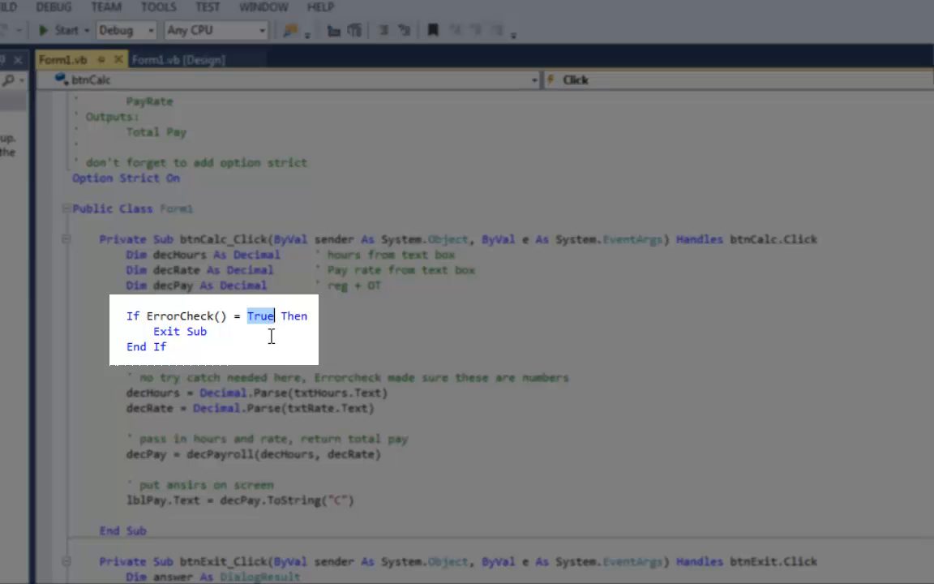
{"action": "mouse_move", "coordinate": [223, 344]}
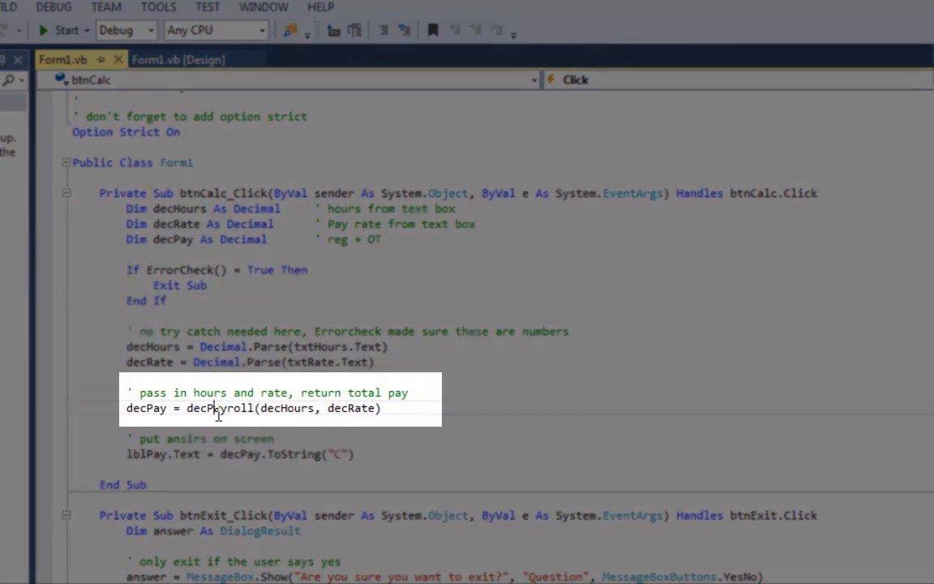
{"action": "double_click", "coordinate": [219, 408]}
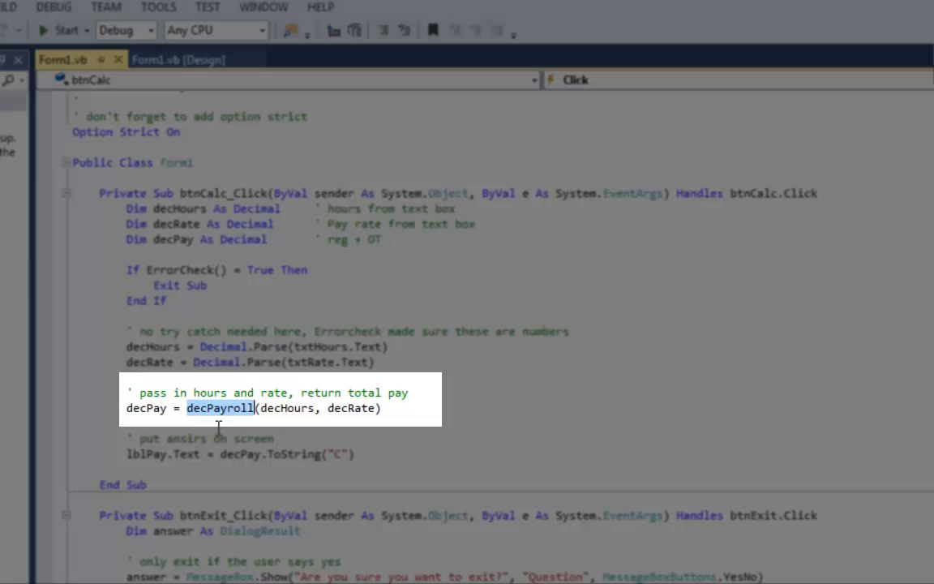
{"action": "mouse_move", "coordinate": [282, 408]}
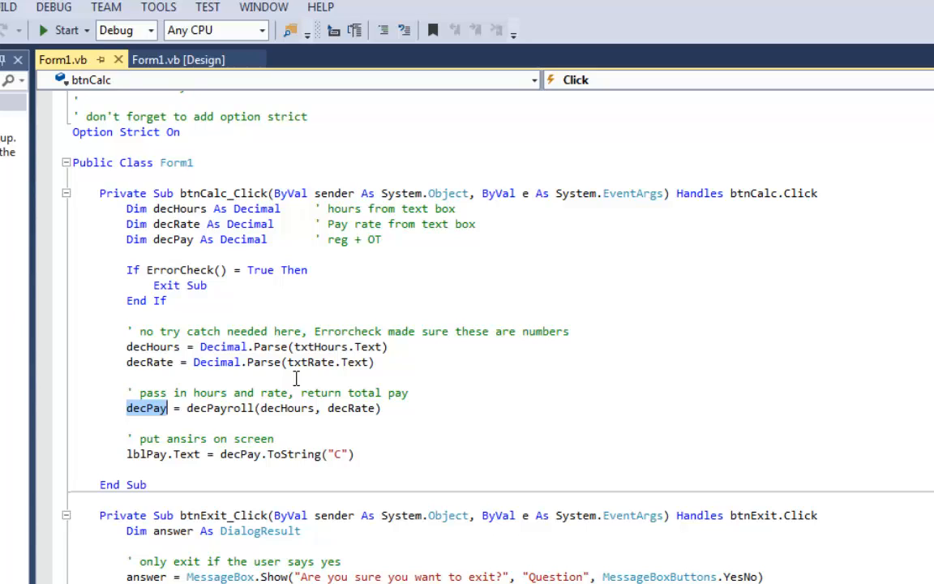
{"action": "mouse_move", "coordinate": [292, 375]}
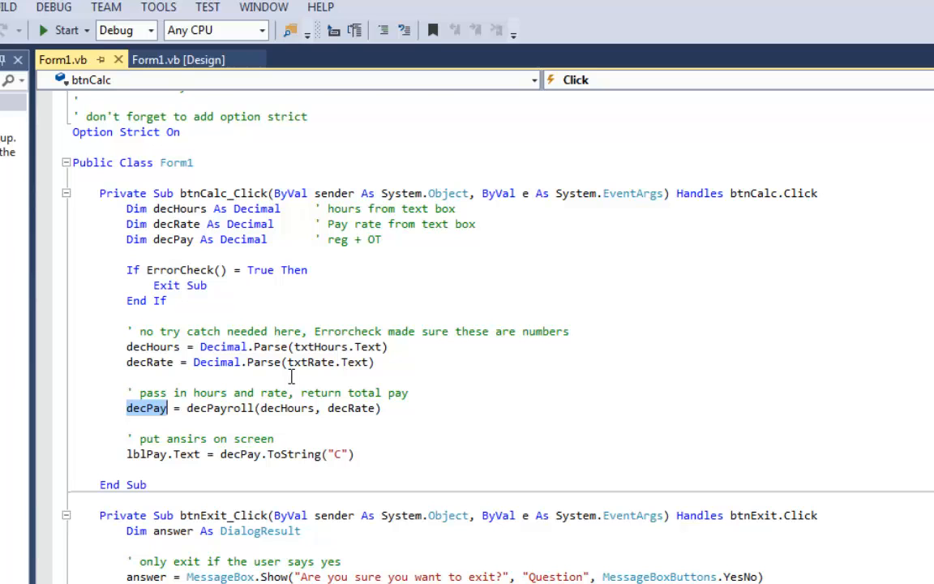
{"action": "double_click", "coordinate": [180, 269]}
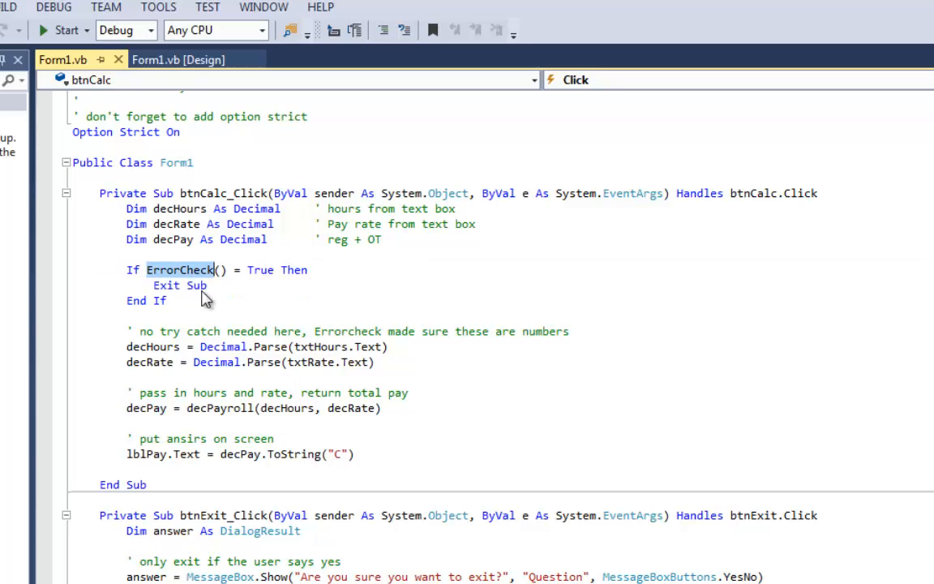
{"action": "scroll", "scroll_direction": "down", "scroll_amount": 3}
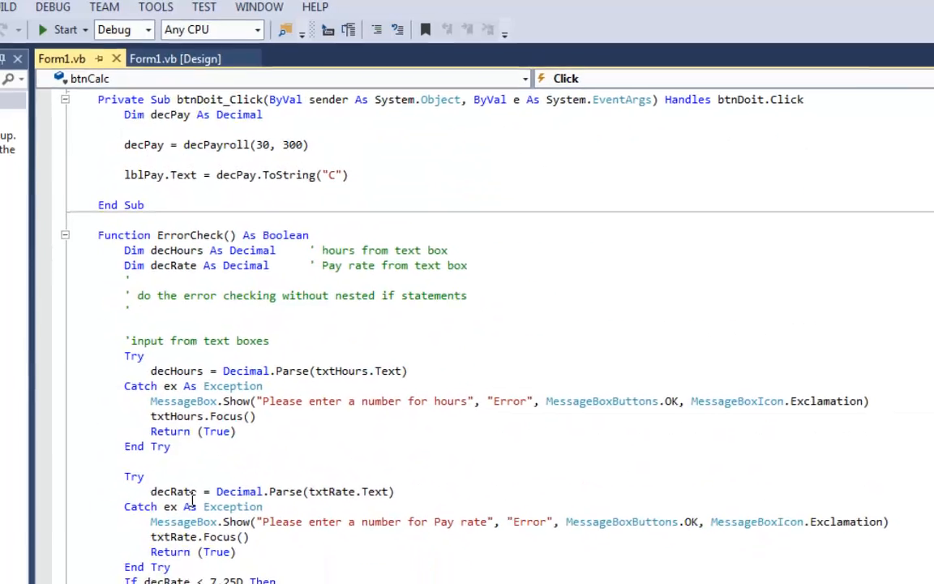
{"action": "scroll", "scroll_direction": "down", "scroll_amount": 3}
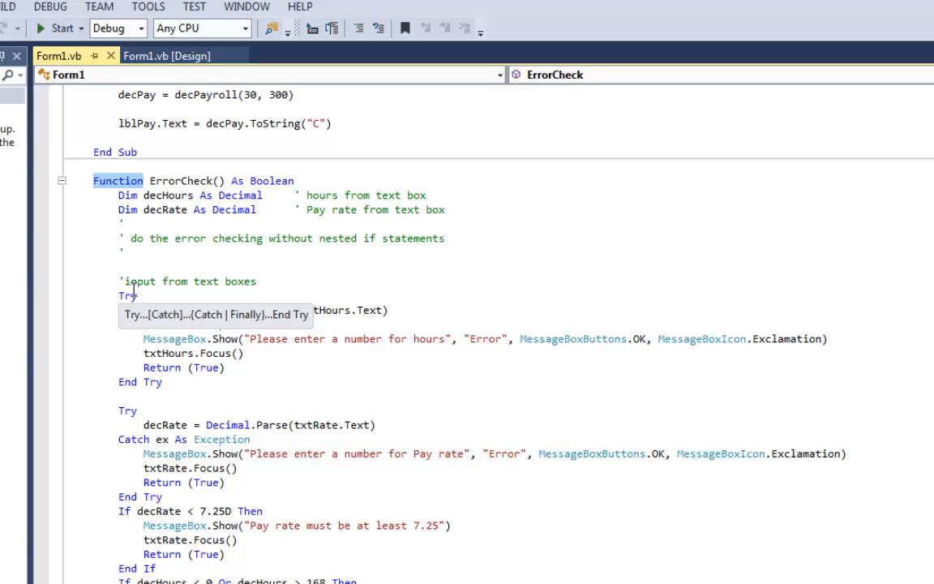
{"action": "scroll", "scroll_direction": "down", "scroll_amount": 3}
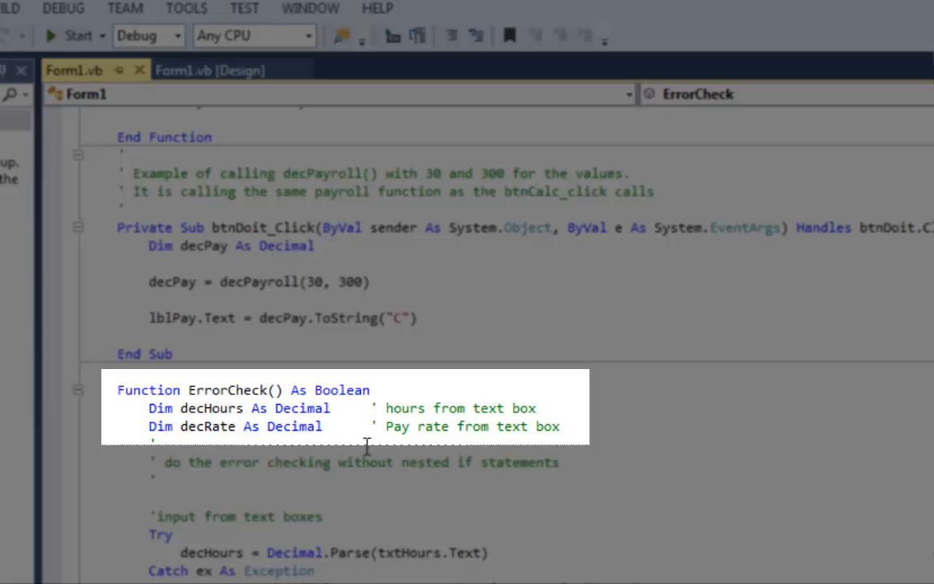
{"action": "double_click", "coordinate": [347, 389]}
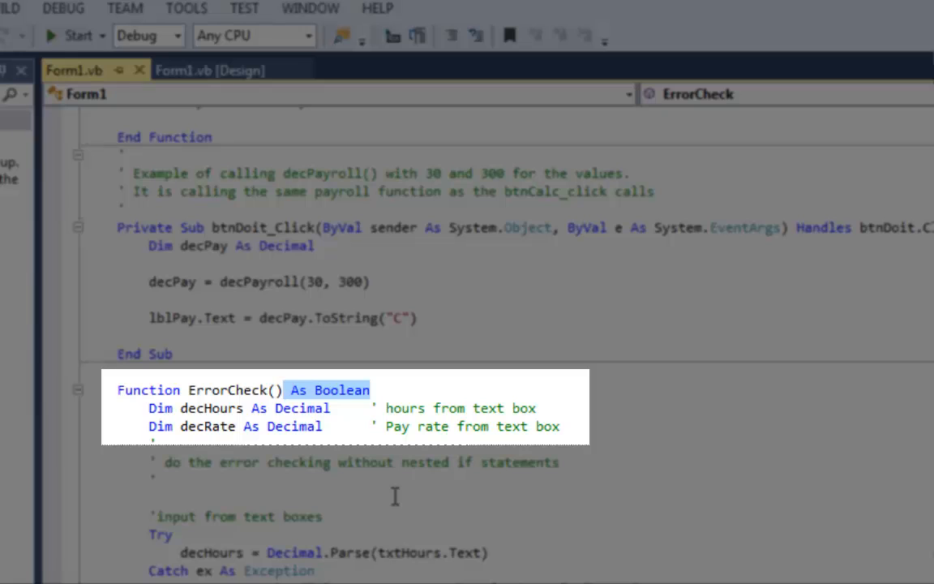
{"action": "mouse_move", "coordinate": [288, 473]}
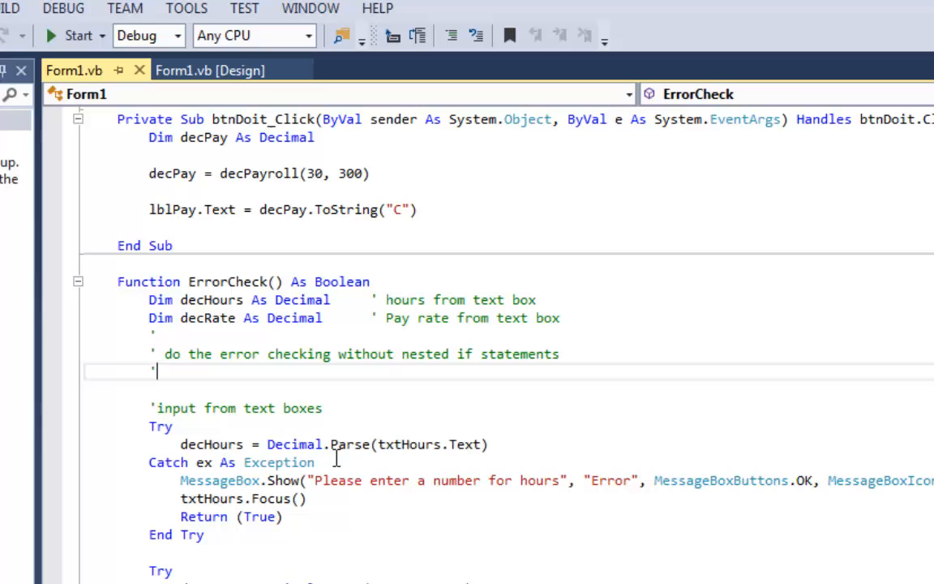
{"action": "left_click_drag", "start_coordinate": [149, 426], "coordinate": [205, 535]}
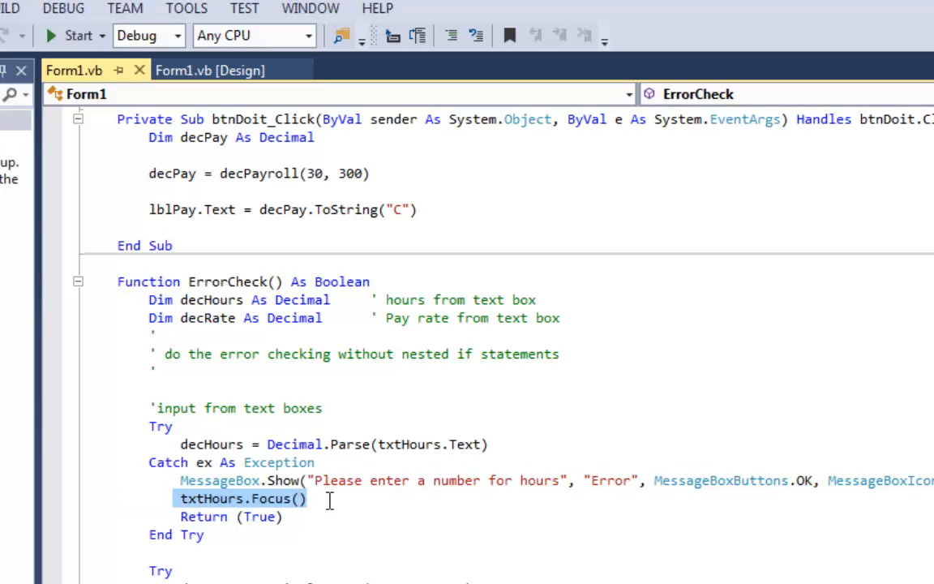
{"action": "mouse_move", "coordinate": [295, 522]}
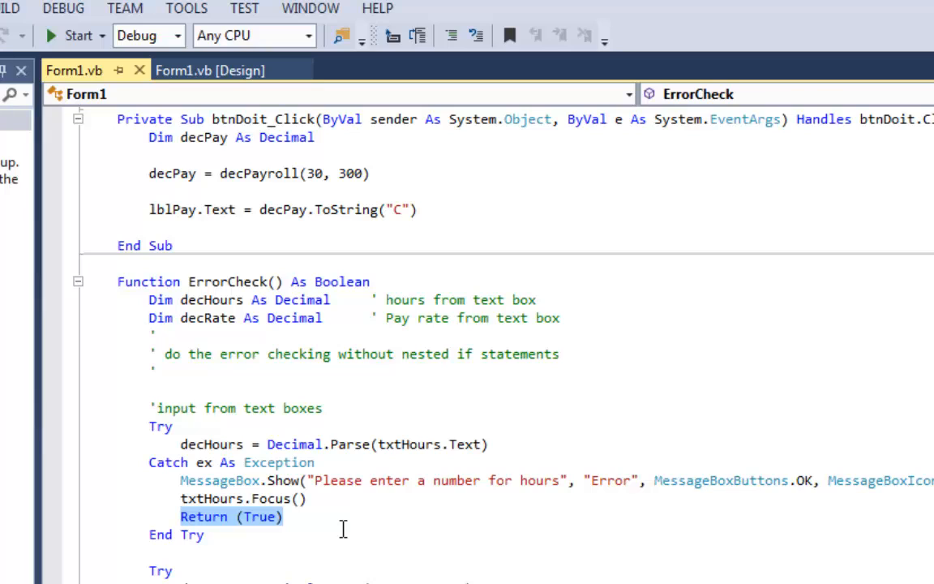
{"action": "mouse_move", "coordinate": [321, 519]}
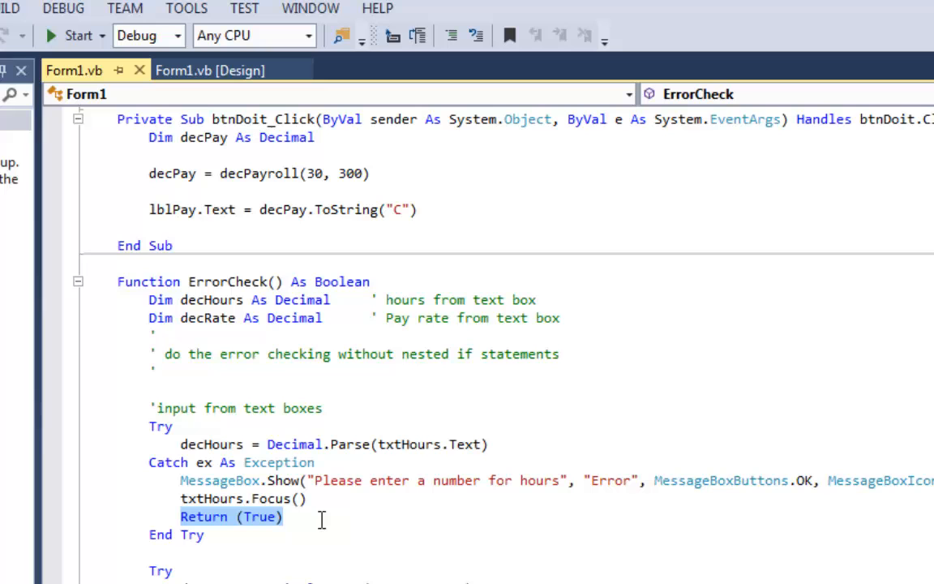
{"action": "mouse_move", "coordinate": [405, 535]}
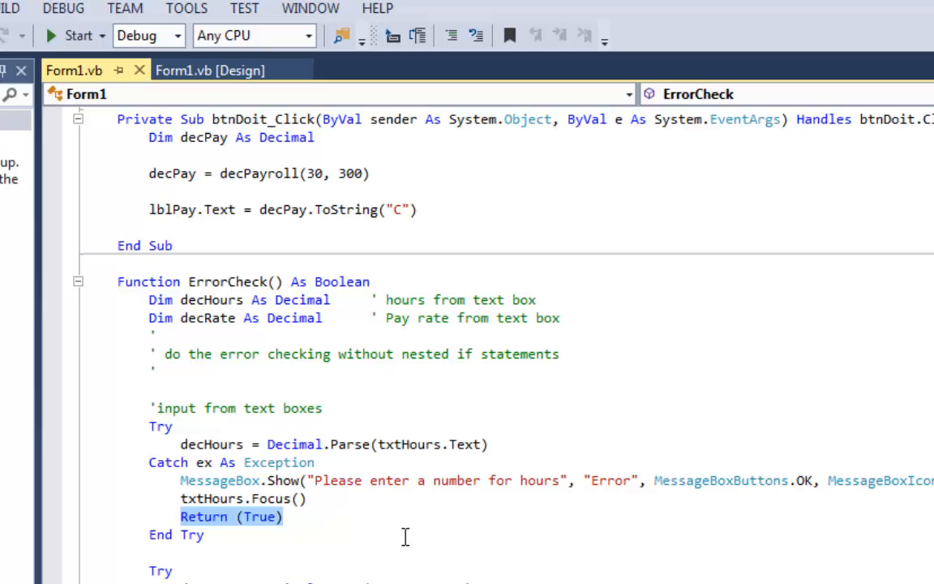
{"action": "scroll", "scroll_direction": "down", "scroll_amount": 3}
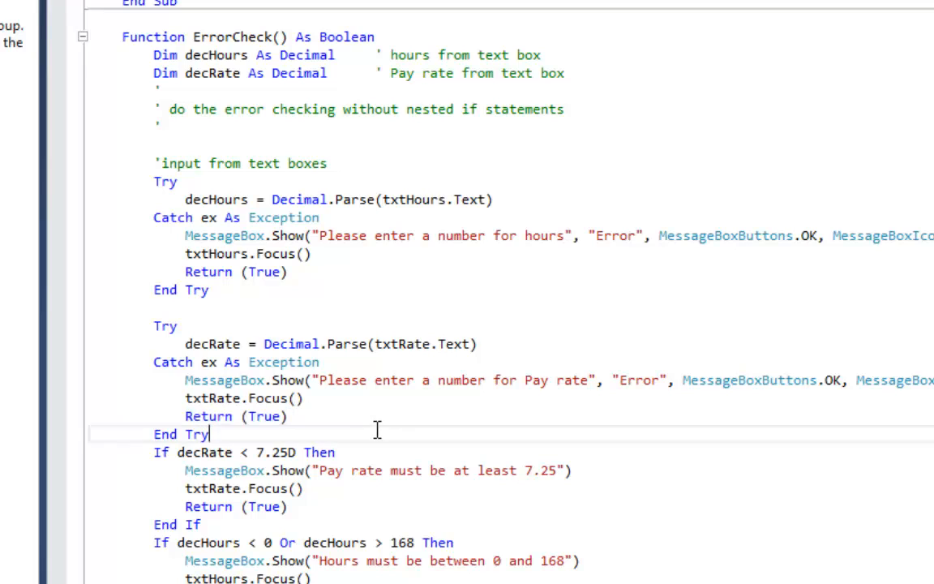
{"action": "scroll", "scroll_direction": "down", "scroll_amount": 3}
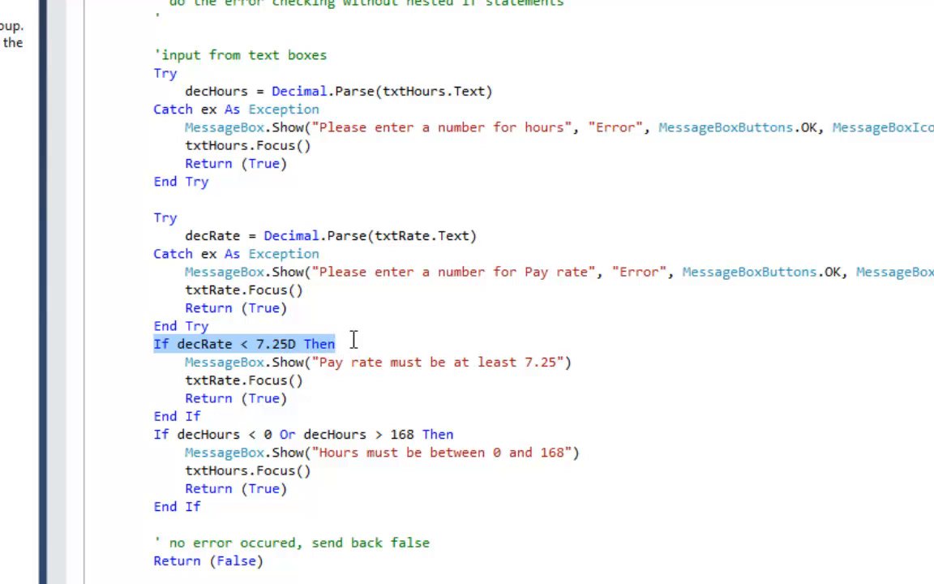
{"action": "mouse_move", "coordinate": [251, 344]}
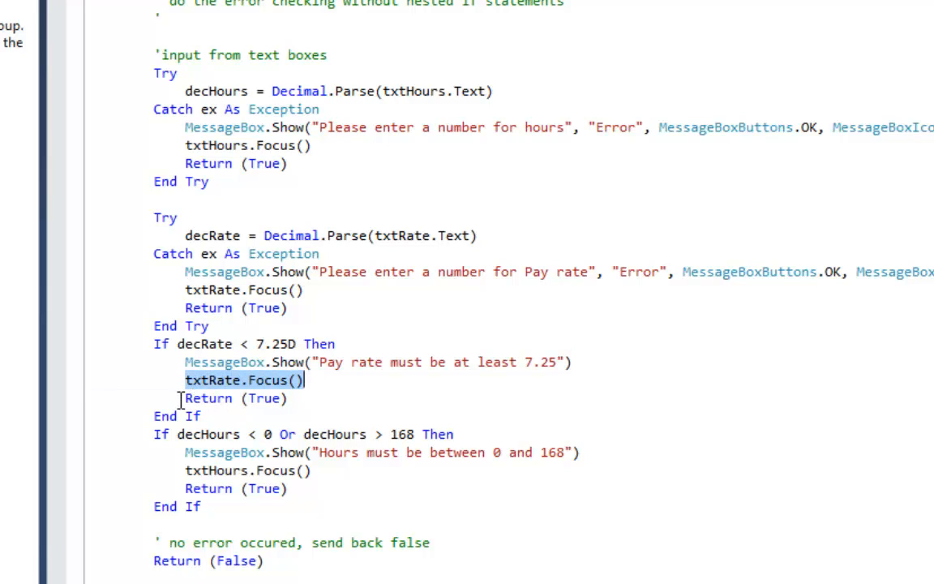
{"action": "left_click", "coordinate": [321, 435]}
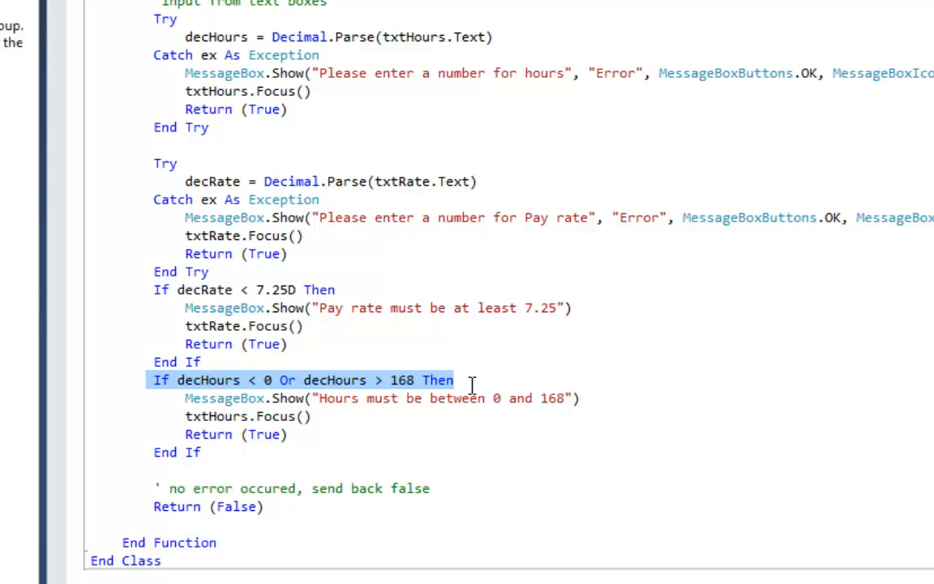
{"action": "mouse_move", "coordinate": [420, 401]}
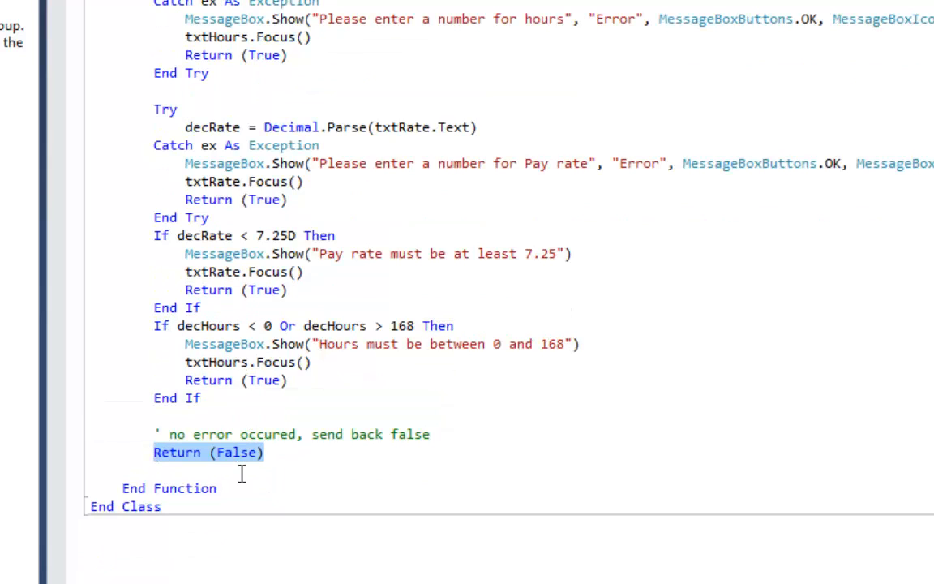
{"action": "mouse_move", "coordinate": [386, 477]}
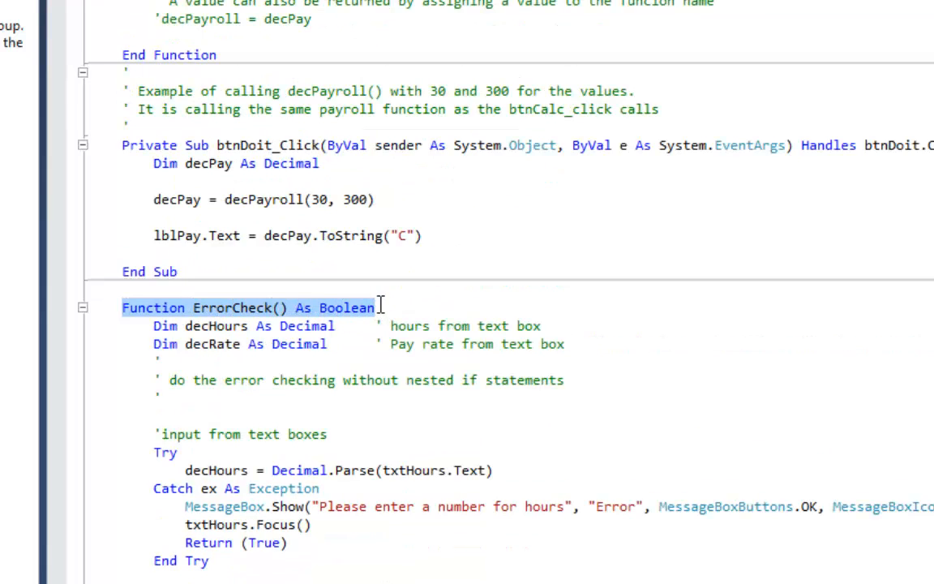
- Write a sample Function Bubba() As Decimal returning (25D) below ErrorCheck
{"action": "scroll", "scroll_direction": "down", "scroll_amount": 3}
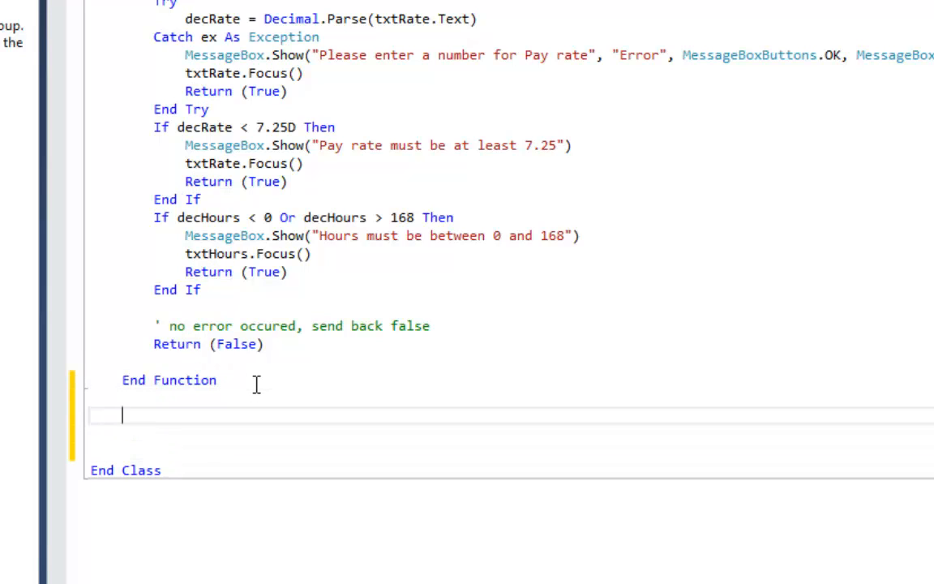
{"action": "type", "text": "func"}
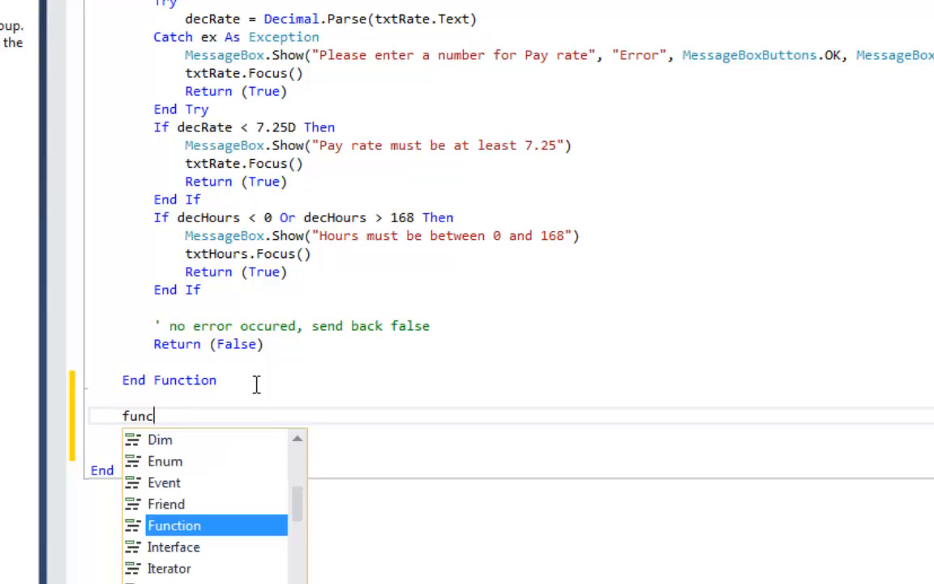
{"action": "type", "text": "tion"}
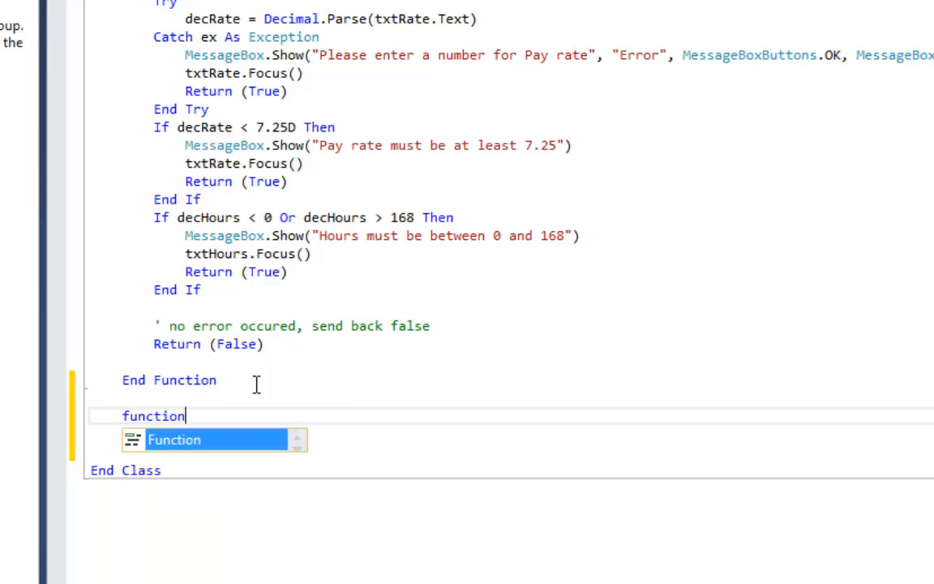
{"action": "type", "text": "B"}
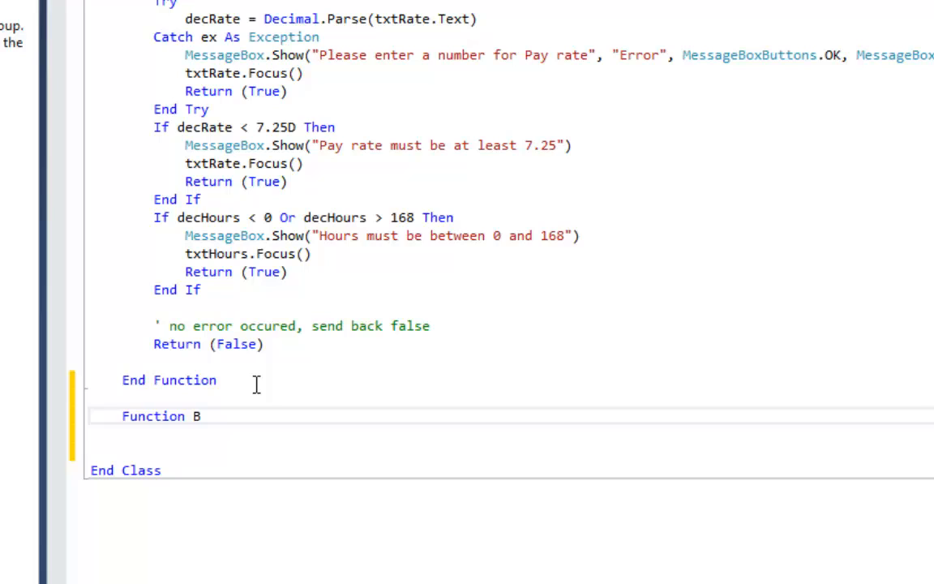
{"action": "type", "text": "ubba() As"}
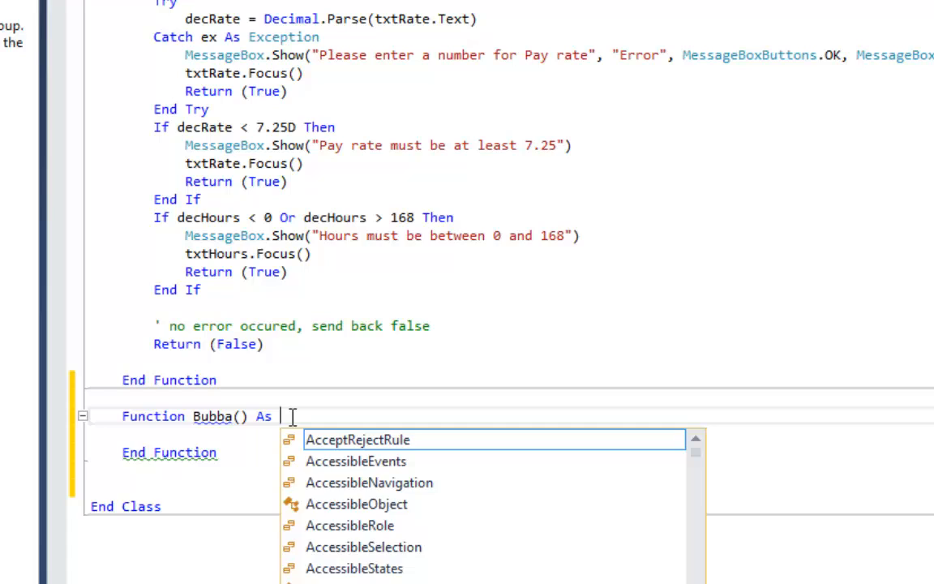
{"action": "type", "text": "decimal"}
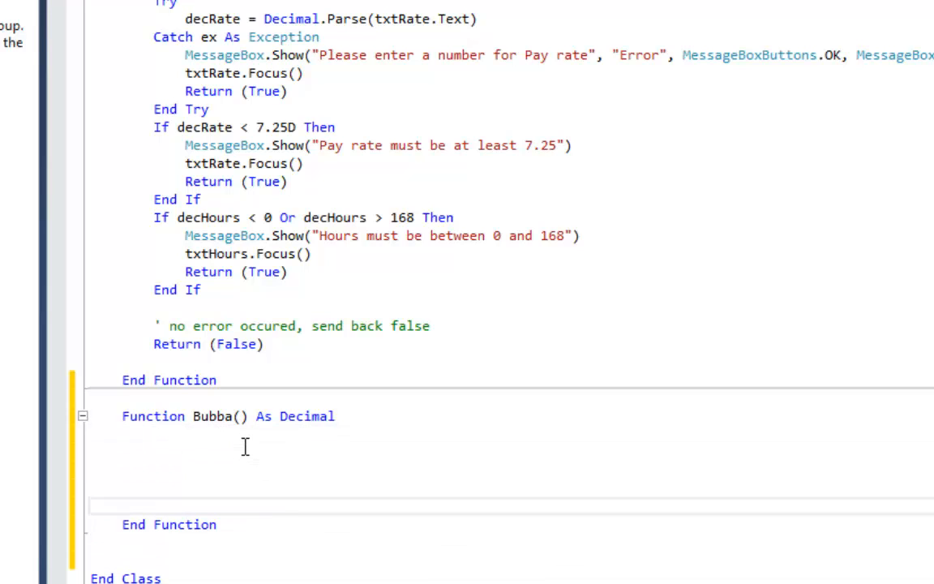
{"action": "type", "text": "return"}
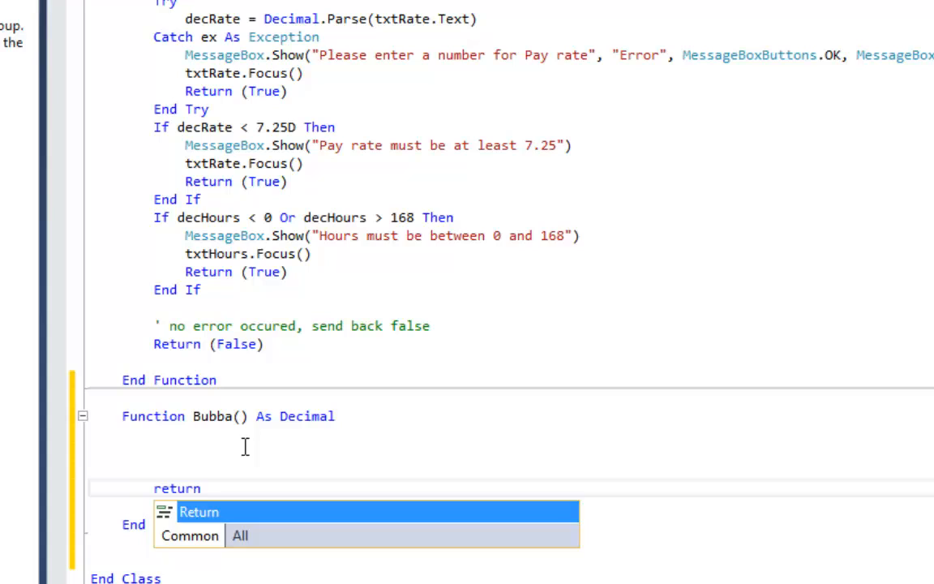
{"action": "type", "text": "(25)"}
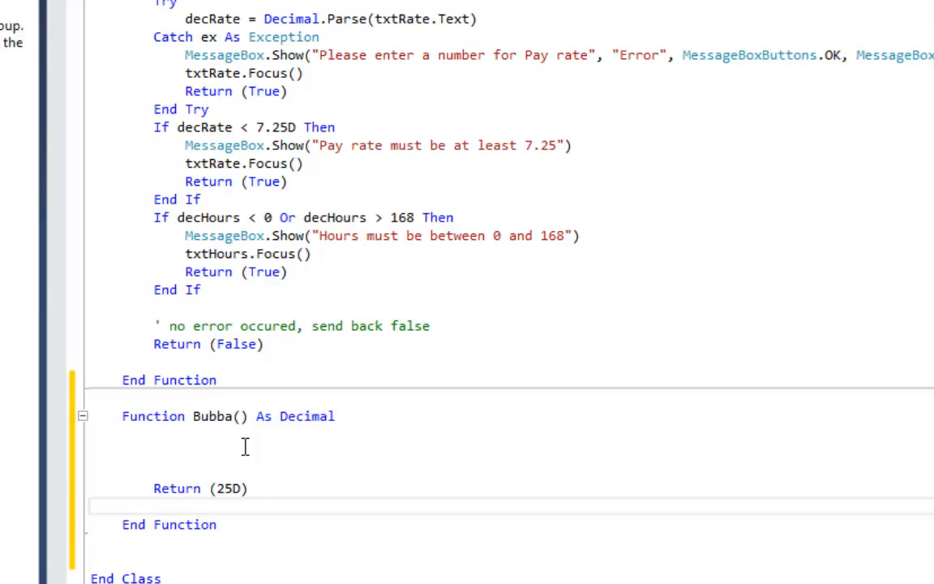
{"action": "mouse_move", "coordinate": [126, 414]}
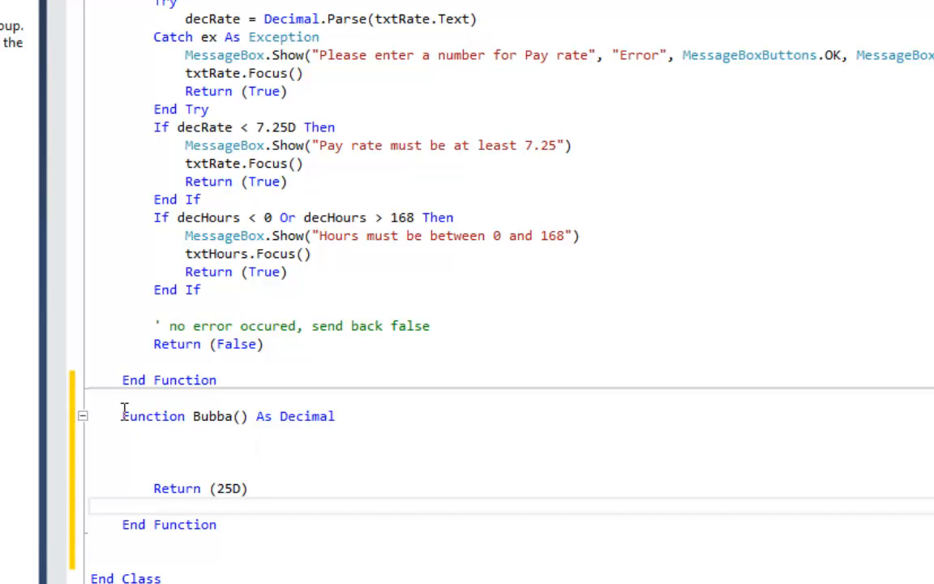
- Remove the whole Bubba function again
{"action": "left_click_drag", "start_coordinate": [121, 415], "coordinate": [217, 524]}
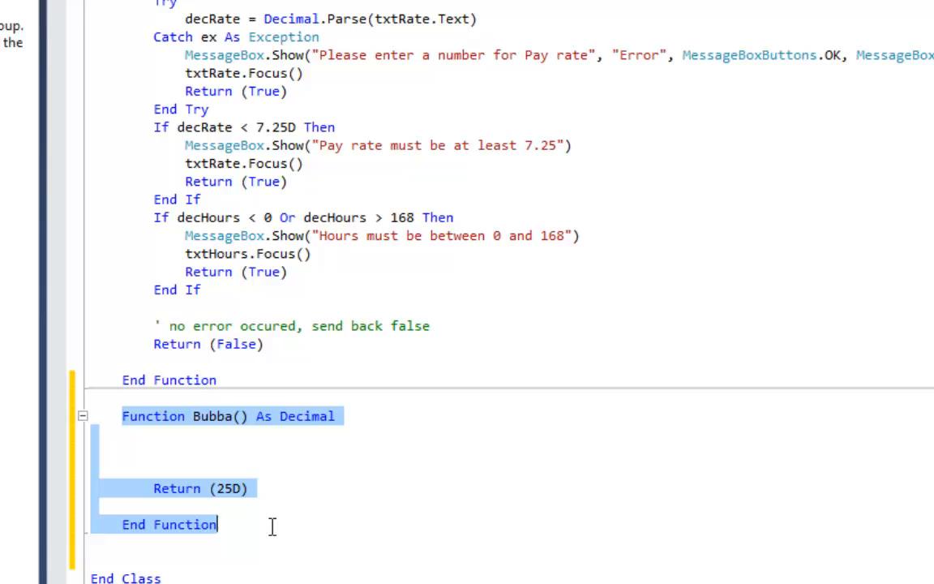
{"action": "key", "text": "Delete"}
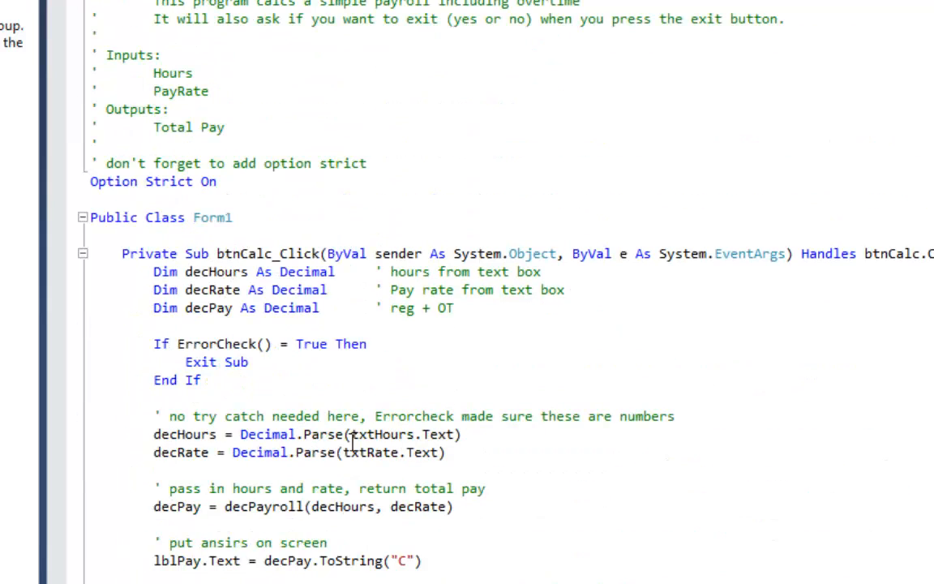
{"action": "mouse_move", "coordinate": [58, 357]}
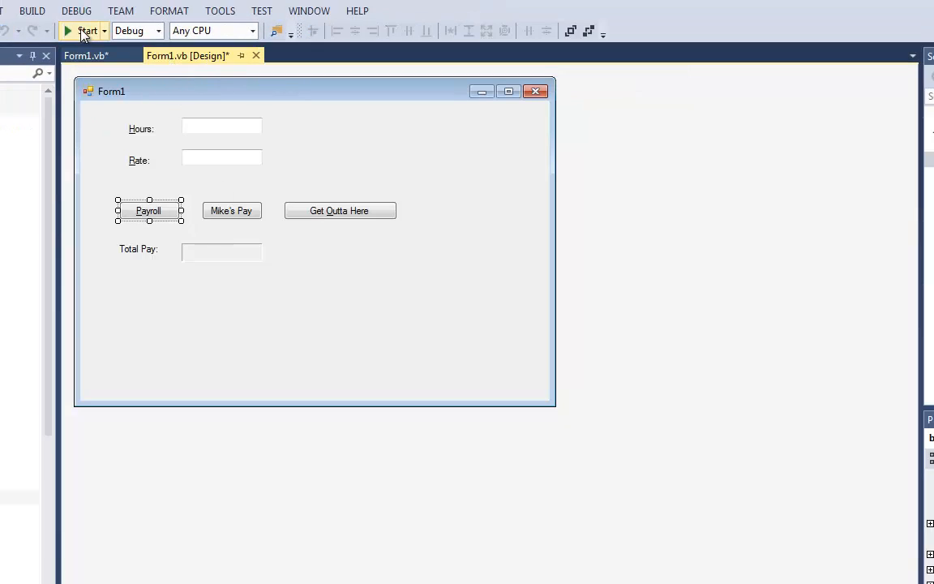
- Start debugging and enter 60 hours and rate 30 to hit the ErrorCheck breakpoint
{"action": "left_click", "coordinate": [88, 31]}
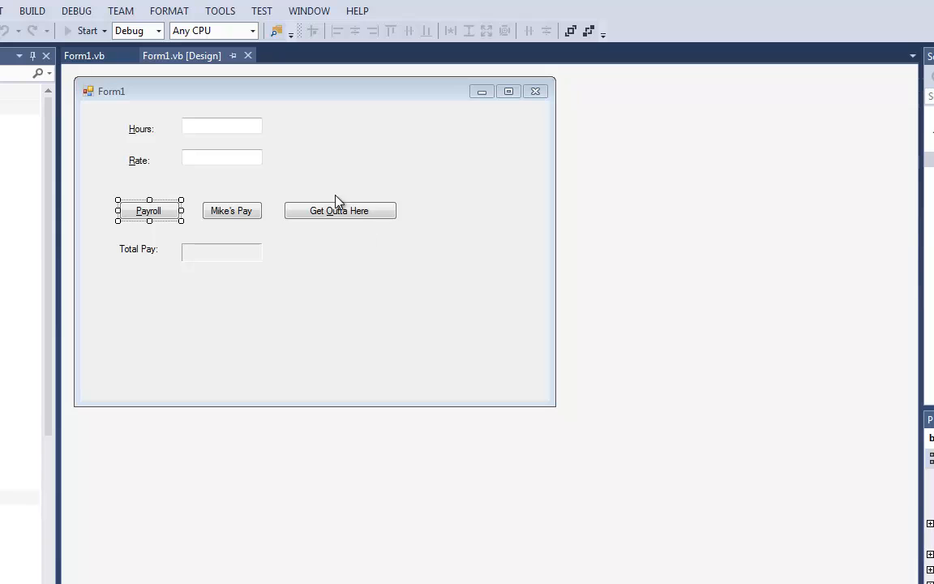
{"action": "left_click", "coordinate": [84, 31]}
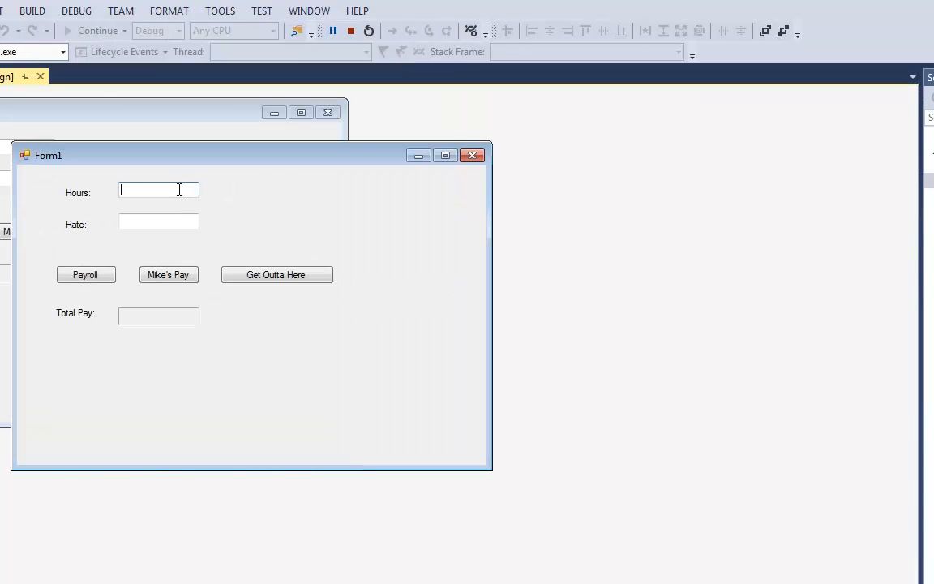
{"action": "type", "text": "60"}
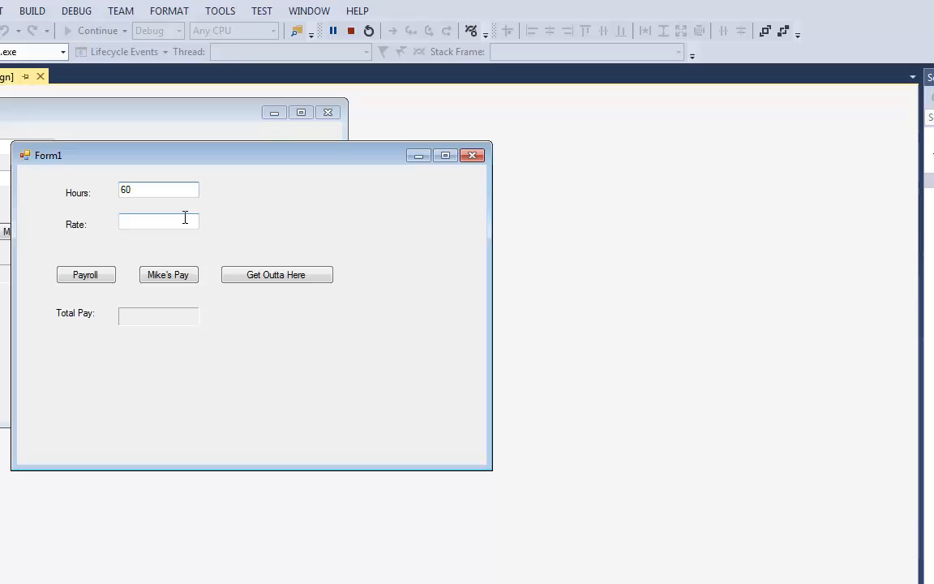
{"action": "type", "text": "30"}
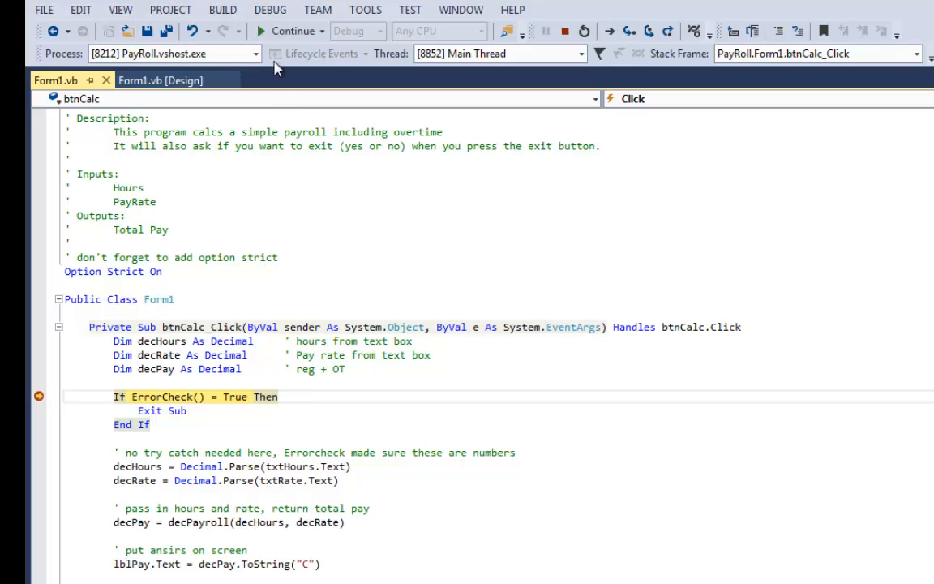
- Step into ErrorCheck and step over its checks via the Debug menu
{"action": "left_click", "coordinate": [269, 10]}
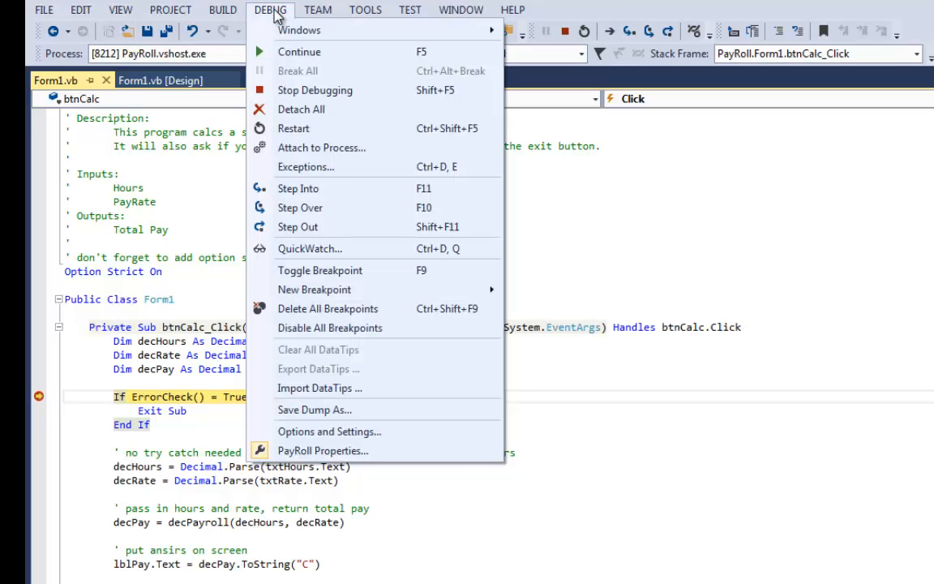
{"action": "mouse_move", "coordinate": [299, 188]}
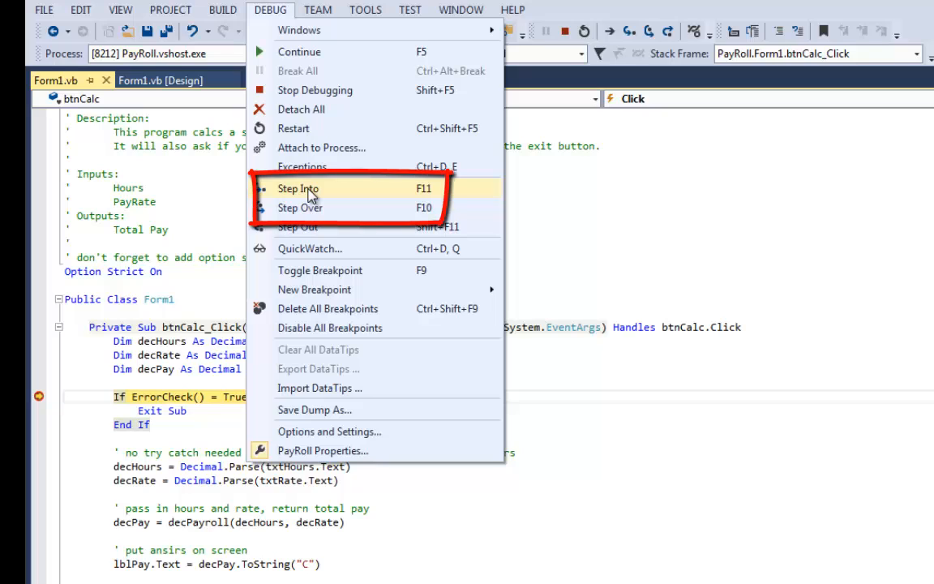
{"action": "mouse_move", "coordinate": [312, 208]}
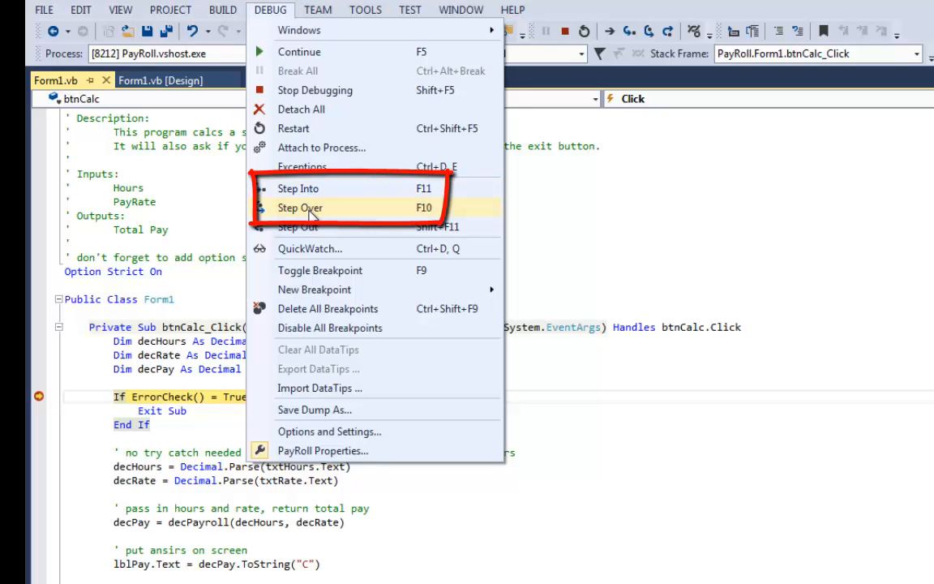
{"action": "mouse_move", "coordinate": [308, 188]}
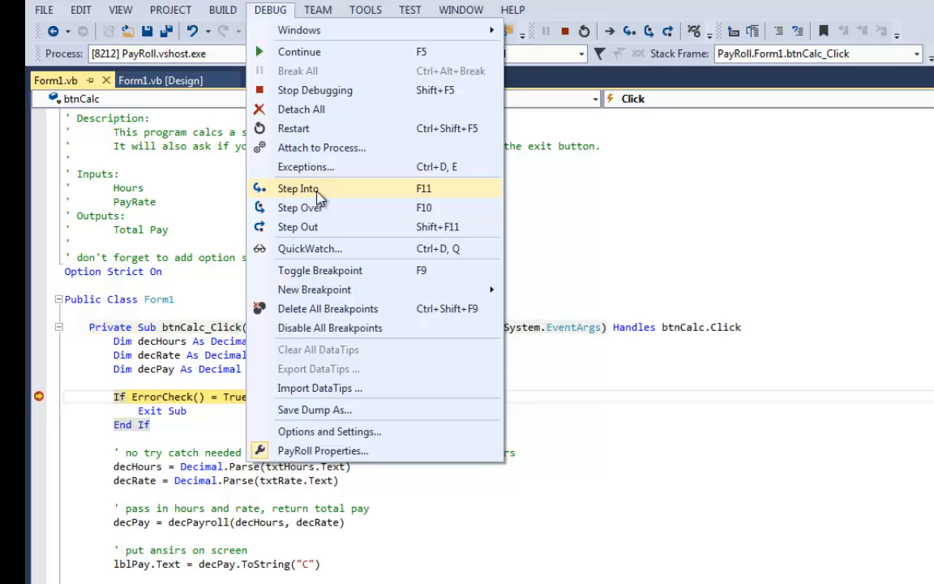
{"action": "left_click", "coordinate": [297, 188]}
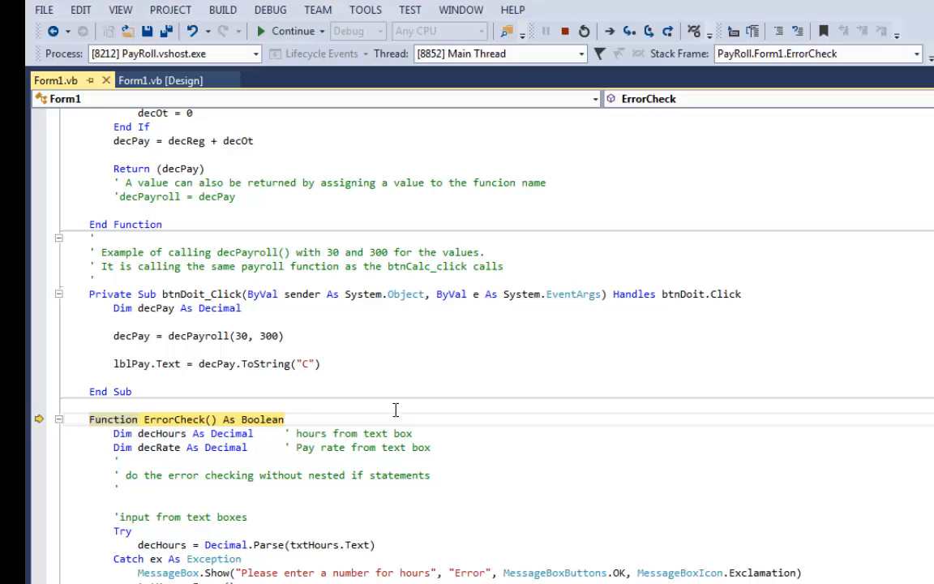
{"action": "left_click", "coordinate": [269, 9]}
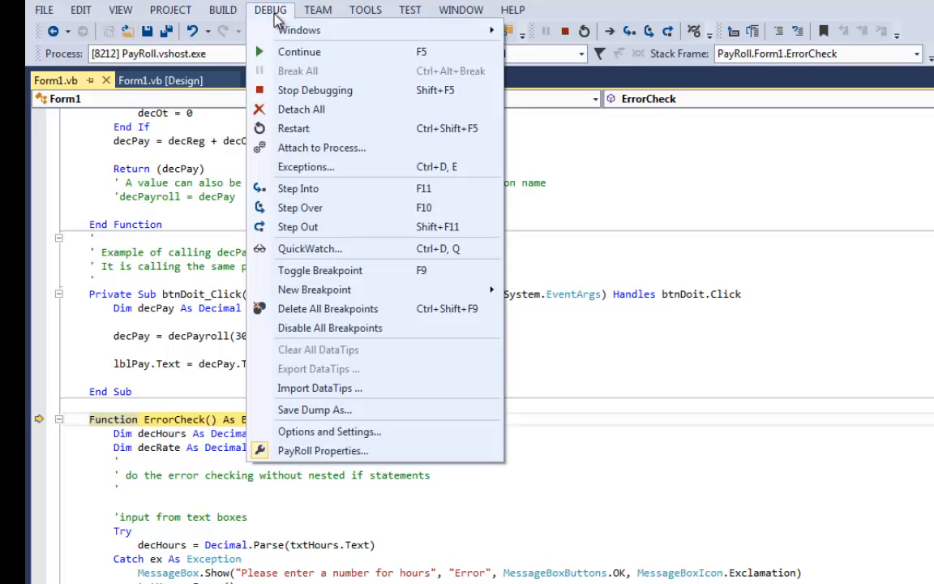
{"action": "mouse_move", "coordinate": [298, 188]}
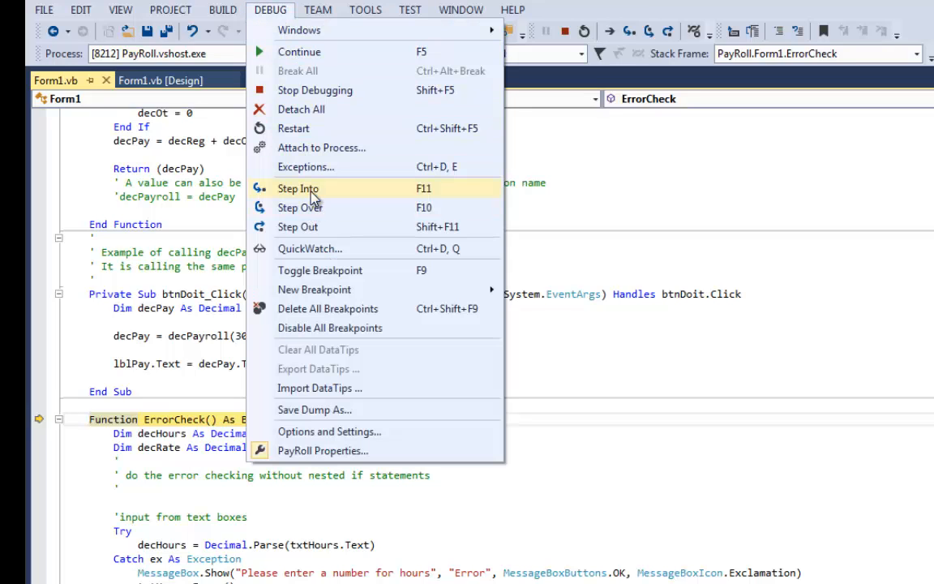
{"action": "mouse_move", "coordinate": [316, 208]}
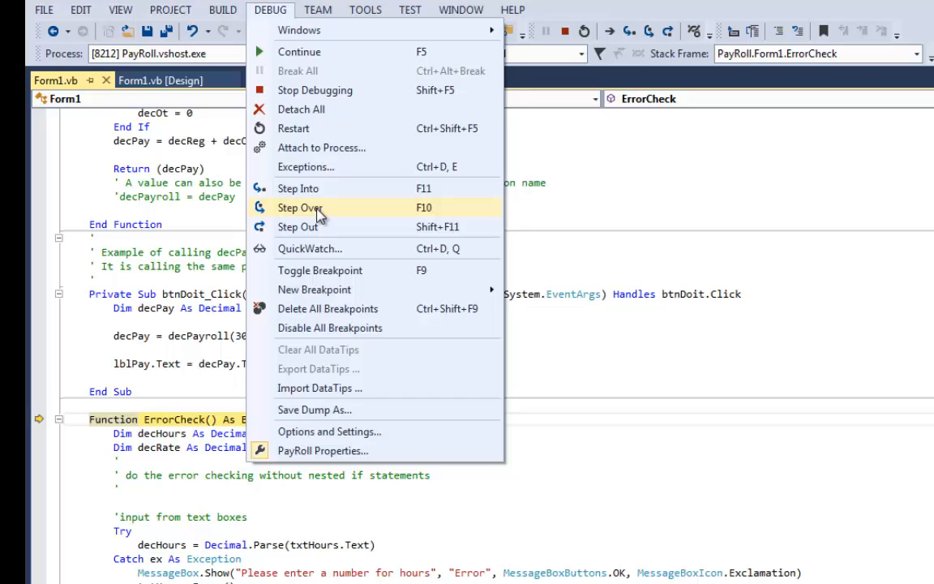
{"action": "left_click", "coordinate": [300, 208]}
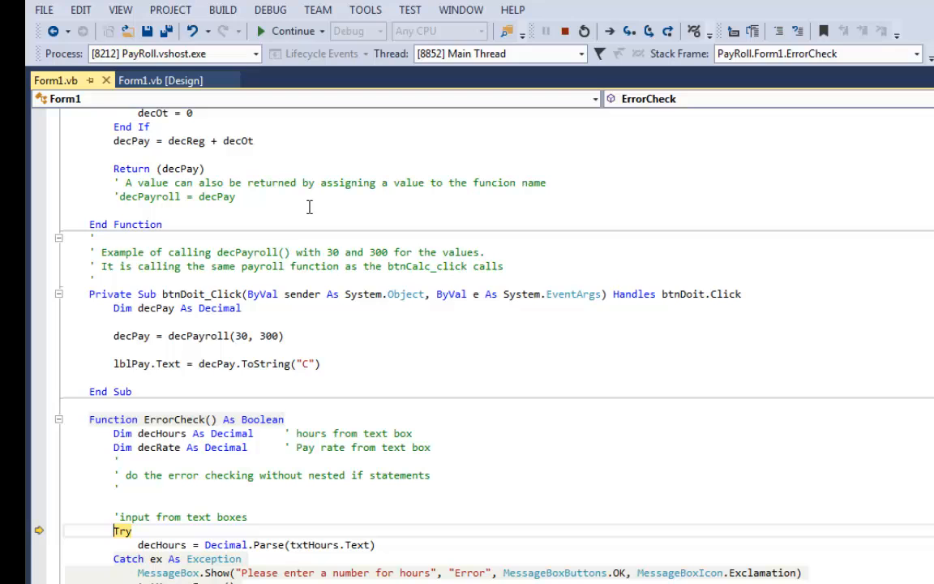
{"action": "scroll", "scroll_direction": "down", "scroll_amount": 3}
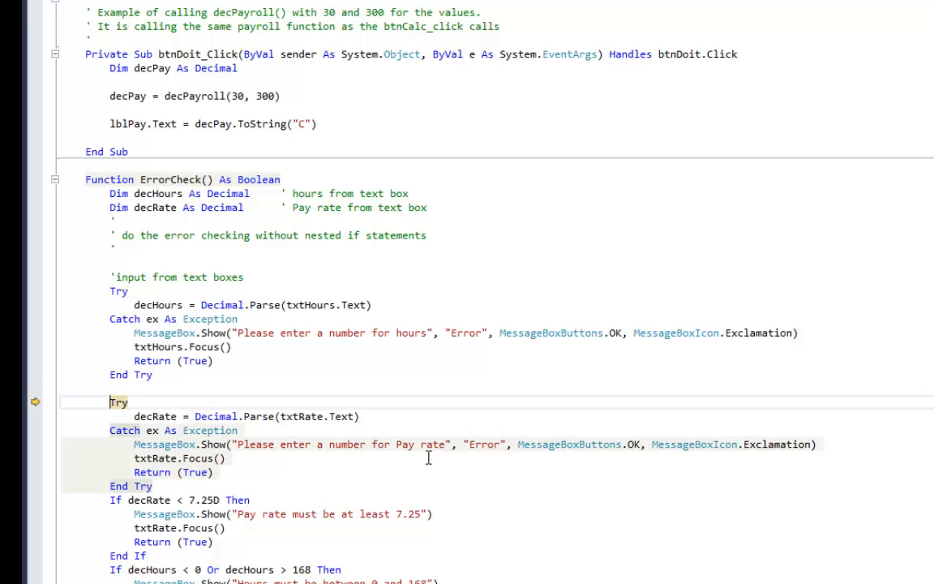
{"action": "scroll", "scroll_direction": "down", "scroll_amount": 3}
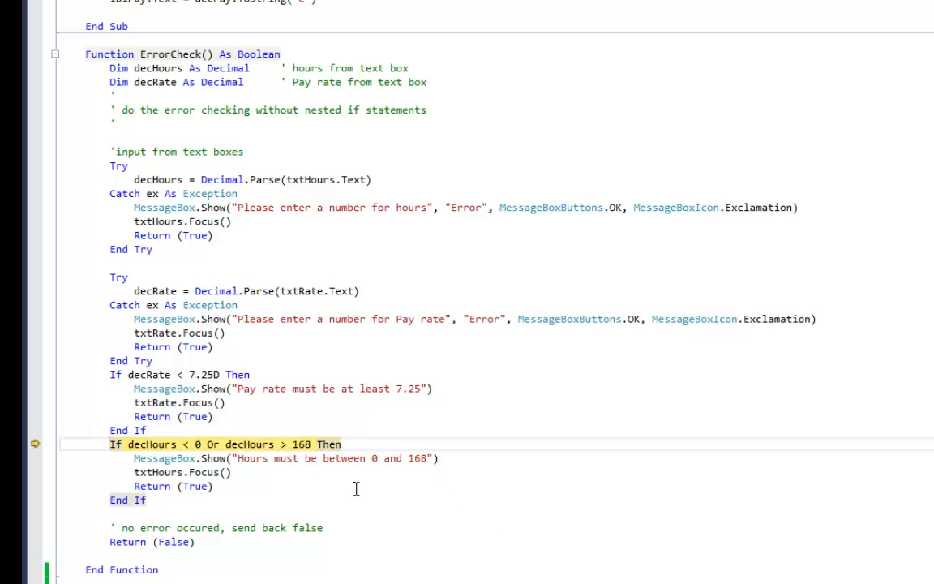
{"action": "mouse_move", "coordinate": [151, 444]}
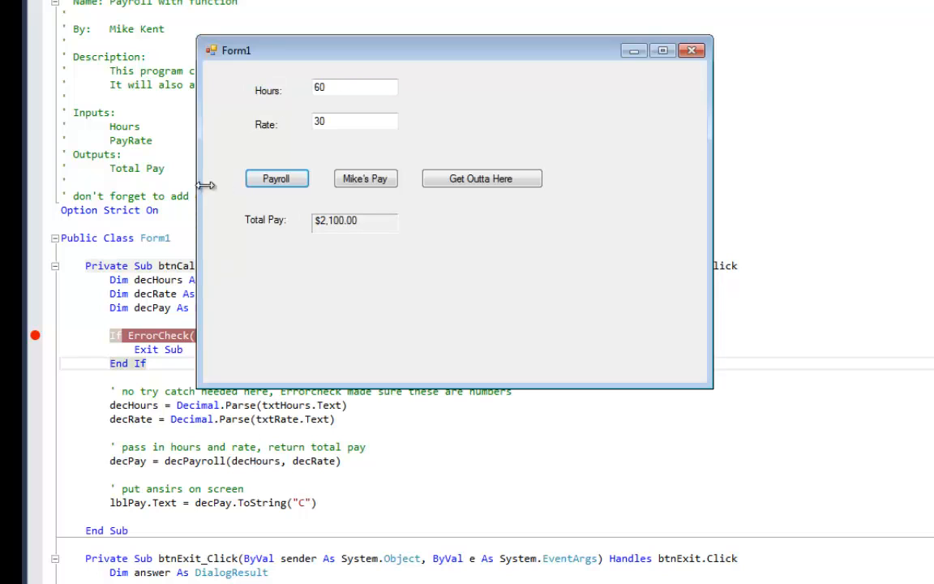
- Enter 60y as hours, step into the Catch block and dismiss the 'Please enter a number for hours' error
{"action": "left_click", "coordinate": [354, 88]}
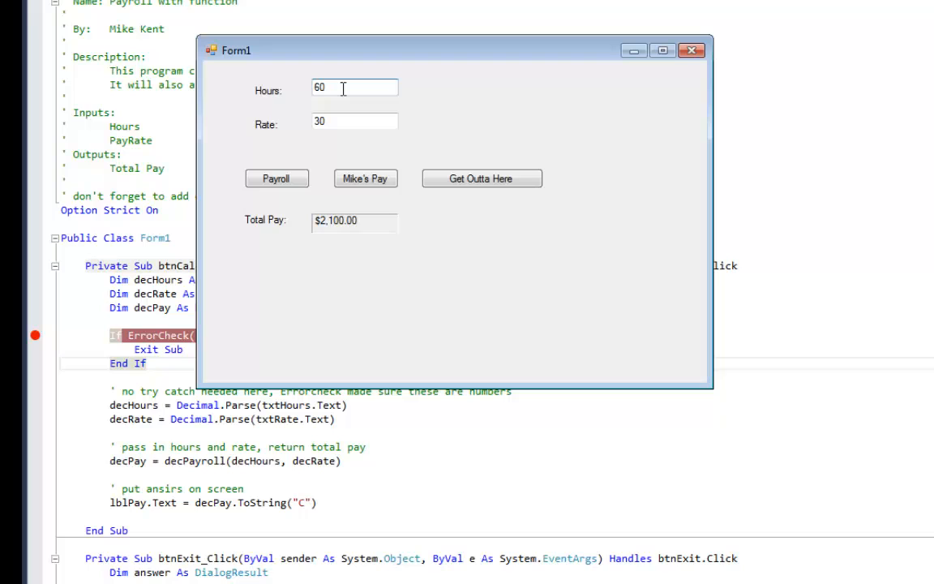
{"action": "type", "text": "y"}
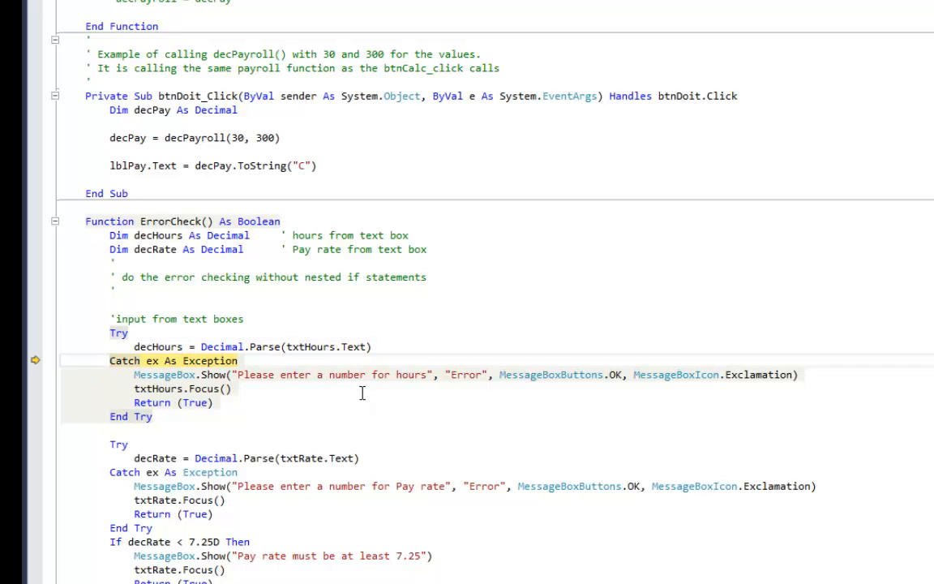
{"action": "scroll", "scroll_direction": "down", "scroll_amount": 3}
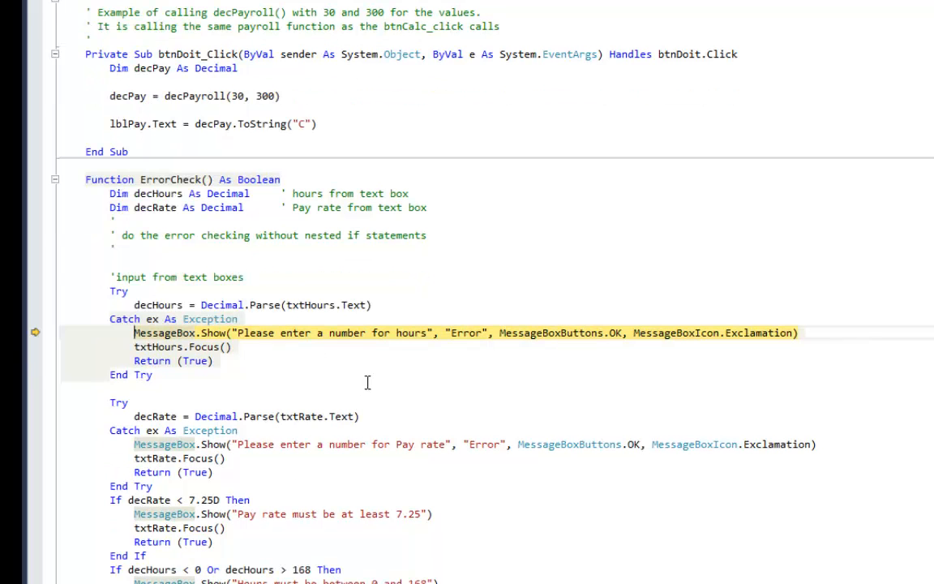
{"action": "left_click", "coordinate": [276, 178]}
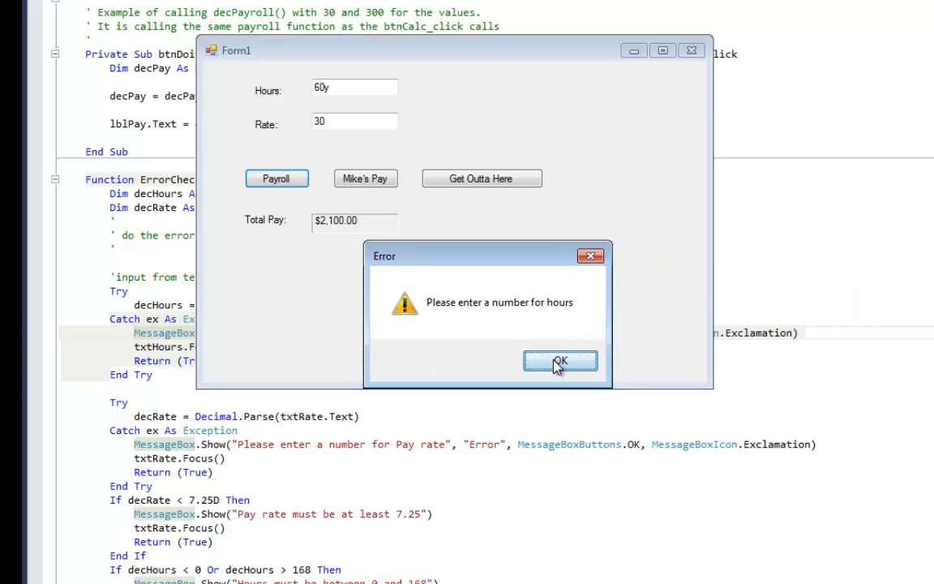
{"action": "left_click", "coordinate": [561, 360]}
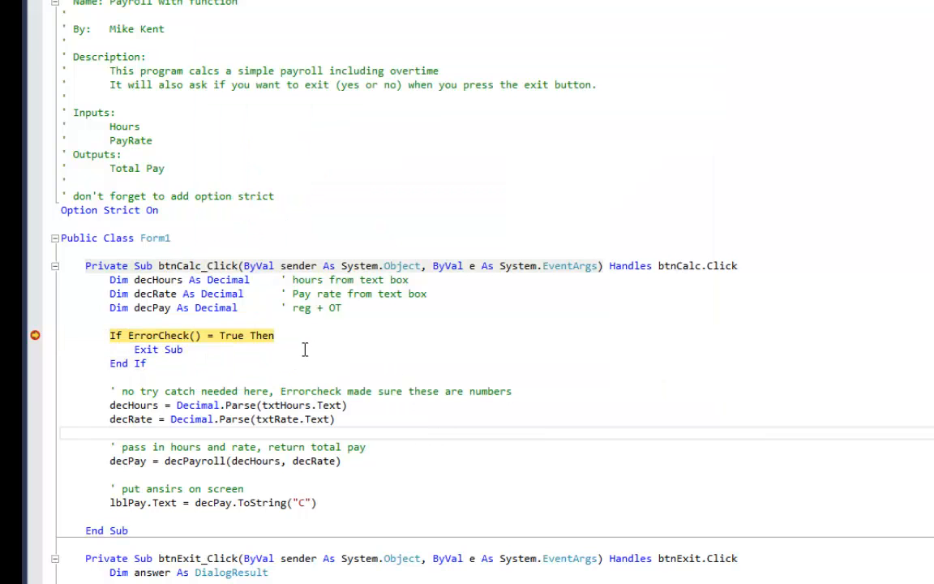
- Set hours to 200 and step through ErrorCheck to the 'Hours must be between 0 and 168' line
{"action": "scroll", "scroll_direction": "down", "scroll_amount": 3}
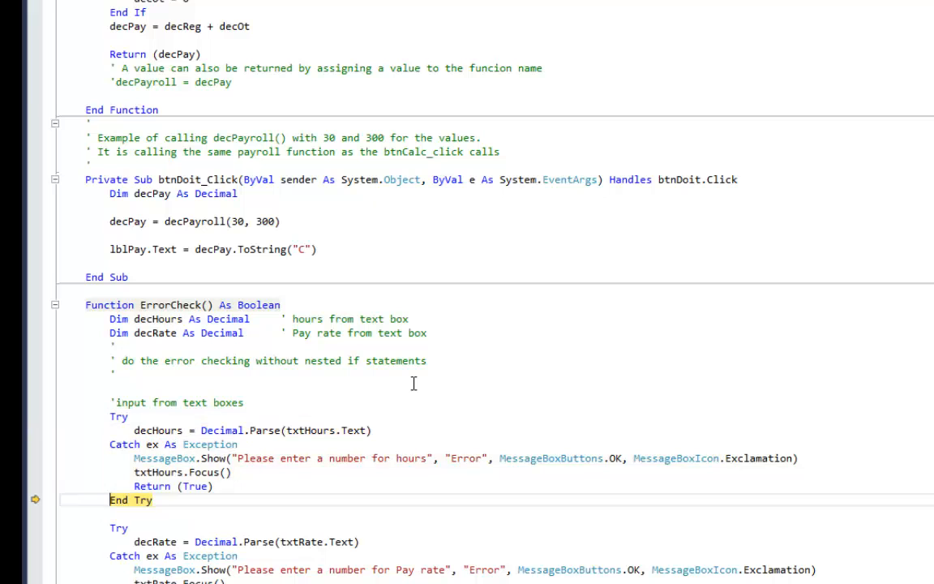
{"action": "scroll", "scroll_direction": "down", "scroll_amount": 3}
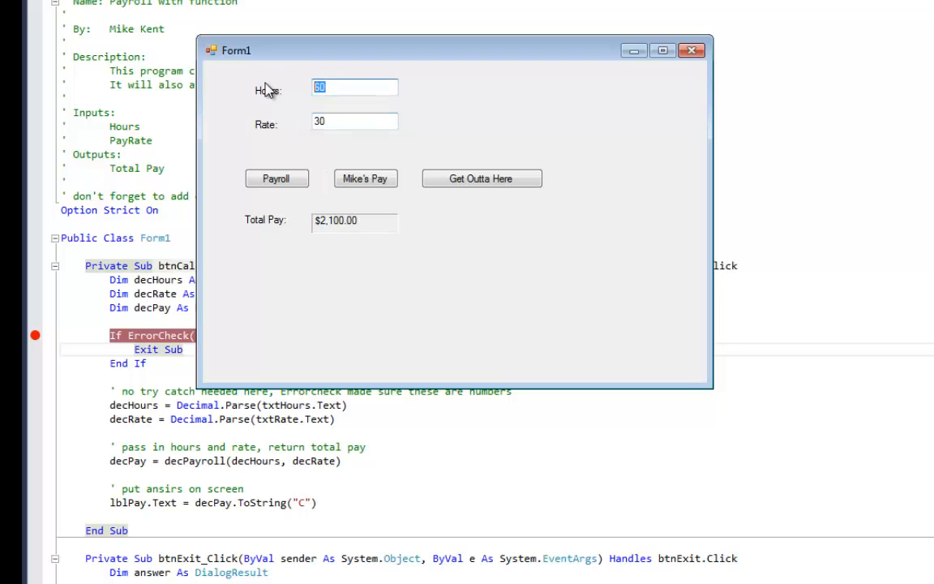
{"action": "type", "text": "200"}
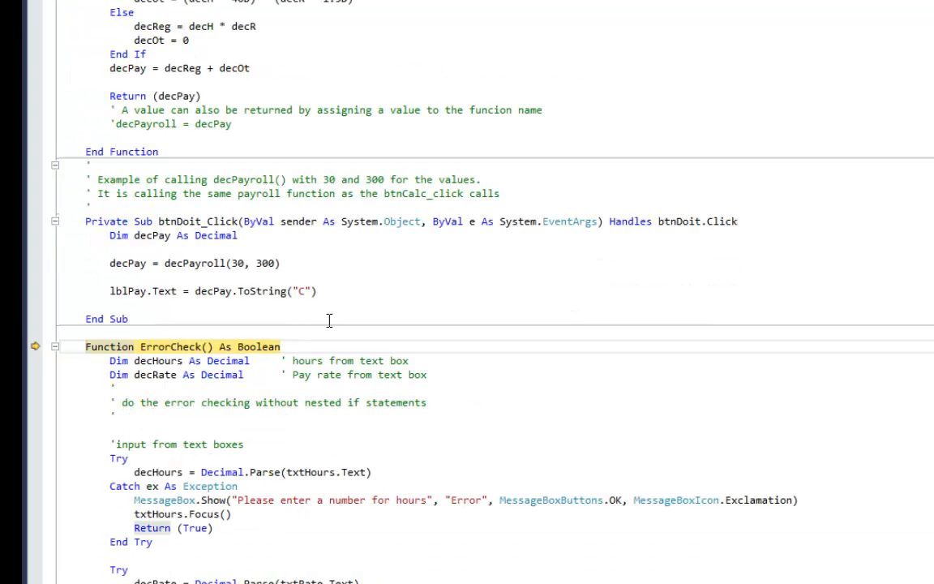
{"action": "scroll", "scroll_direction": "down", "scroll_amount": 3}
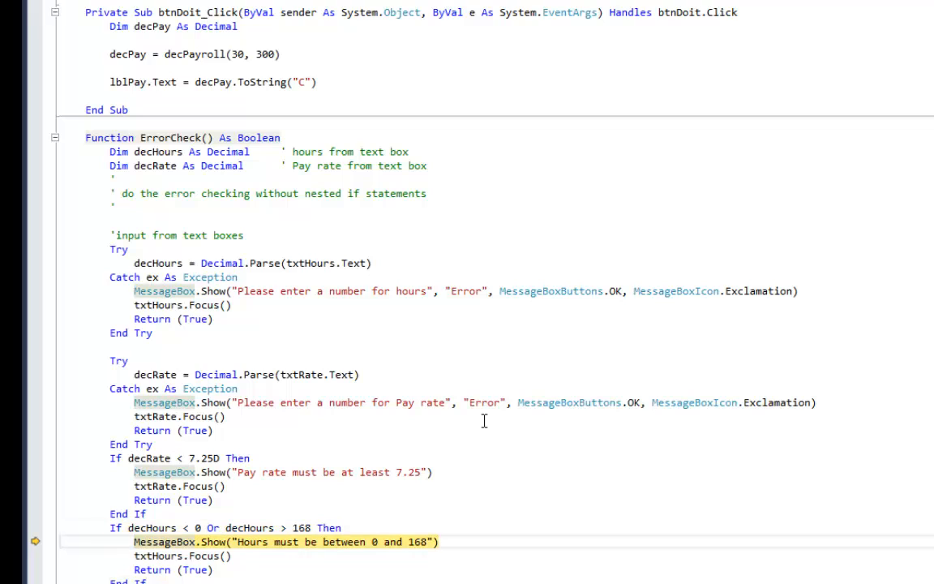
- Step over the out-of-range MessageBox and dismiss the hours range warning
{"action": "left_click", "coordinate": [275, 178]}
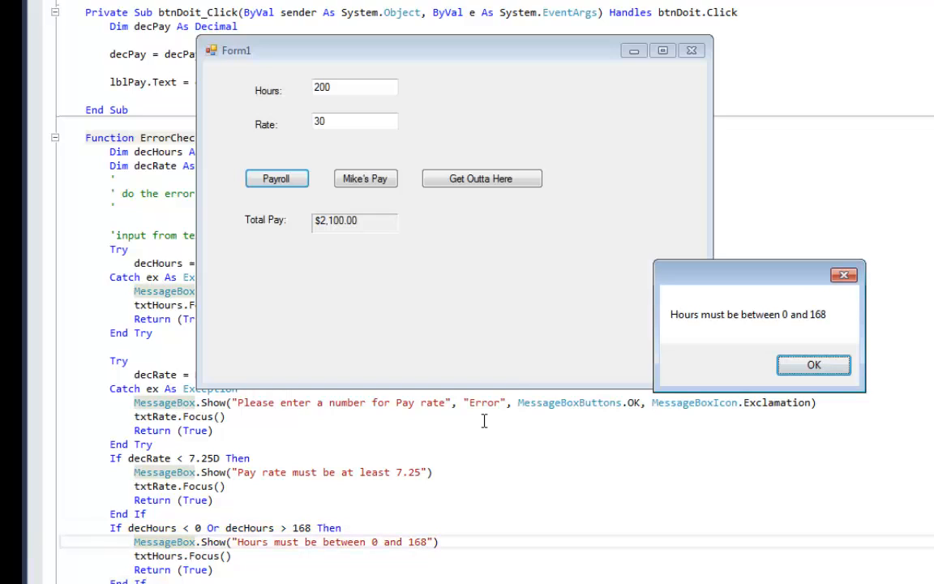
{"action": "left_click", "coordinate": [814, 363]}
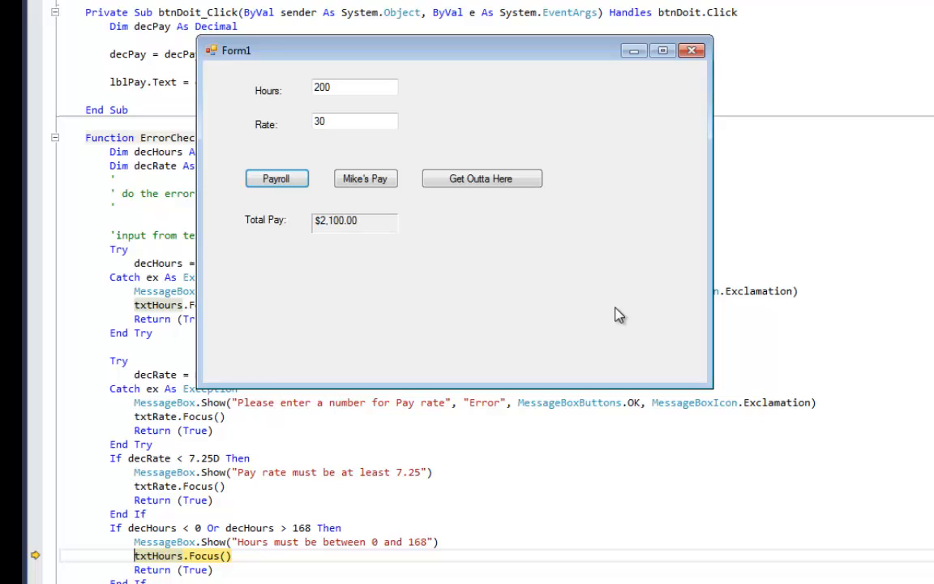
{"action": "mouse_move", "coordinate": [662, 371]}
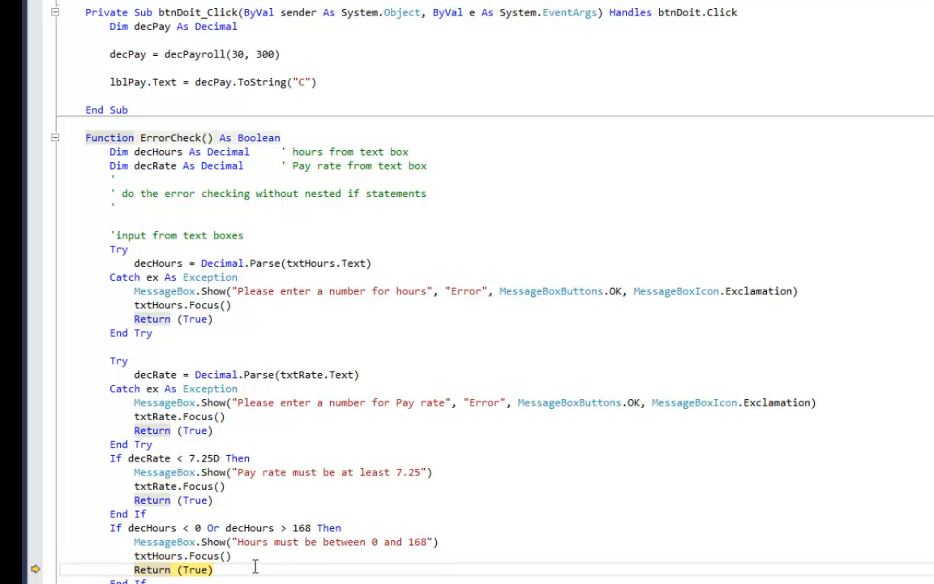
{"action": "scroll", "scroll_direction": "up", "scroll_amount": 3}
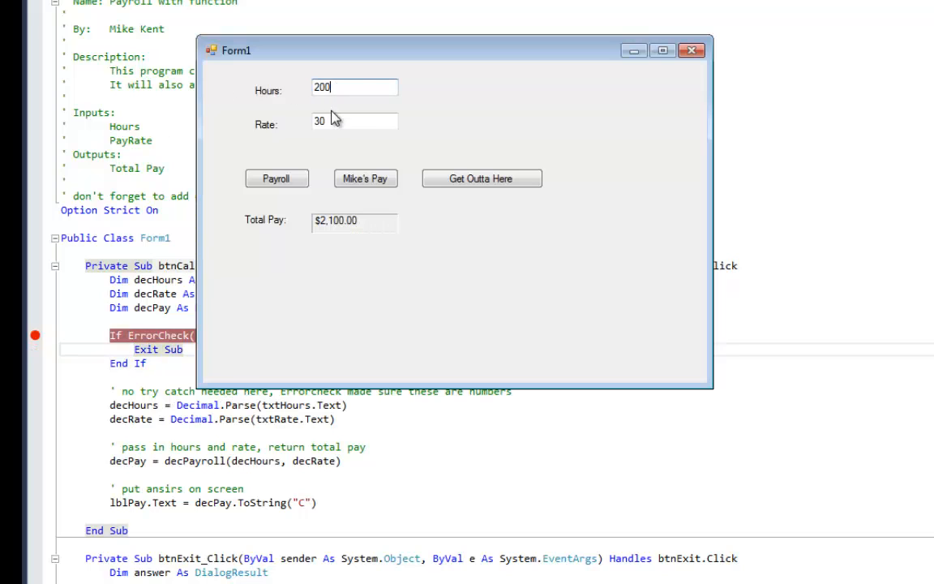
- Restore hours to 60 and exit the payroll program via Get Outta Here and Yes
{"action": "type", "text": "60"}
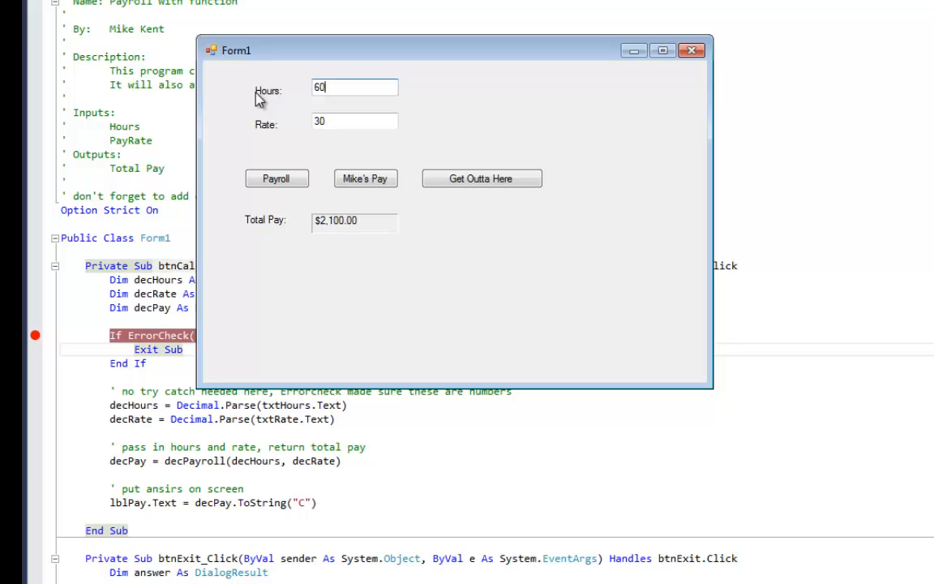
{"action": "left_click", "coordinate": [482, 178]}
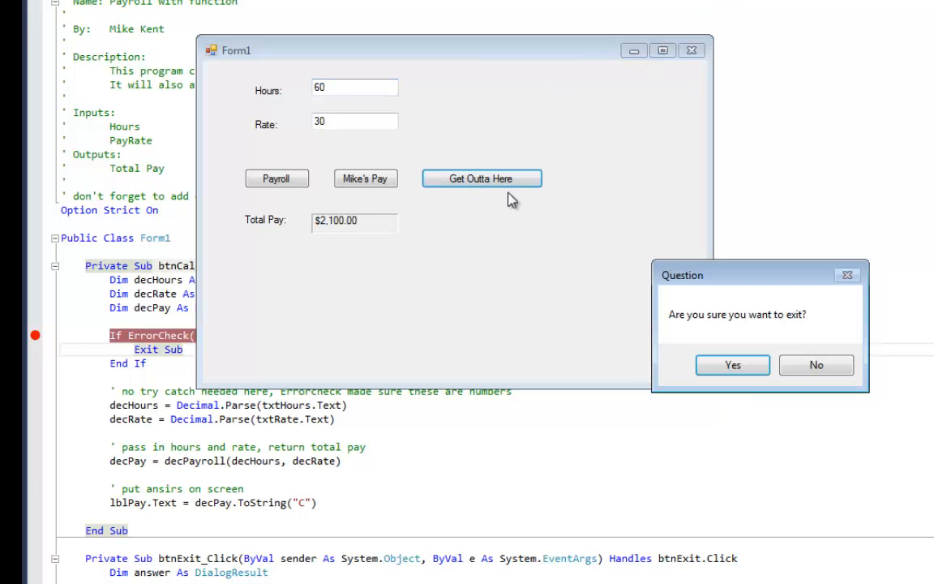
{"action": "left_click", "coordinate": [730, 365]}
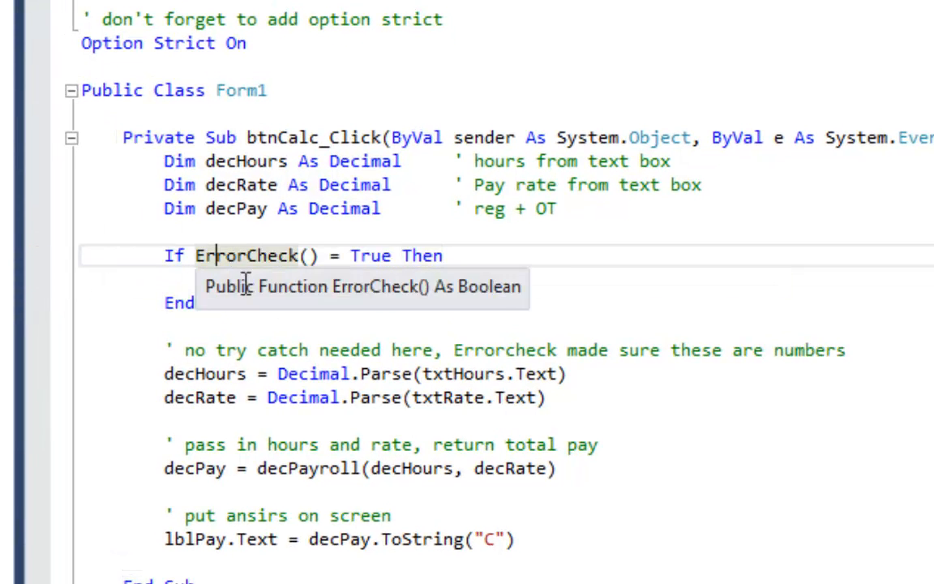
{"action": "type", "text": "Exit Sub"}
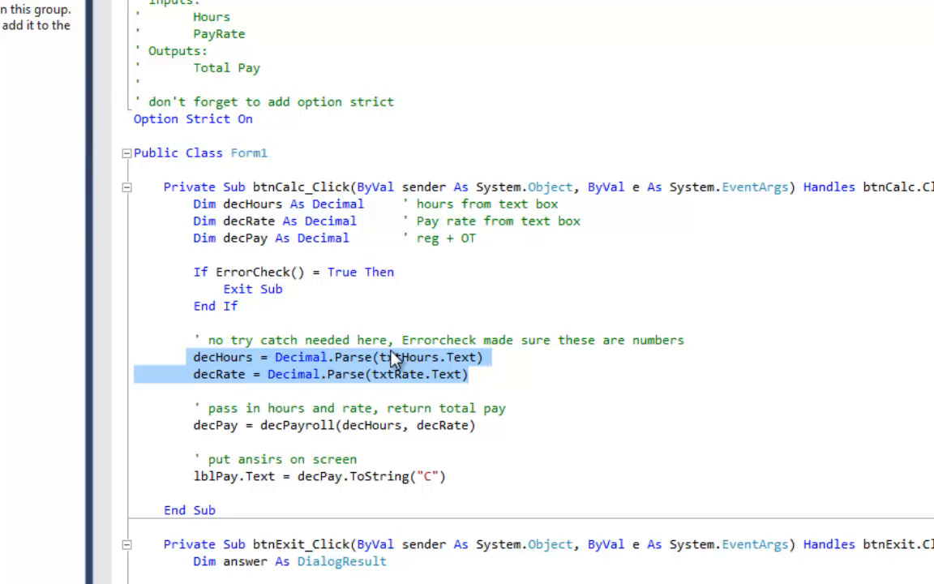
{"action": "left_click", "coordinate": [399, 373]}
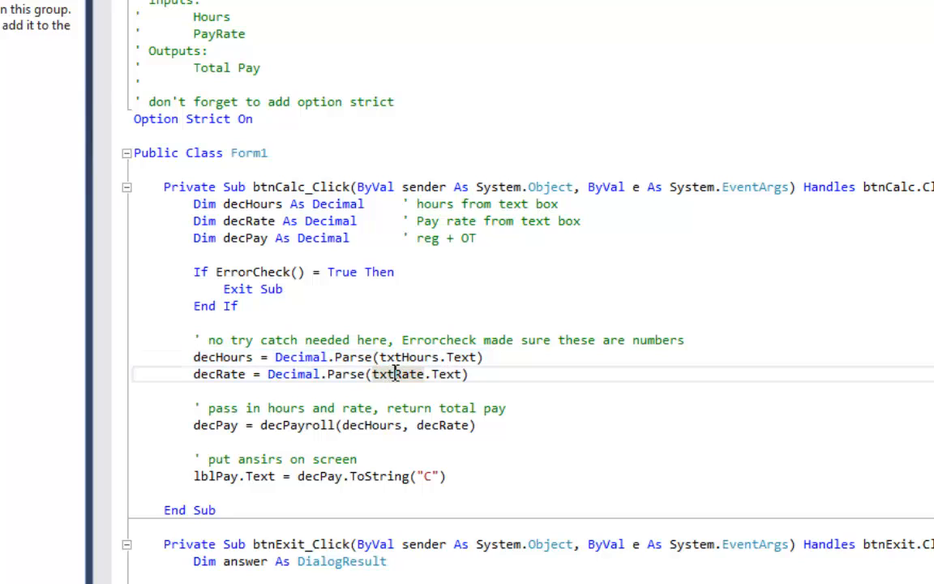
{"action": "double_click", "coordinate": [399, 373]}
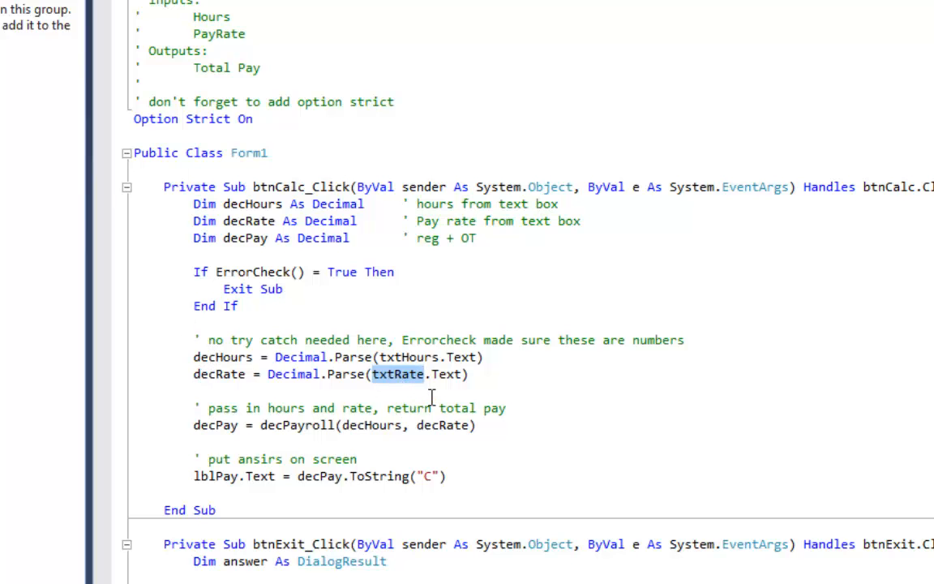
{"action": "mouse_move", "coordinate": [297, 425]}
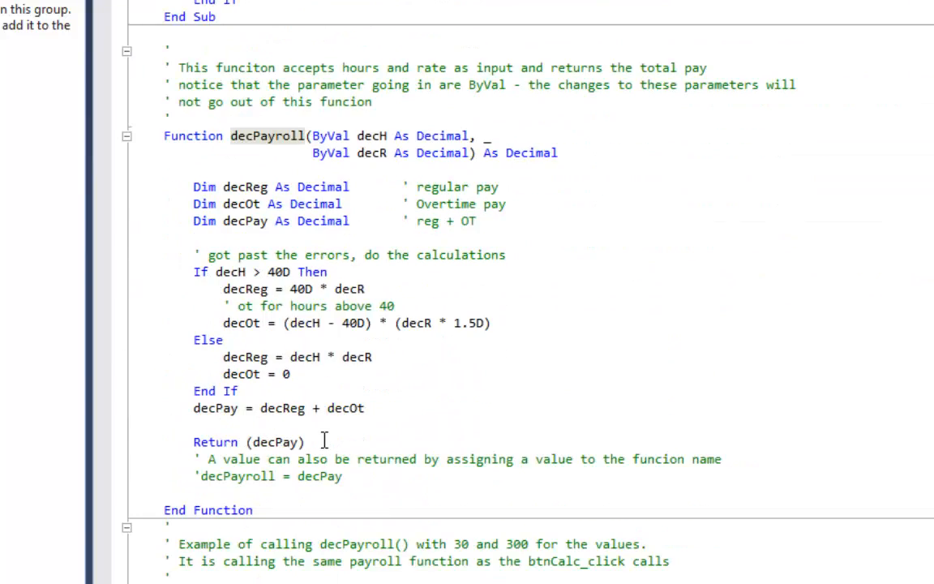
{"action": "scroll", "scroll_direction": "down", "scroll_amount": 3}
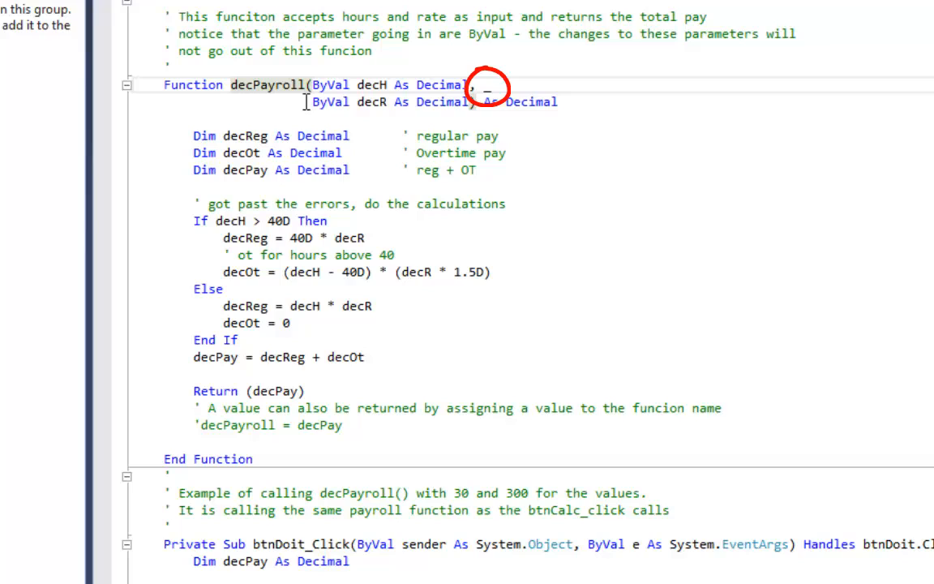
{"action": "double_click", "coordinate": [371, 84]}
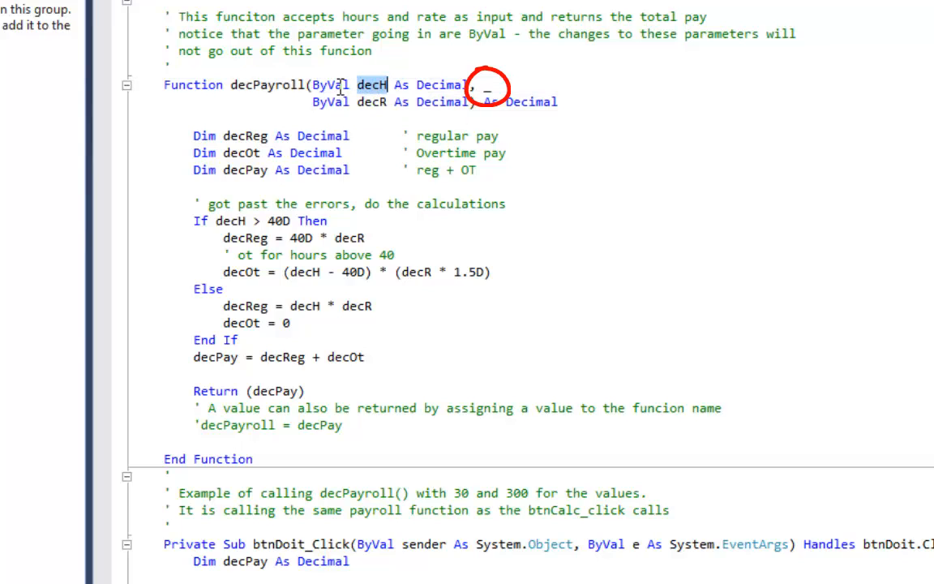
{"action": "double_click", "coordinate": [371, 84]}
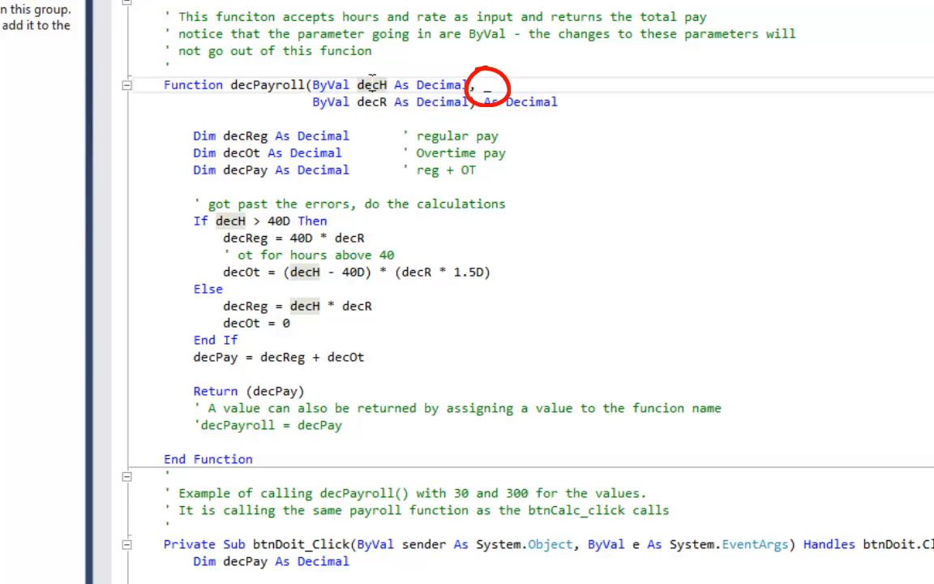
{"action": "double_click", "coordinate": [441, 84]}
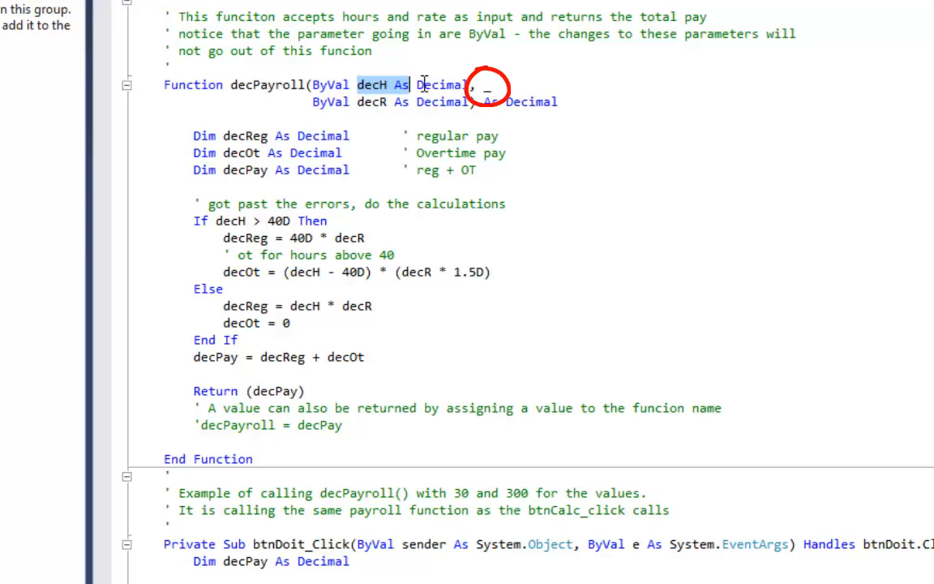
{"action": "double_click", "coordinate": [441, 84]}
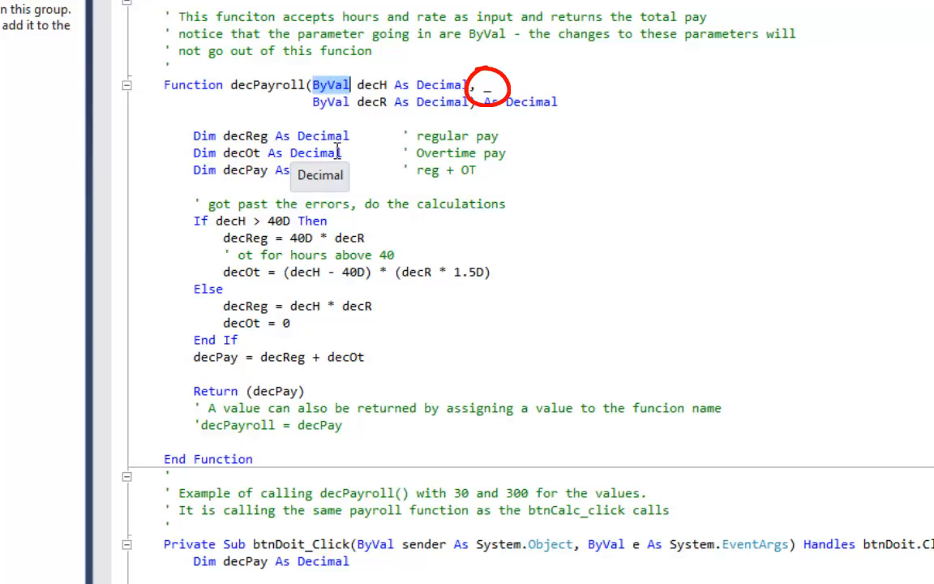
{"action": "mouse_move", "coordinate": [483, 84]}
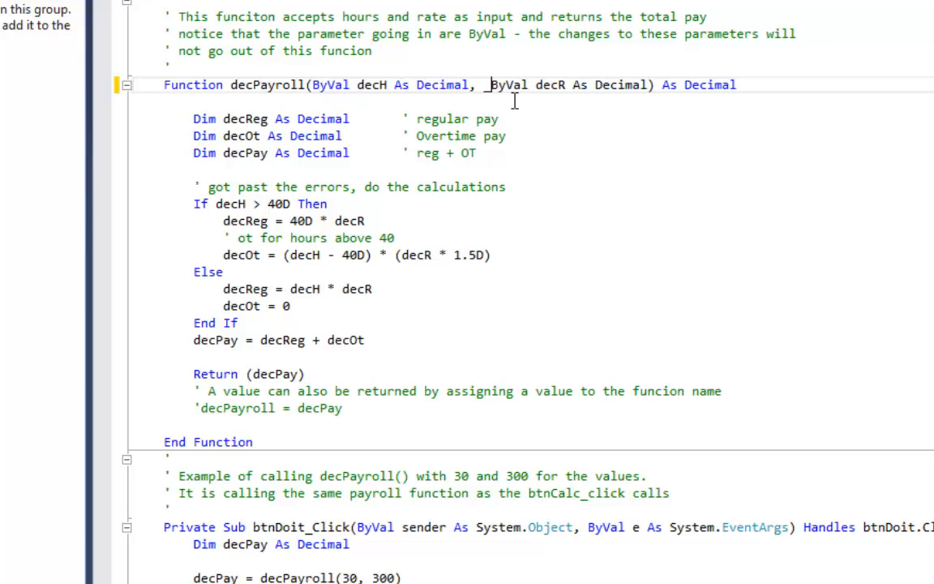
{"action": "key", "text": "Enter"}
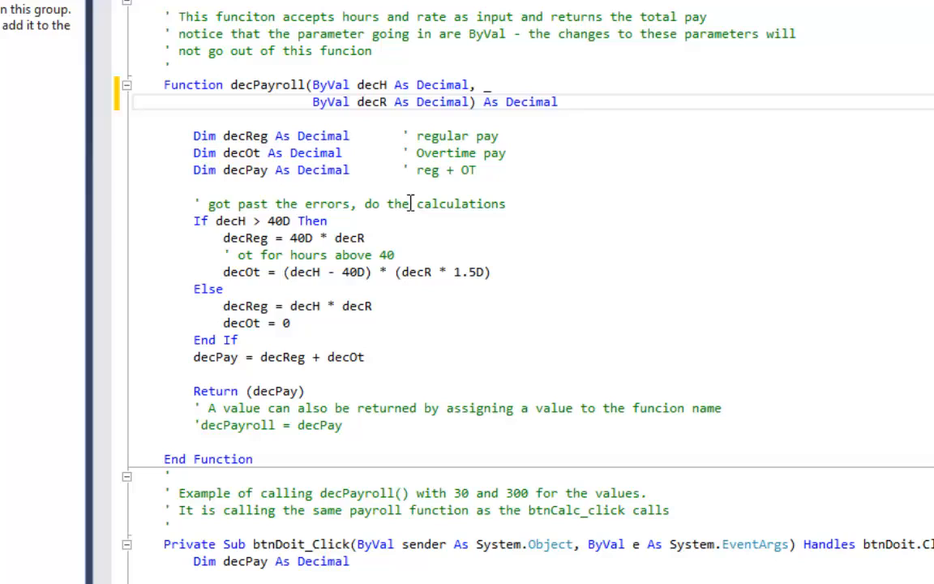
{"action": "double_click", "coordinate": [370, 85]}
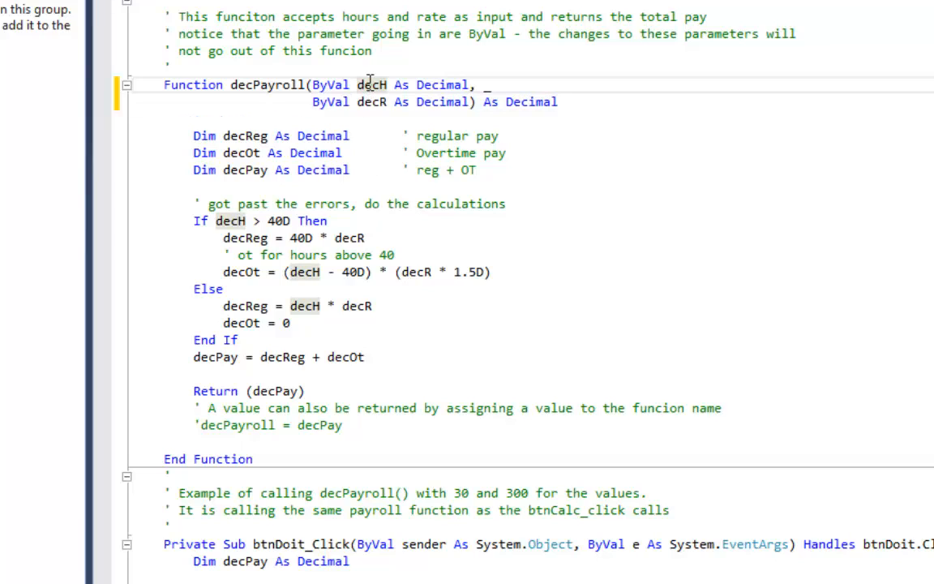
{"action": "double_click", "coordinate": [371, 84]}
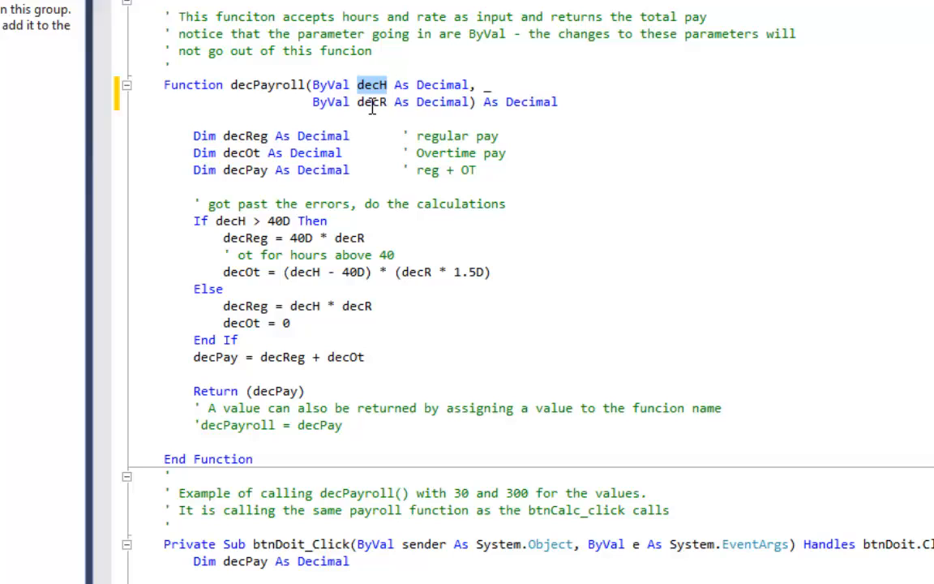
{"action": "double_click", "coordinate": [372, 100]}
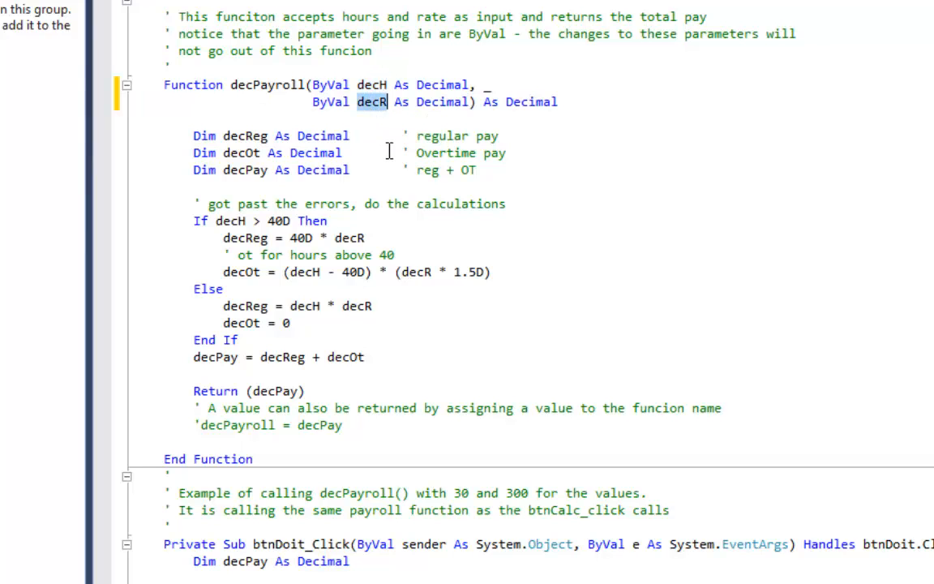
{"action": "mouse_move", "coordinate": [365, 202]}
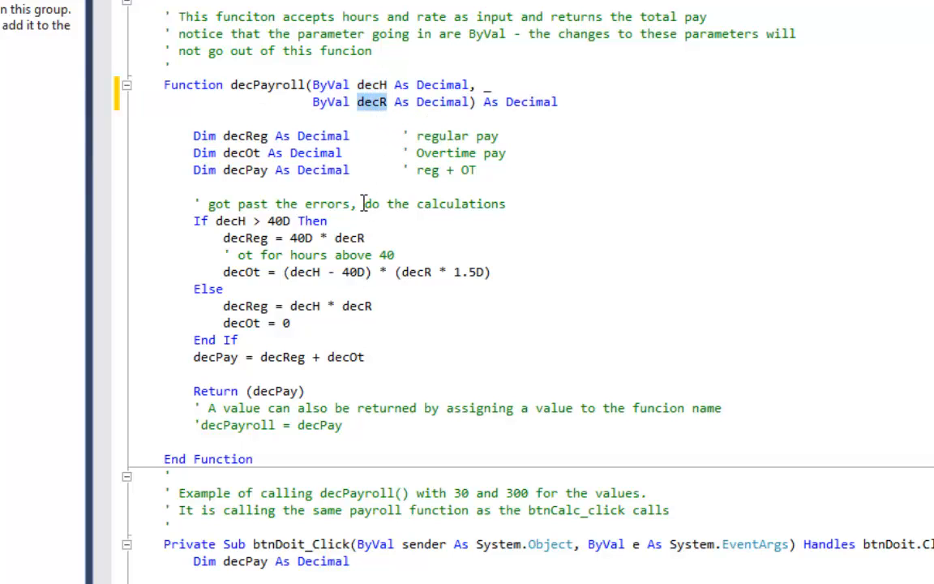
{"action": "scroll", "scroll_direction": "up", "scroll_amount": 3}
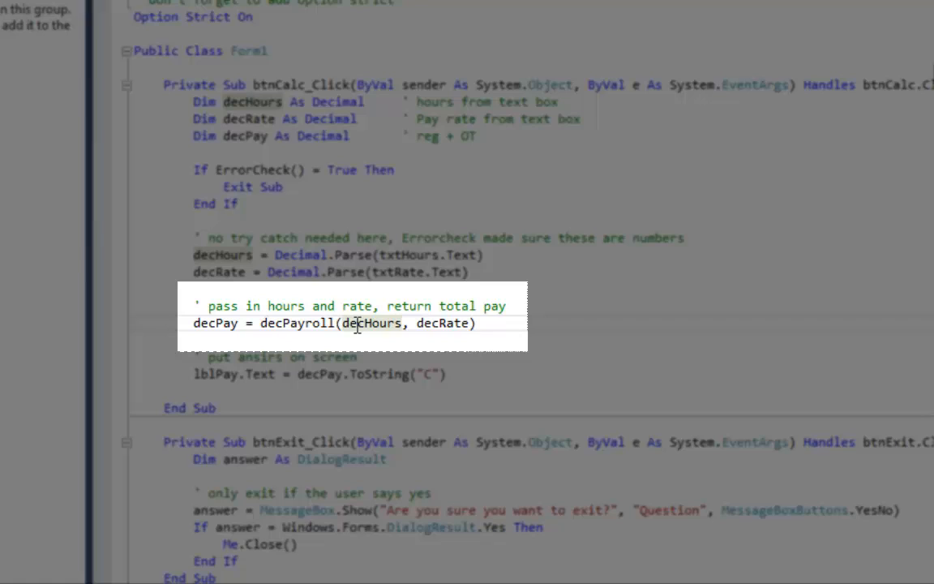
{"action": "mouse_move", "coordinate": [373, 323]}
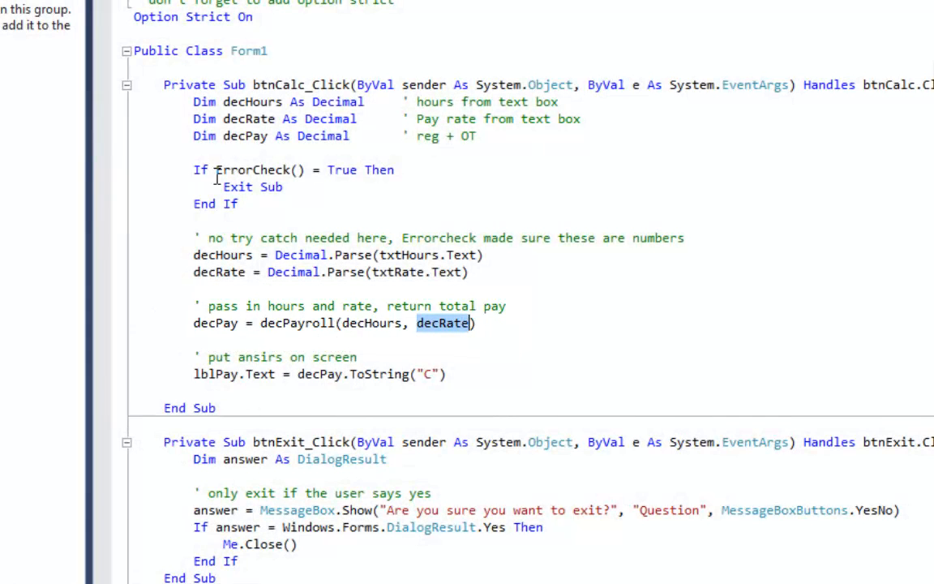
{"action": "left_click_drag", "start_coordinate": [190, 100], "coordinate": [582, 120]}
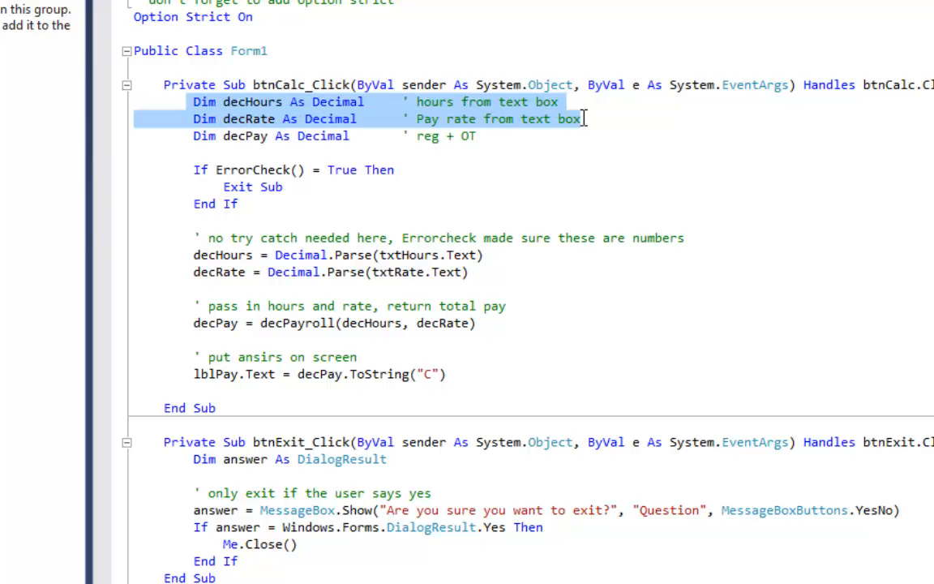
{"action": "scroll", "scroll_direction": "down", "scroll_amount": 3}
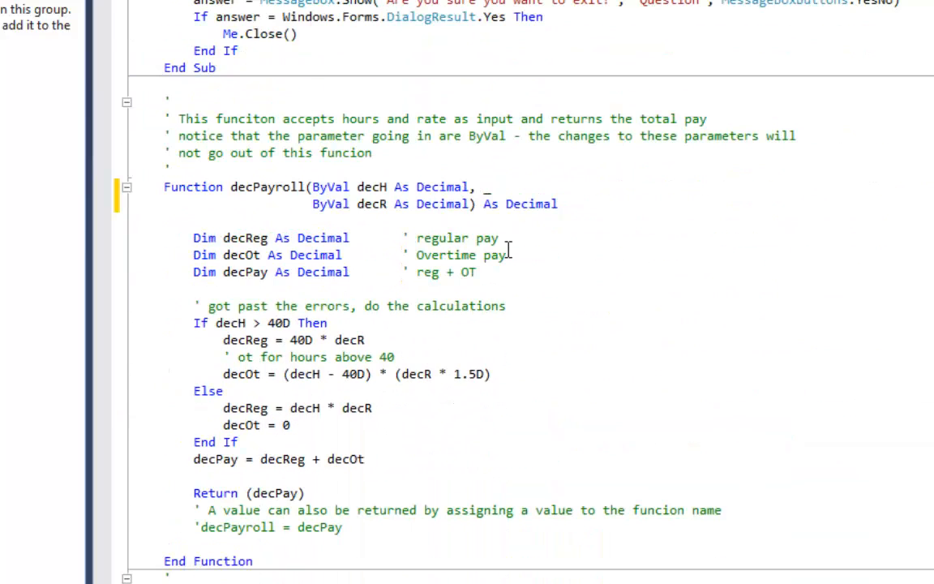
{"action": "double_click", "coordinate": [372, 186]}
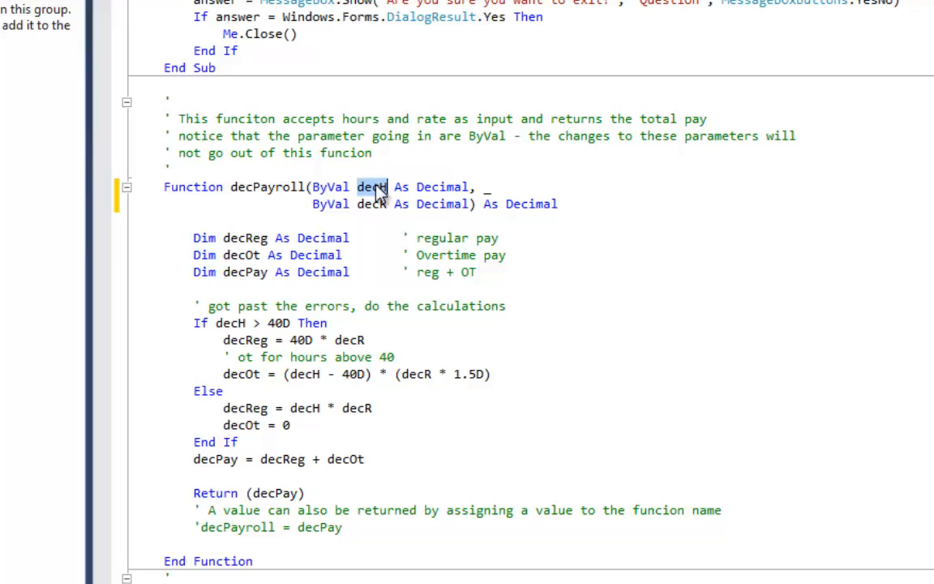
{"action": "double_click", "coordinate": [373, 204]}
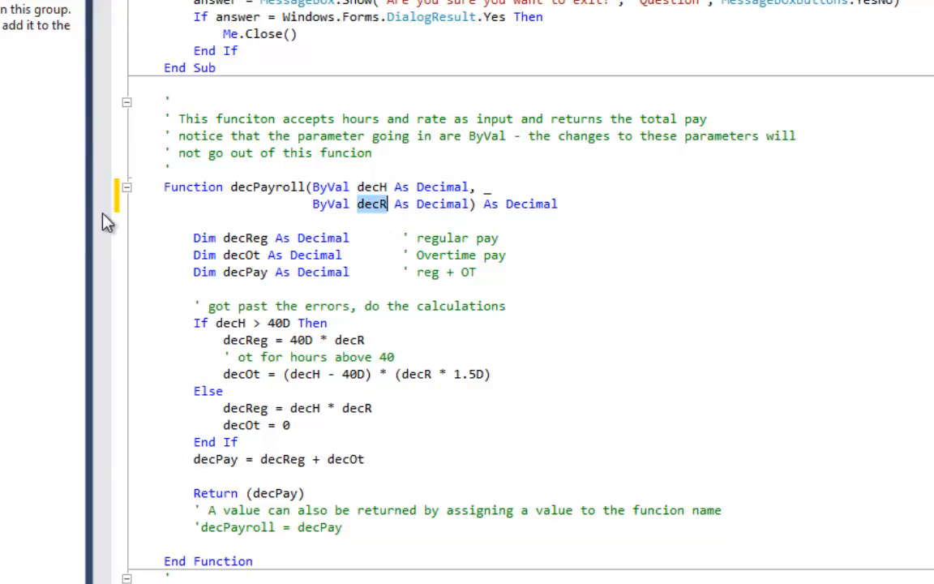
{"action": "scroll", "scroll_direction": "up", "scroll_amount": 3}
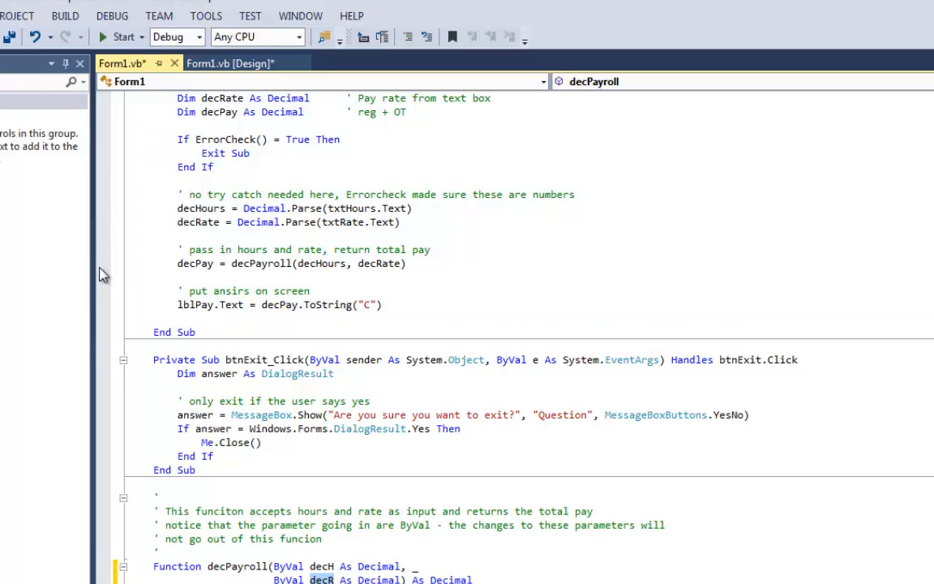
- Debug with 60 hours and rate 30, then step into decPayroll from the breakpoint
{"action": "left_click", "coordinate": [104, 262]}
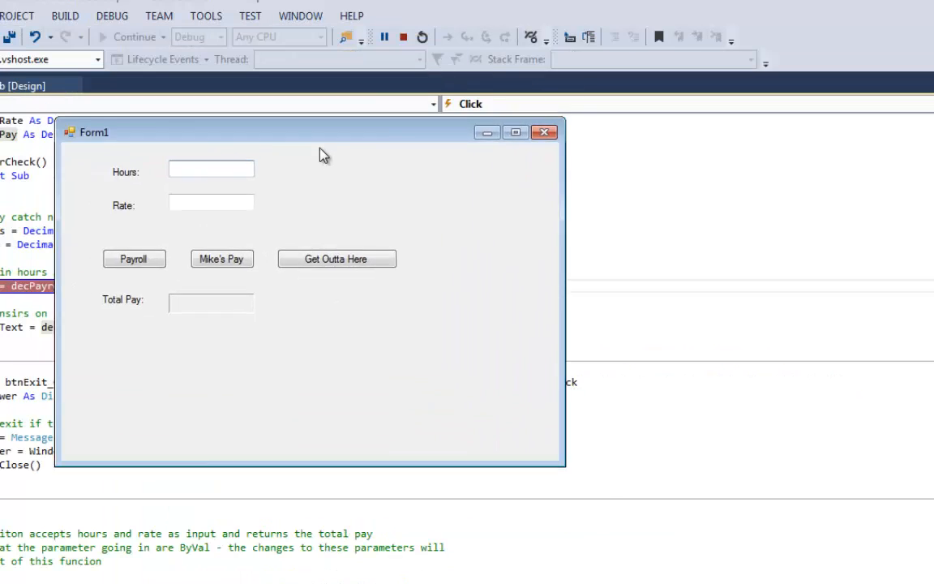
{"action": "type", "text": "60"}
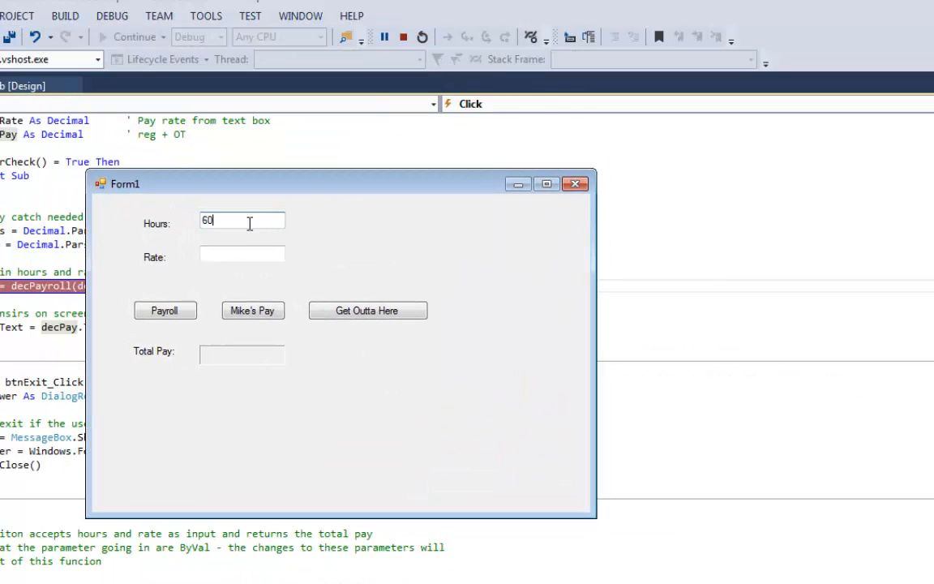
{"action": "type", "text": "30"}
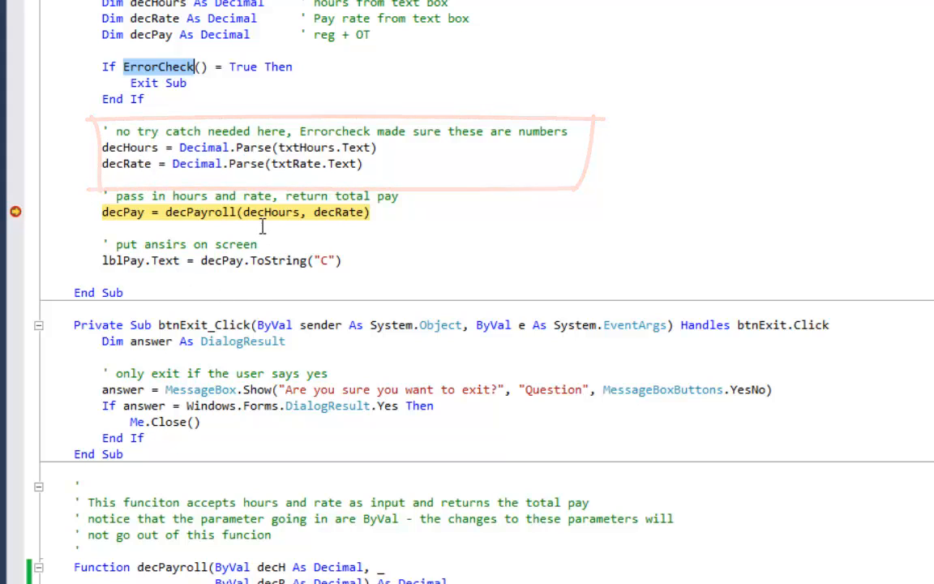
{"action": "mouse_move", "coordinate": [271, 211]}
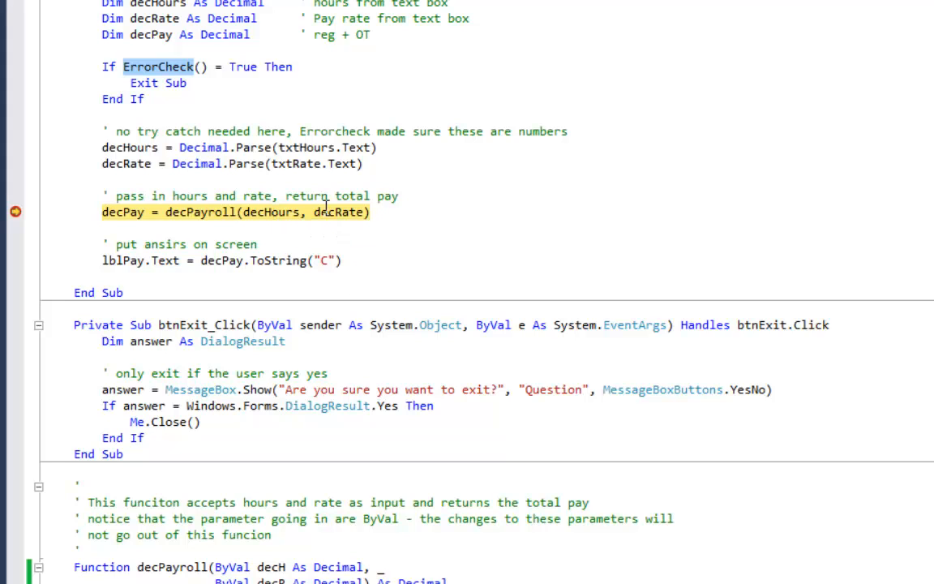
{"action": "mouse_move", "coordinate": [339, 211]}
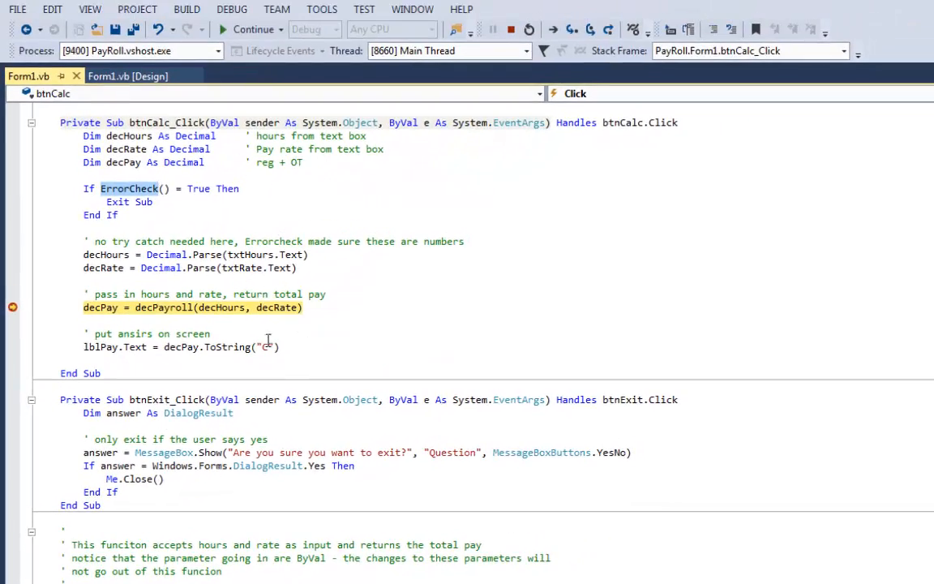
{"action": "left_click", "coordinate": [231, 9]}
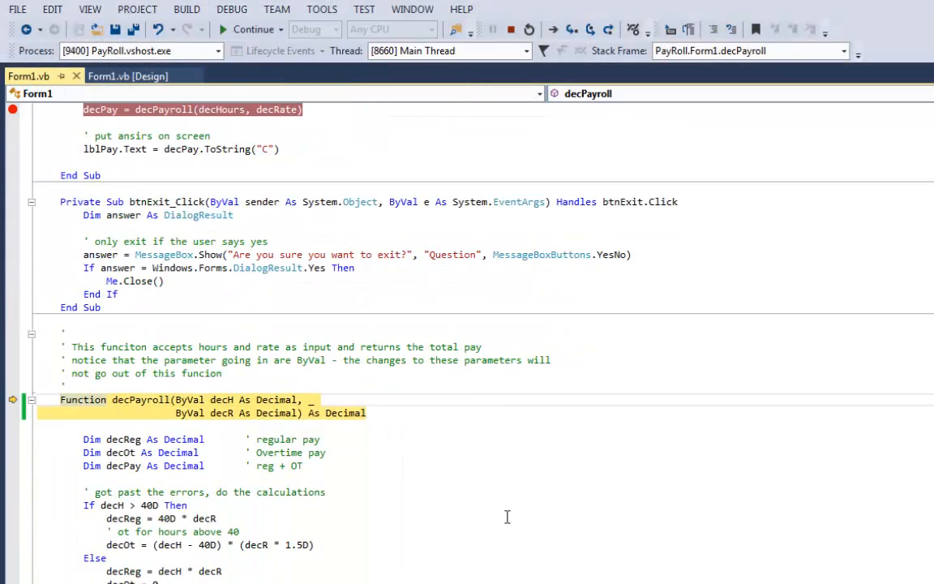
- Swap Return (decPay) for decPayroll = decPay in decPayroll, then restore the Return line
{"action": "scroll", "scroll_direction": "down", "scroll_amount": 3}
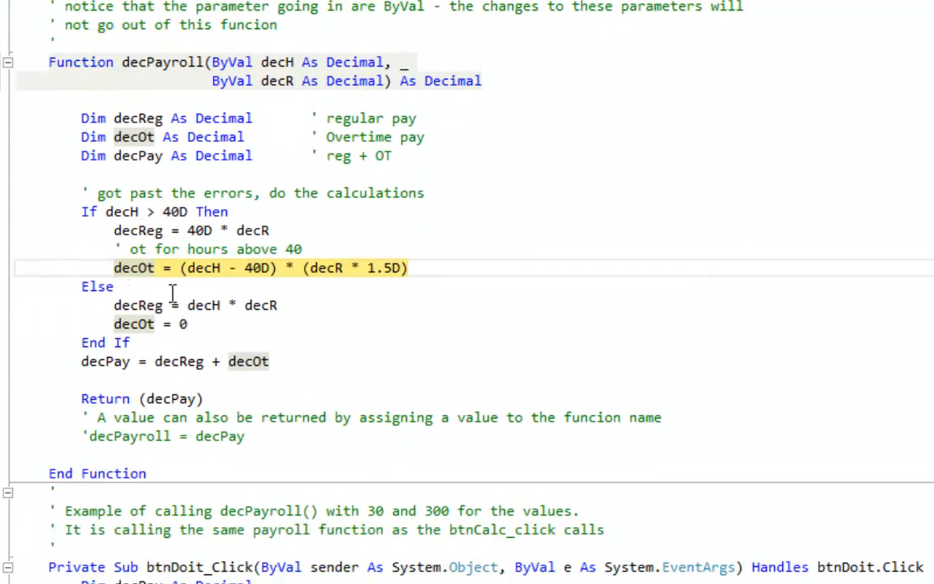
{"action": "mouse_move", "coordinate": [227, 292]}
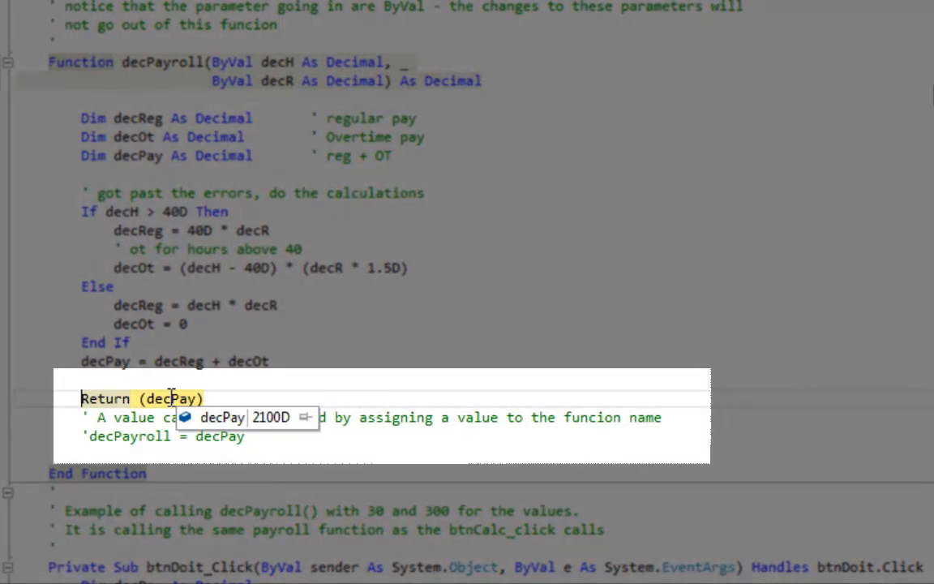
{"action": "mouse_move", "coordinate": [212, 399]}
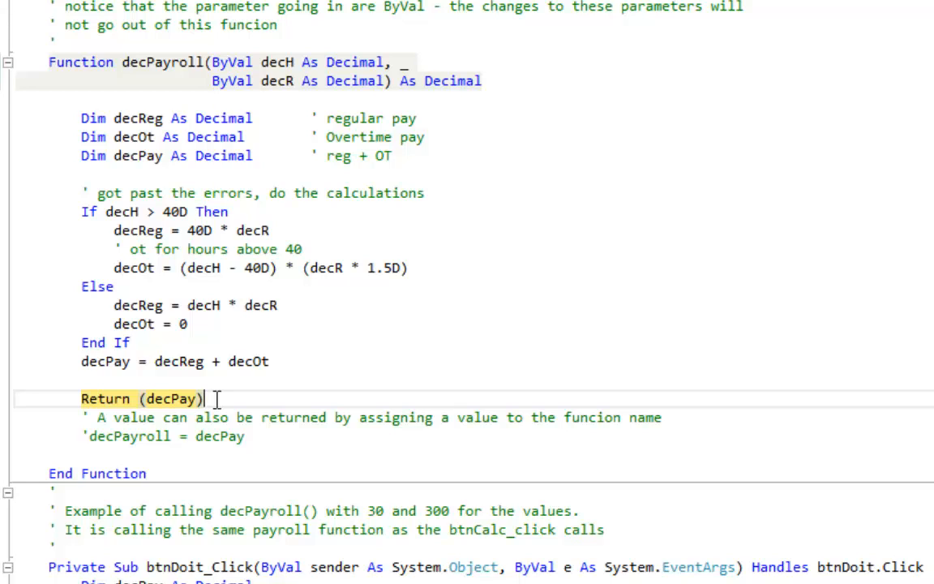
{"action": "mouse_move", "coordinate": [207, 399]}
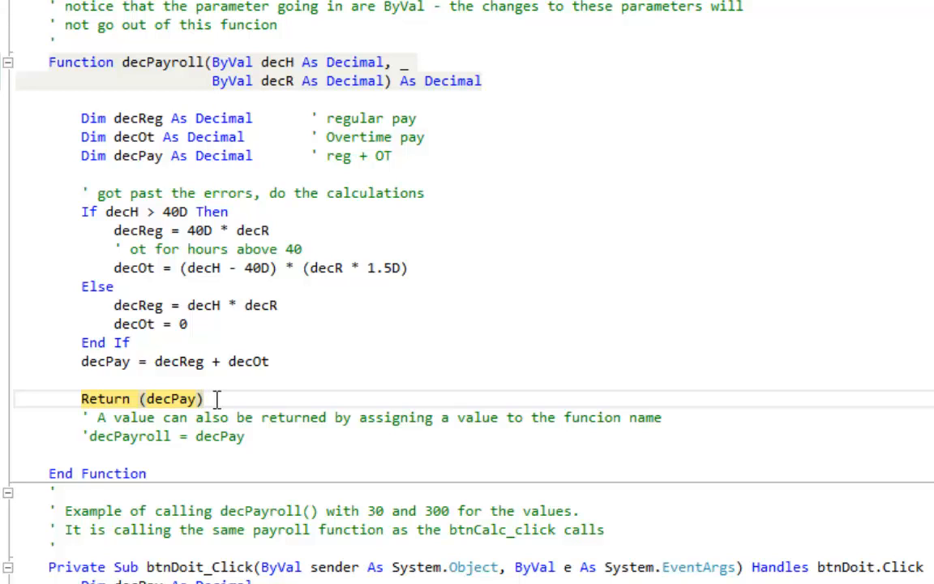
{"action": "mouse_move", "coordinate": [117, 399]}
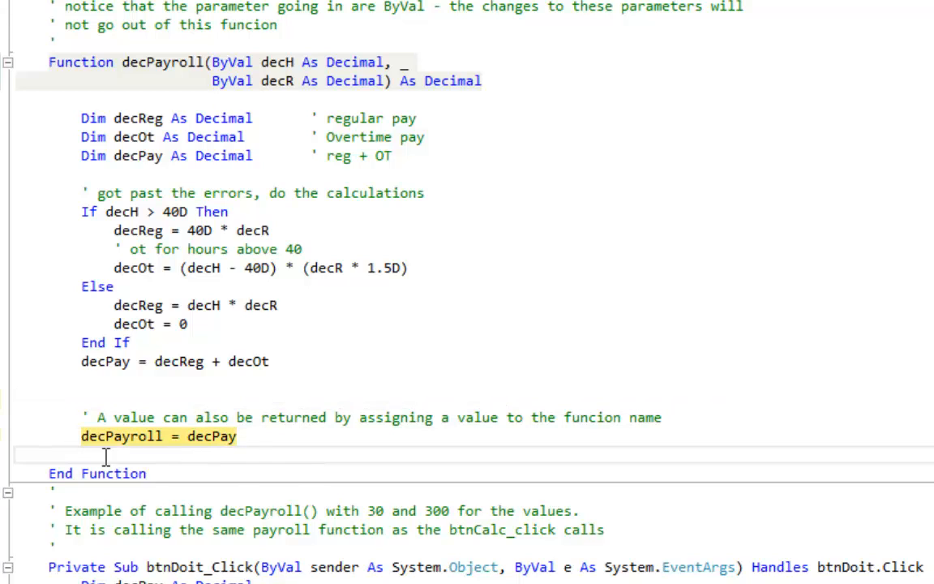
{"action": "mouse_move", "coordinate": [189, 84]}
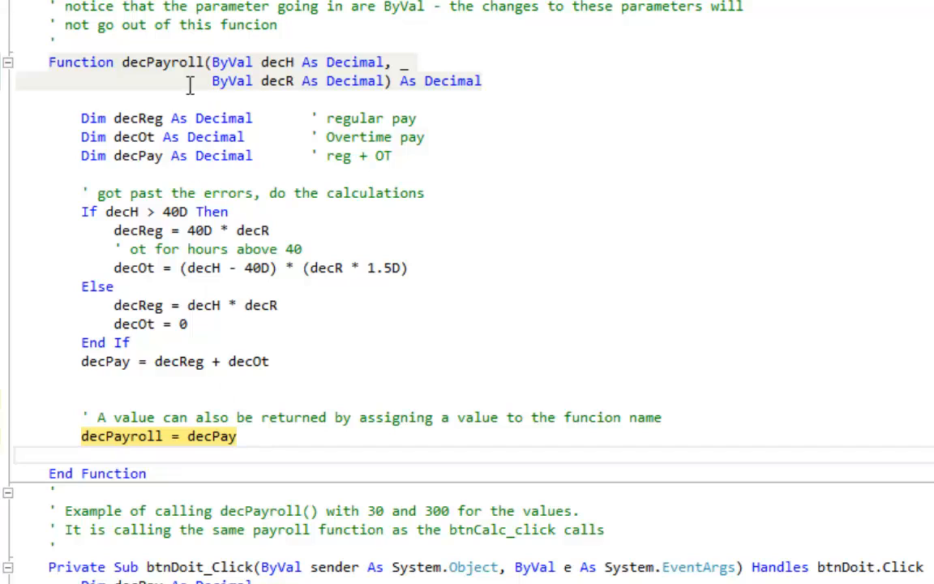
{"action": "double_click", "coordinate": [120, 436]}
{"action": "type", "text": "Return (decPay)"}
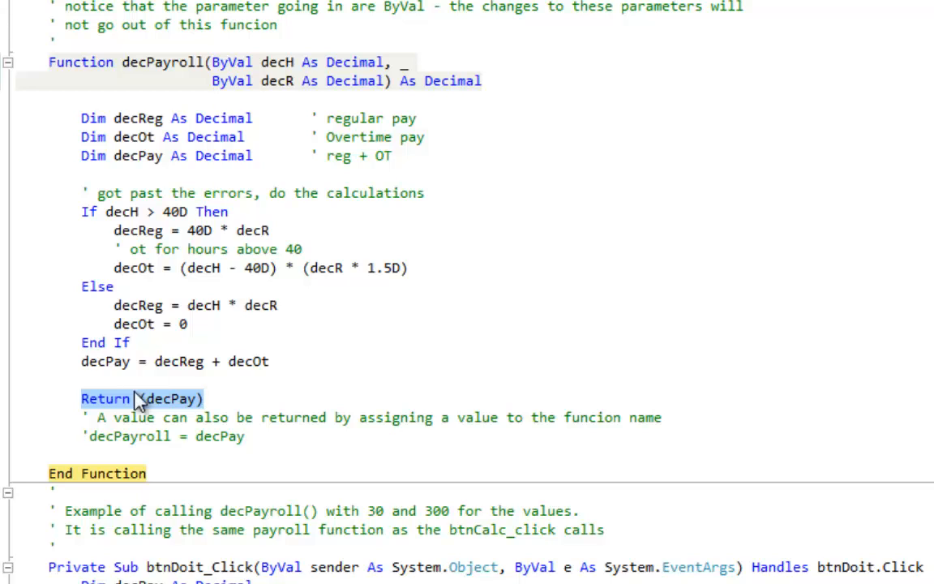
{"action": "mouse_move", "coordinate": [111, 419]}
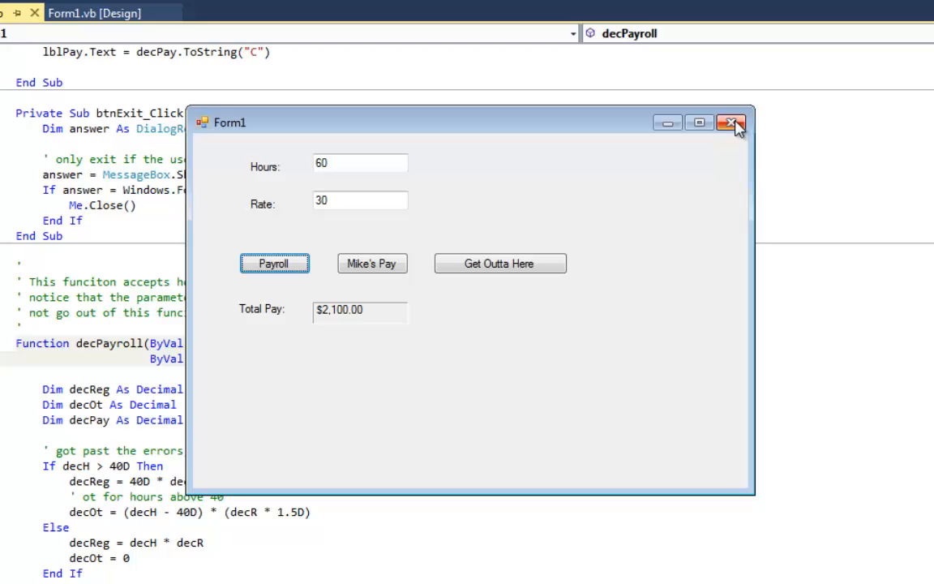
- Run Mike's Pay for the $9,000.00 total and close the payroll form back to btnDoit_Click
{"action": "left_click", "coordinate": [373, 263]}
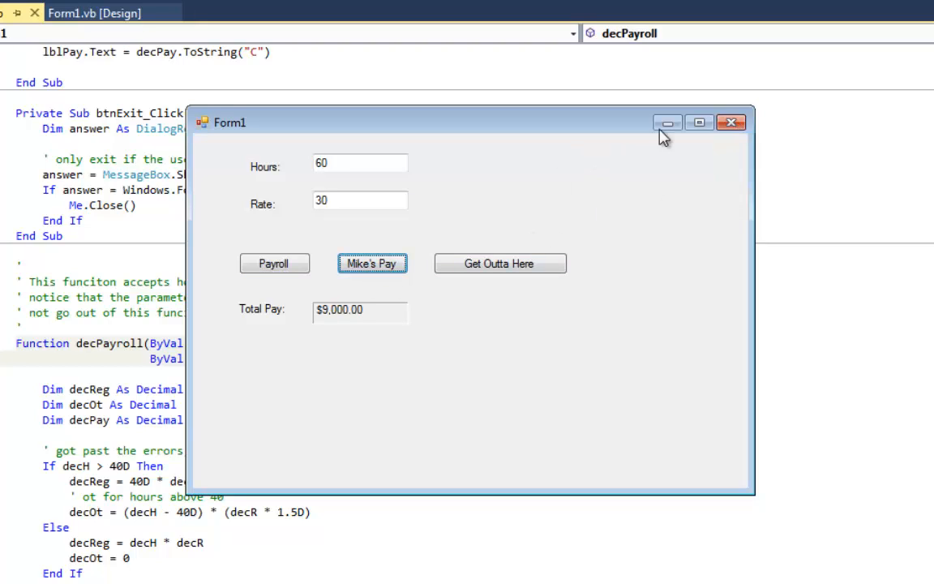
{"action": "mouse_move", "coordinate": [383, 321]}
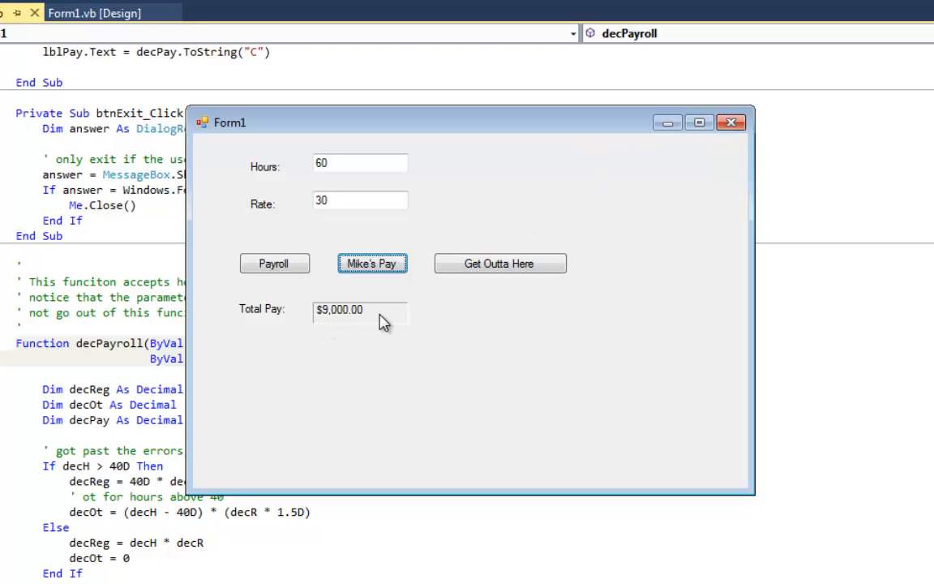
{"action": "mouse_move", "coordinate": [730, 121]}
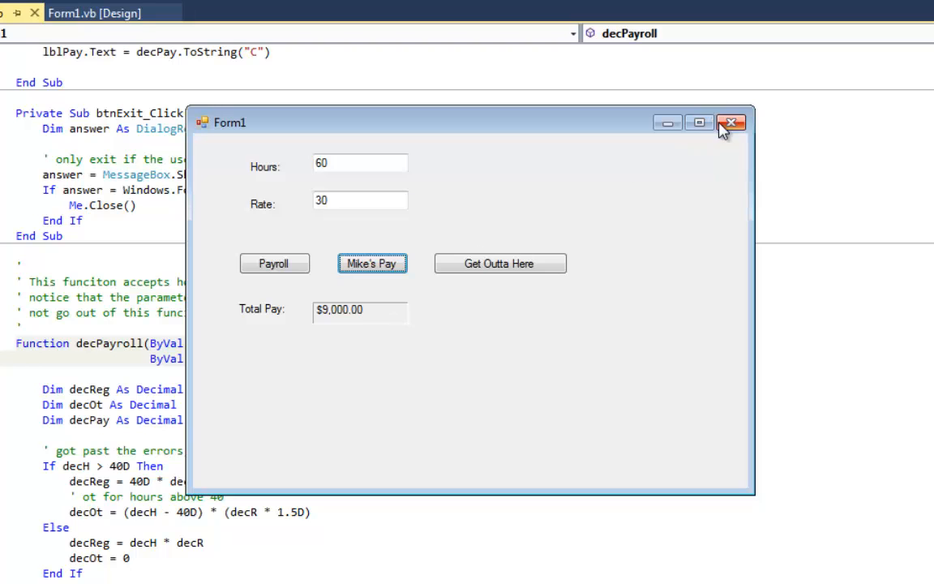
{"action": "left_click", "coordinate": [731, 124]}
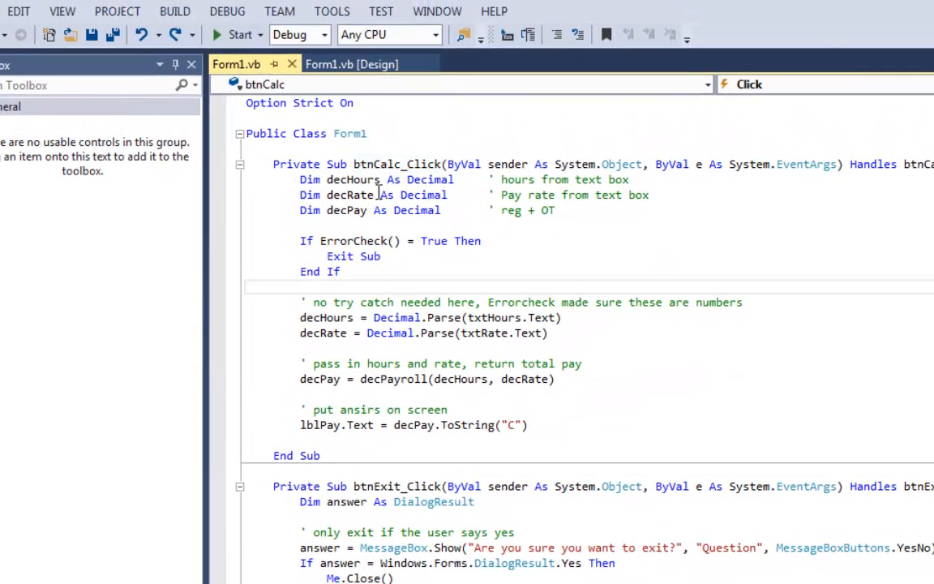
{"action": "scroll", "scroll_direction": "down", "scroll_amount": 3}
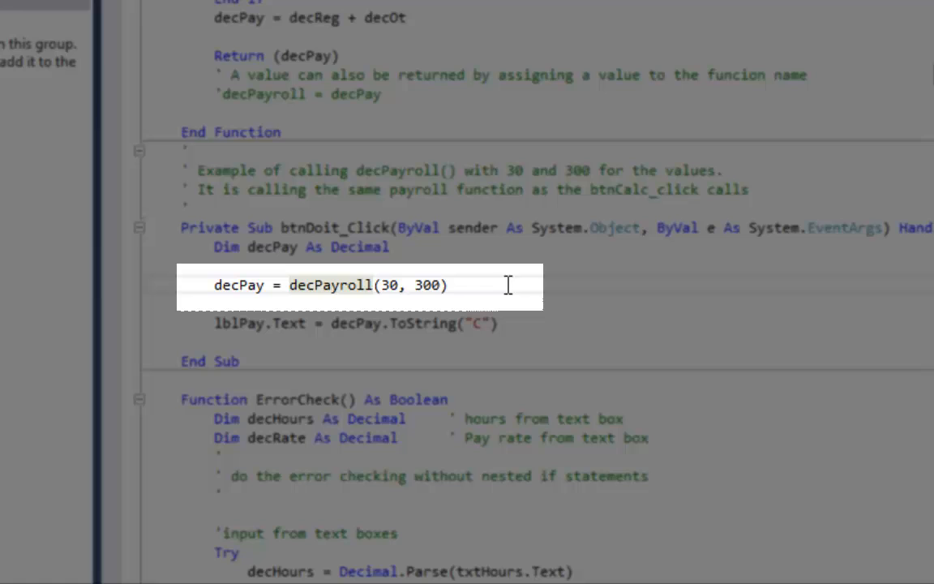
{"action": "mouse_move", "coordinate": [389, 286]}
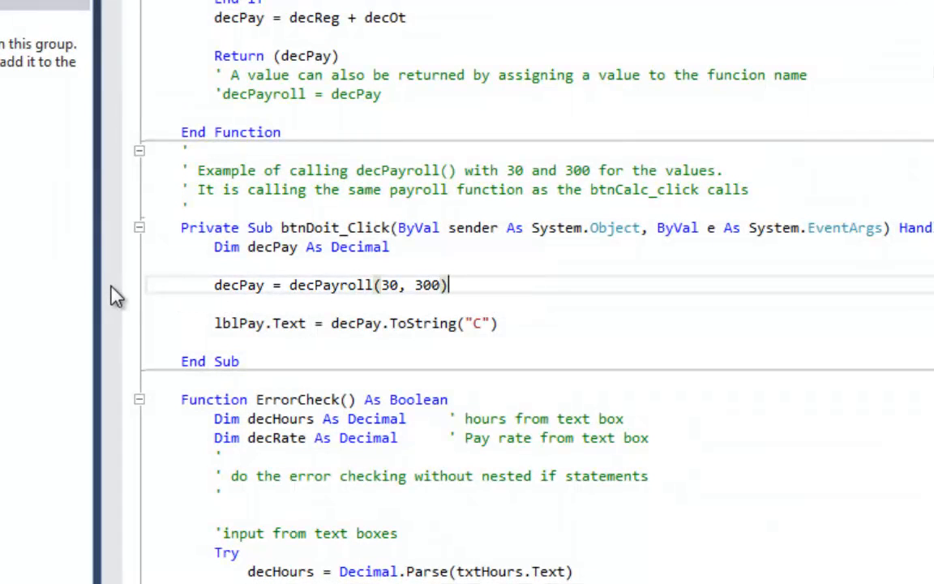
- Set a breakpoint on decPay = decPayroll(30, 300) in btnDoit_Click and start debugging
{"action": "left_click", "coordinate": [113, 285]}
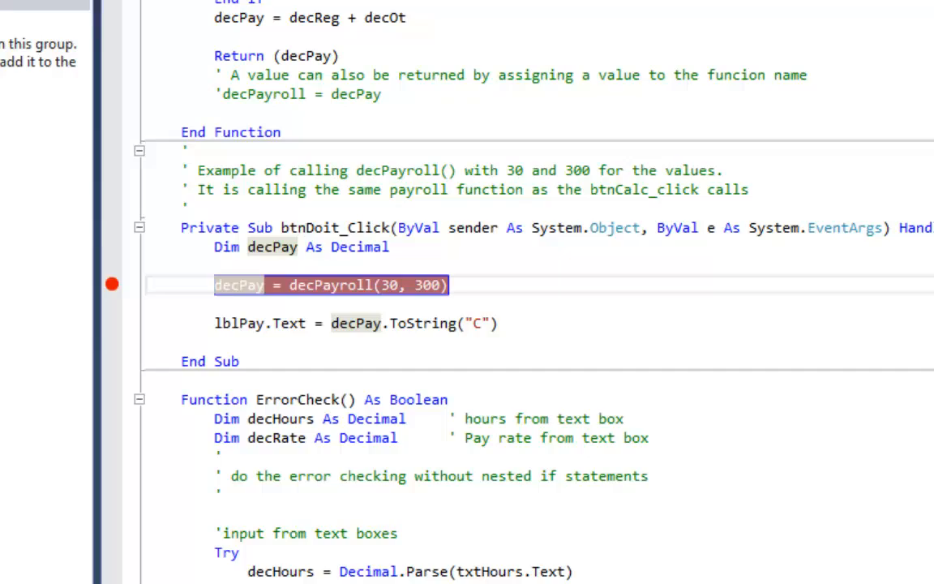
{"action": "left_click", "coordinate": [159, 22]}
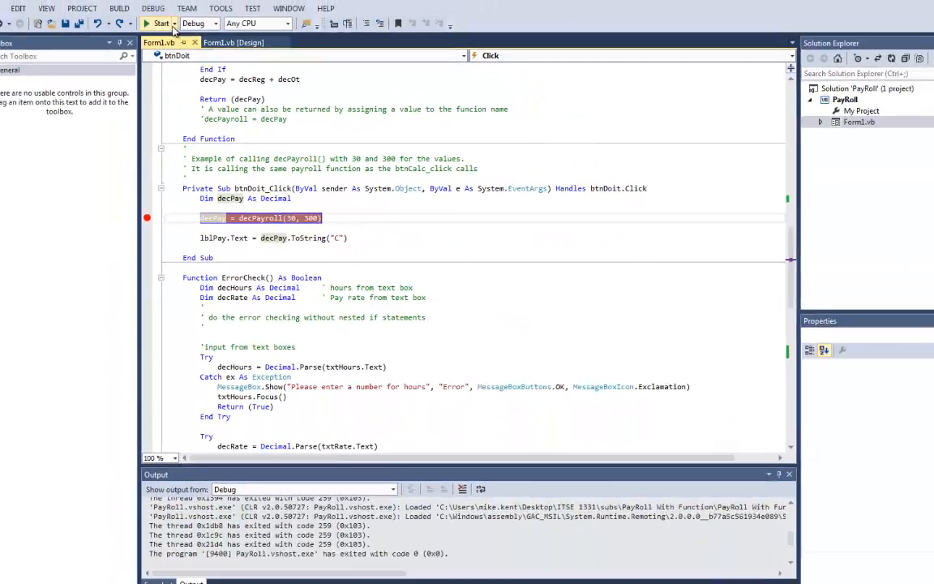
{"action": "left_click", "coordinate": [159, 23]}
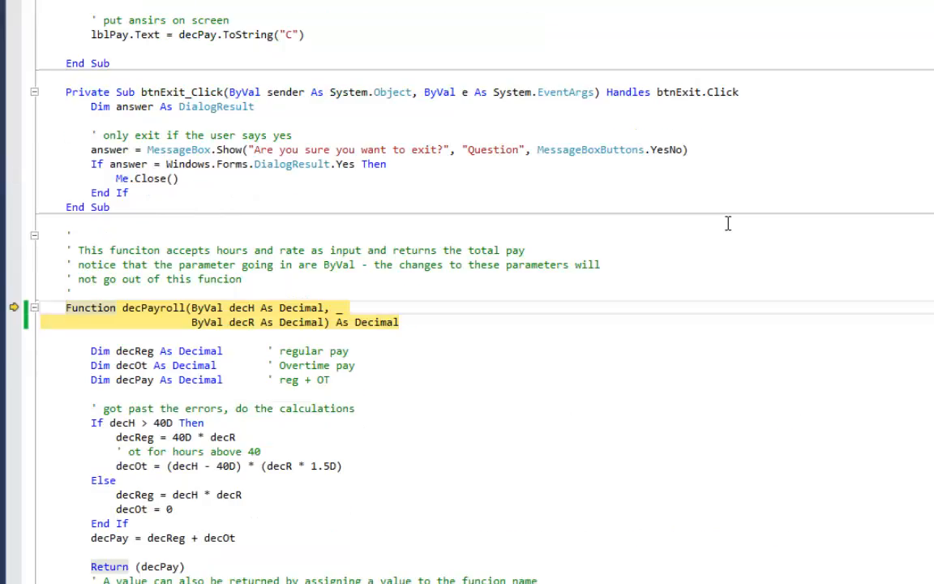
- Step with F10 through decPayroll to Return (decPay) and back past the call, showing $9,000.00
{"action": "scroll", "scroll_direction": "down", "scroll_amount": 3}
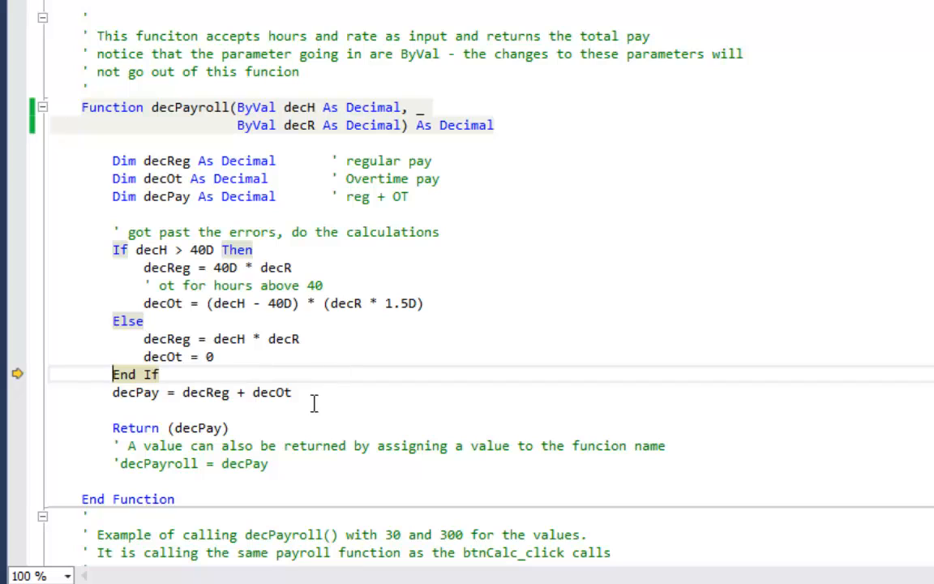
{"action": "key", "text": "F10"}
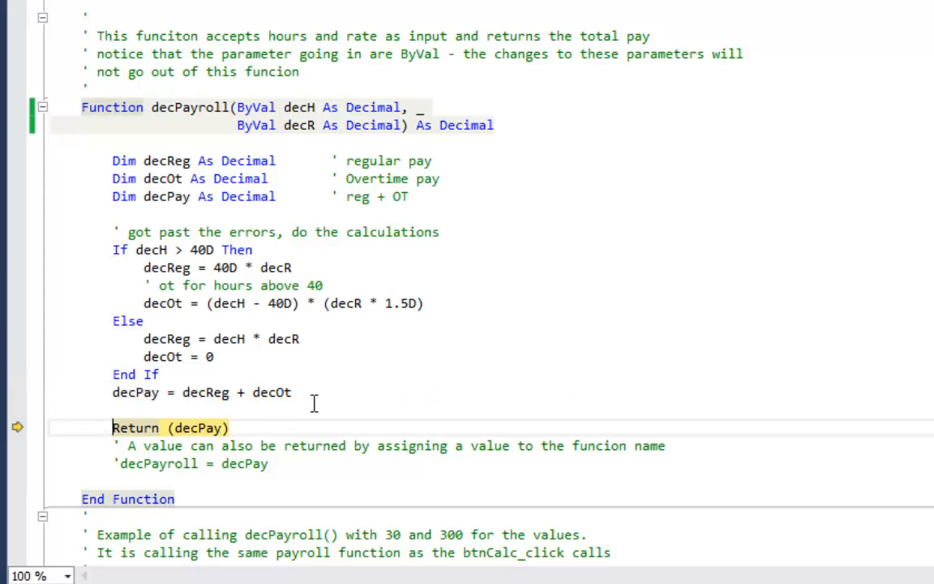
{"action": "mouse_move", "coordinate": [205, 428]}
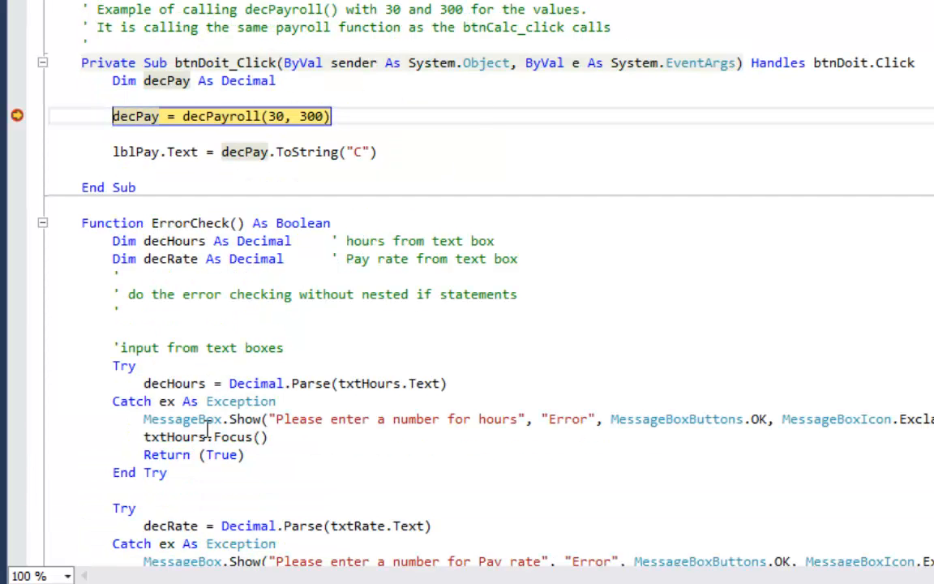
{"action": "mouse_move", "coordinate": [130, 116]}
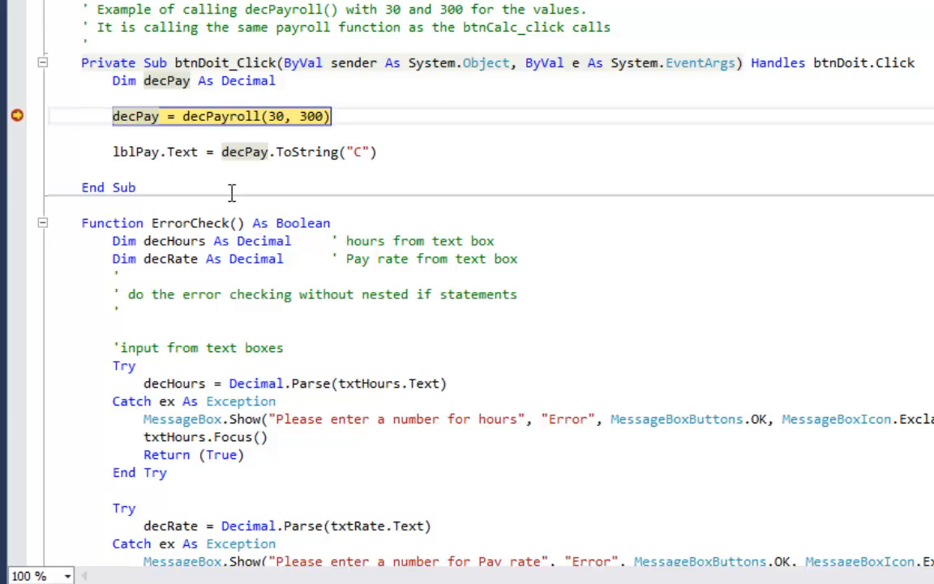
{"action": "key", "text": "F10"}
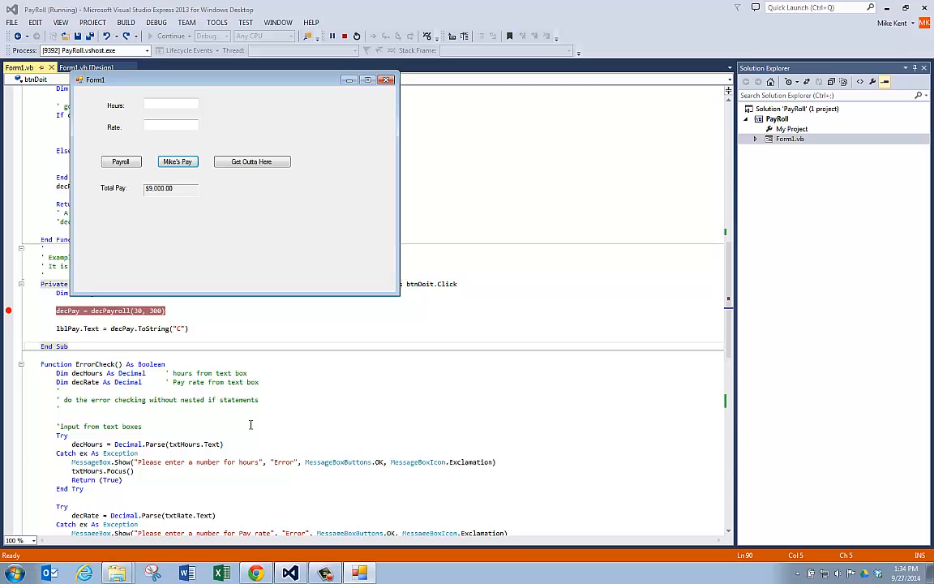
{"action": "mouse_move", "coordinate": [285, 420]}
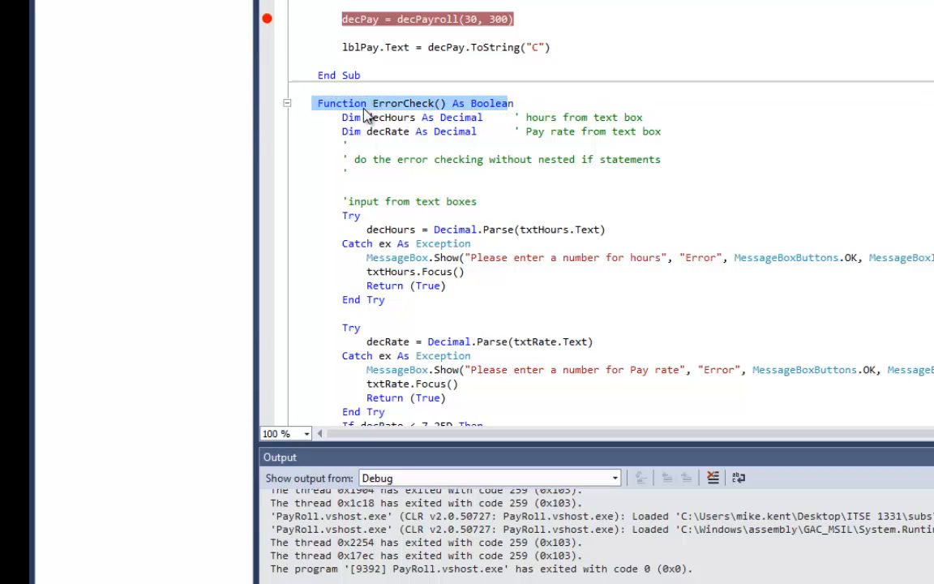
{"action": "mouse_move", "coordinate": [397, 112]}
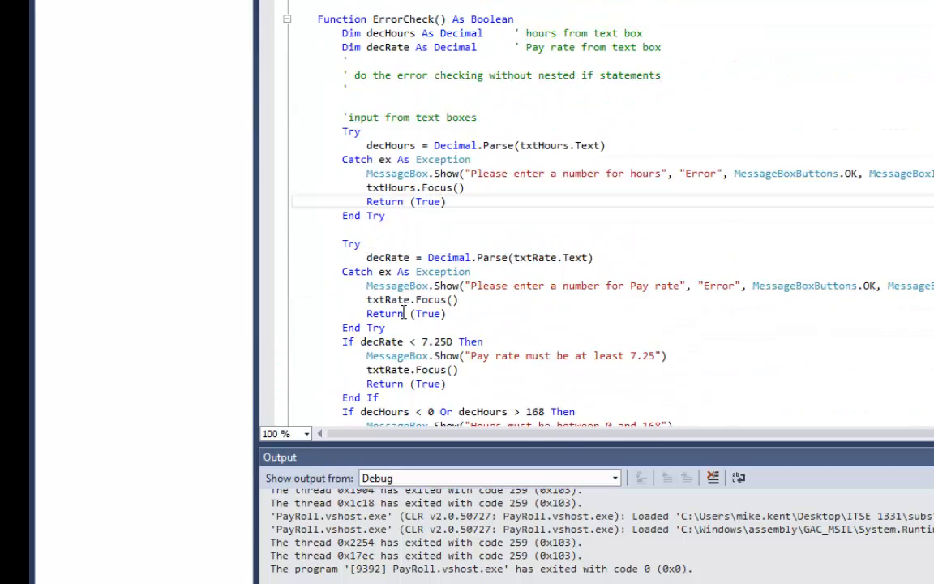
- Highlight the decPayroll function name and its As Decimal return type in the declaration
{"action": "scroll", "scroll_direction": "down", "scroll_amount": 3}
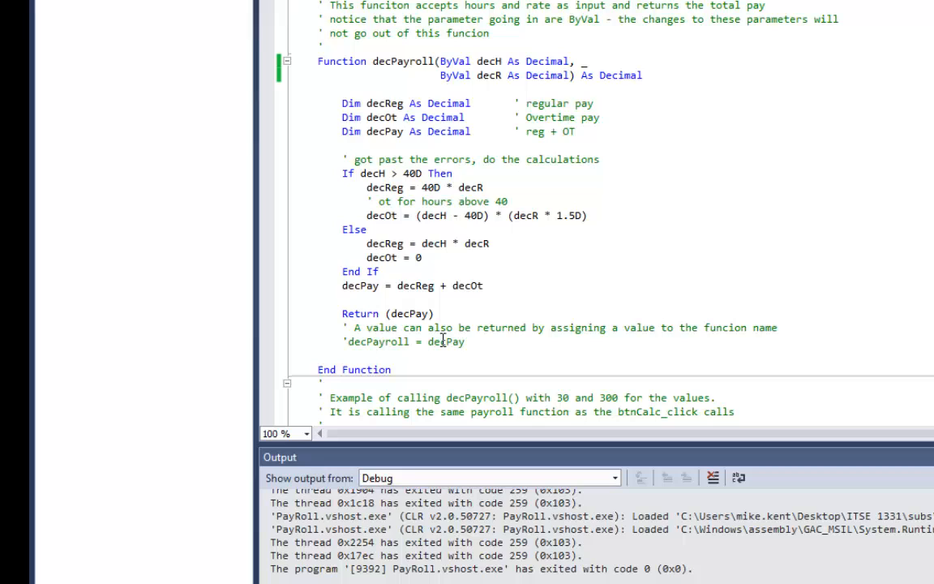
{"action": "double_click", "coordinate": [403, 62]}
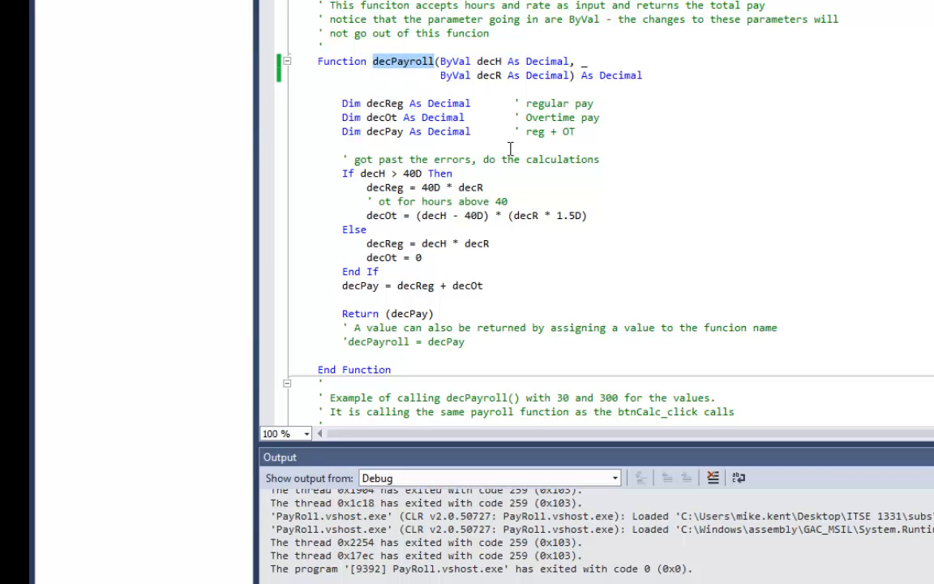
{"action": "double_click", "coordinate": [610, 74]}
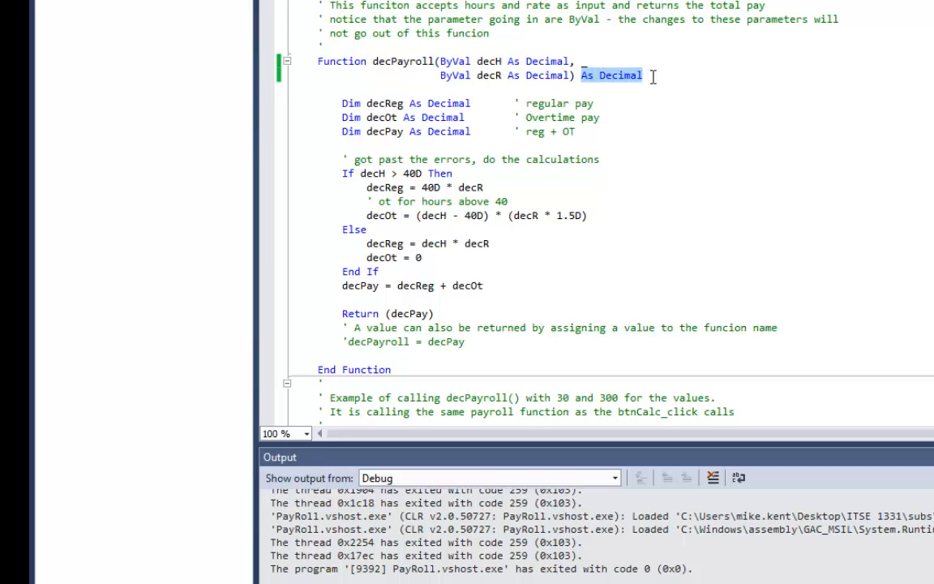